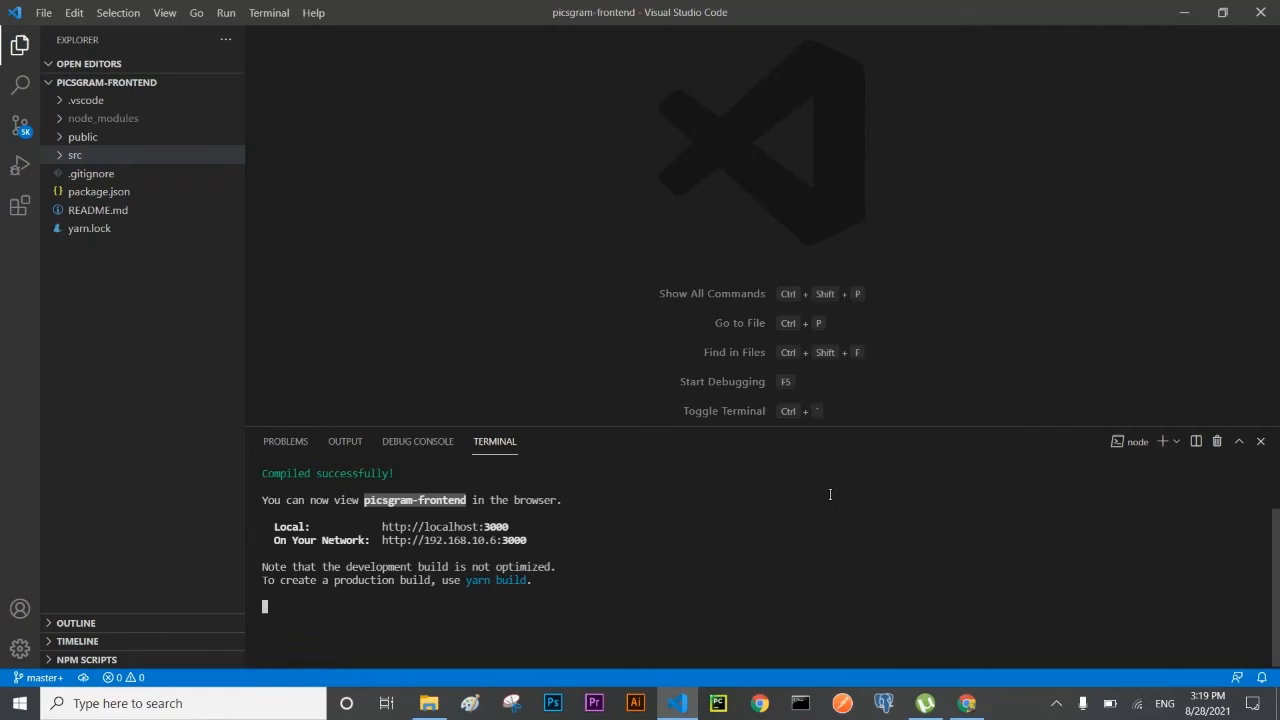
mouse_move(728, 132)
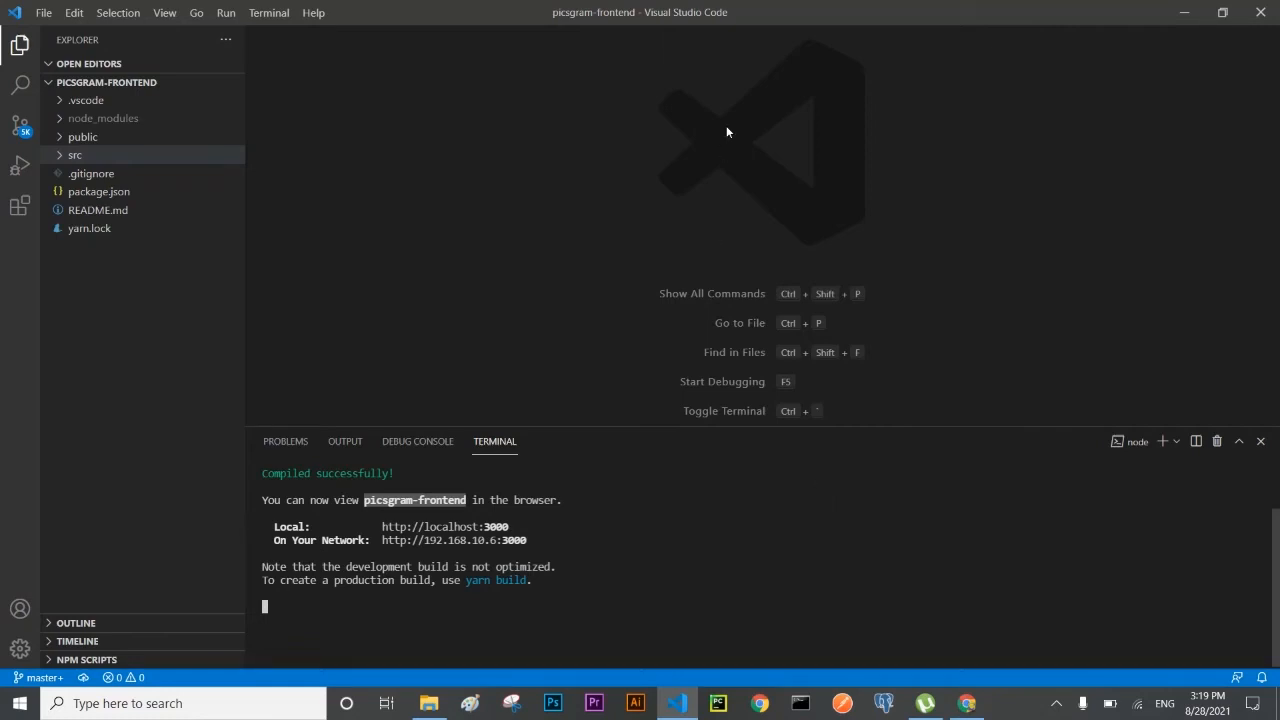
mouse_move(520, 516)
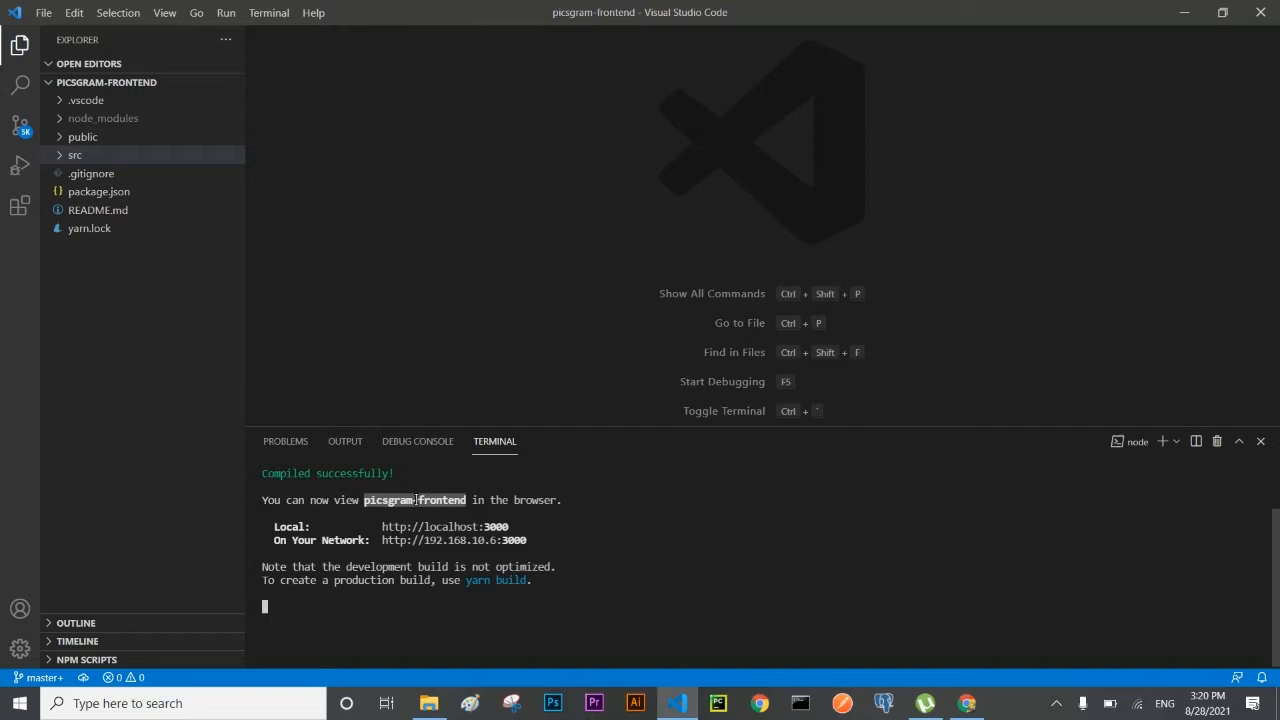
mouse_move(736, 630)
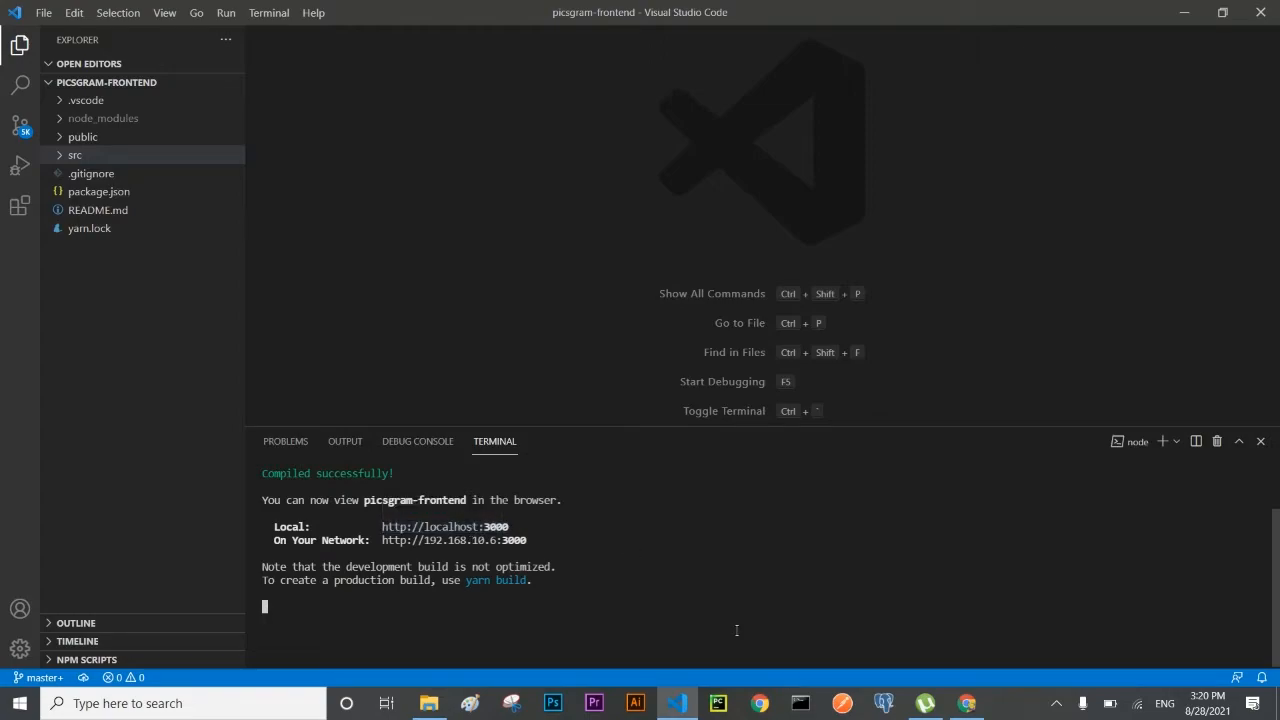
View the running default React page in Chrome, then return to the picsgram-frontend code.
click(966, 704)
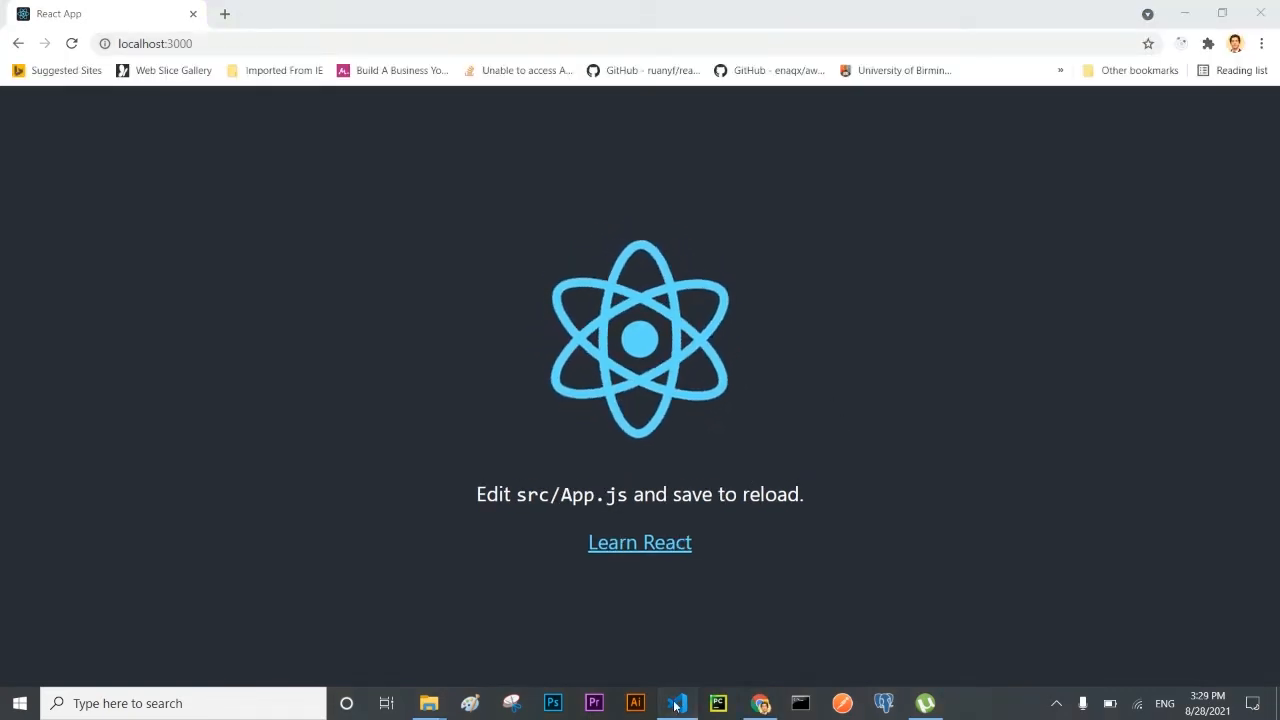
click(676, 704)
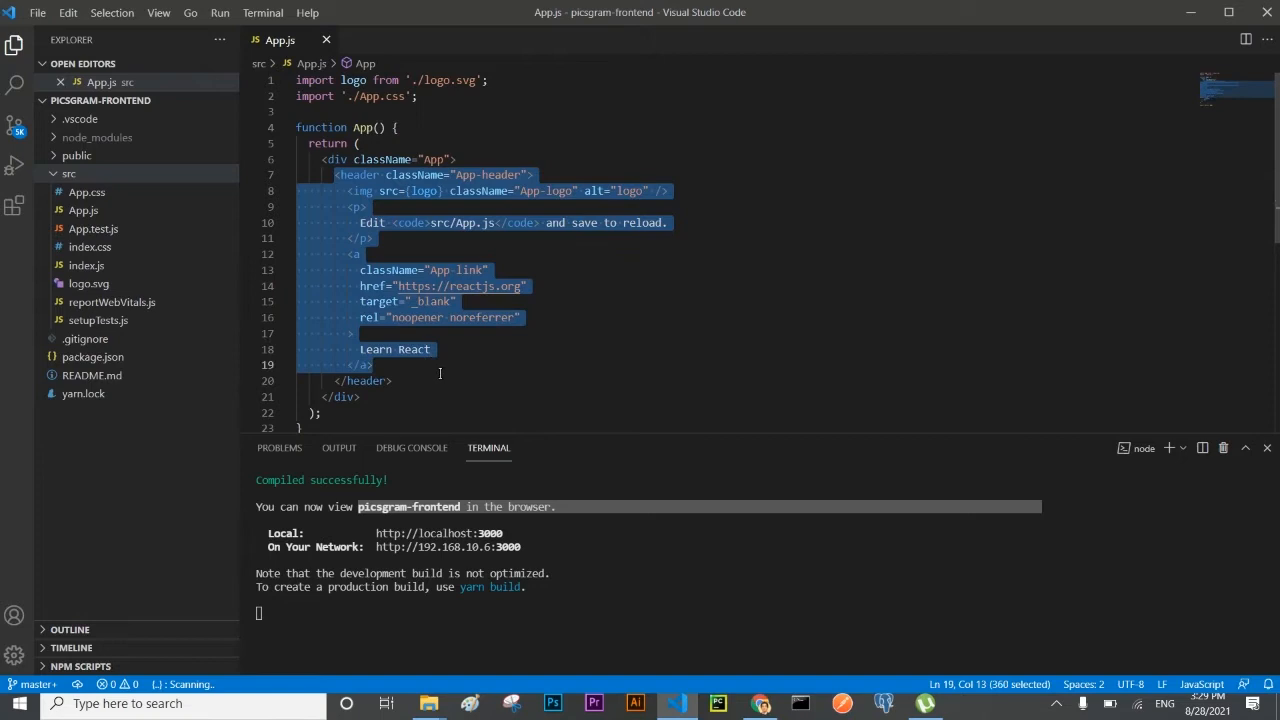
Replace the App header block with <h1>Hello world</h1>, save App.js and check it in Chrome.
text(<h1></h1>)
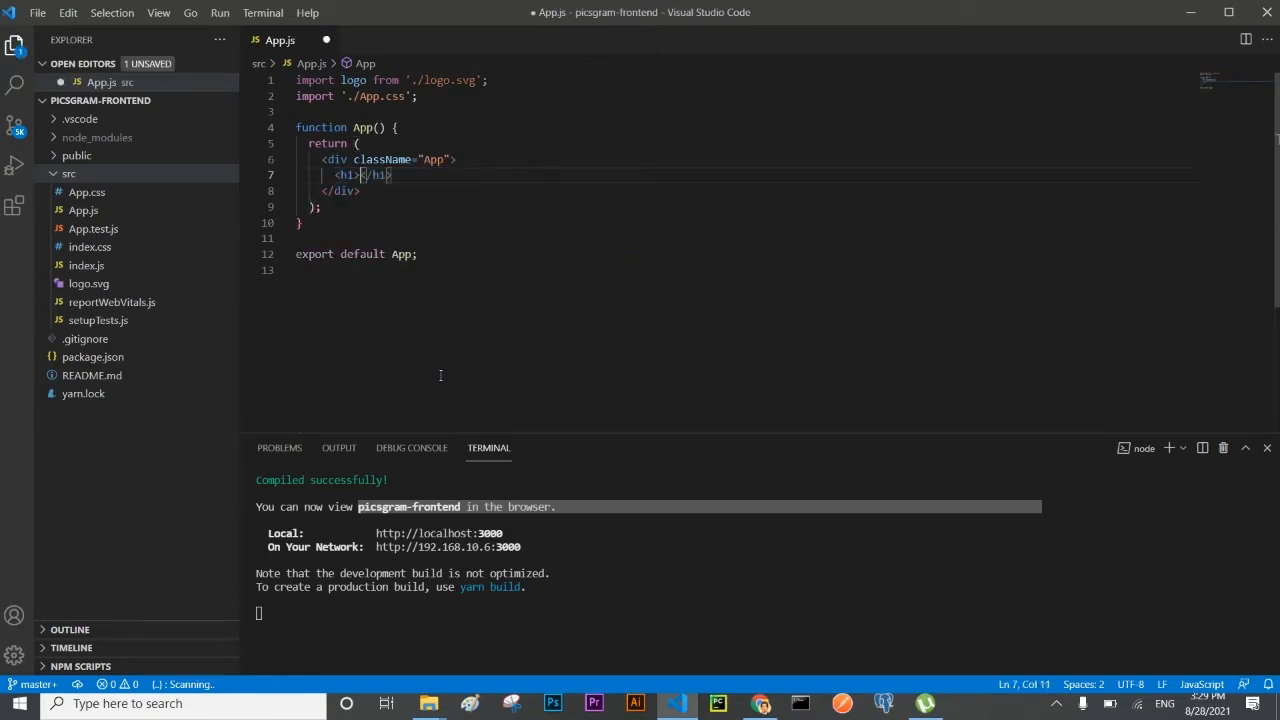
text(Hello)
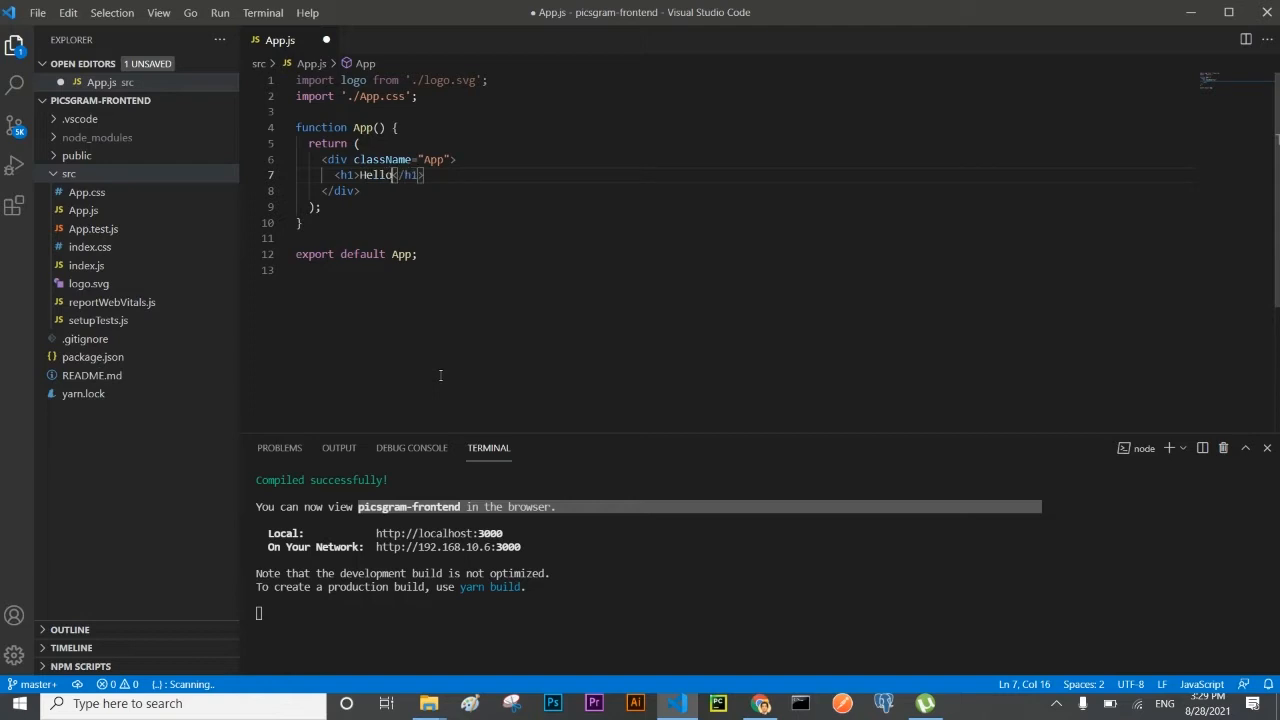
text(world)
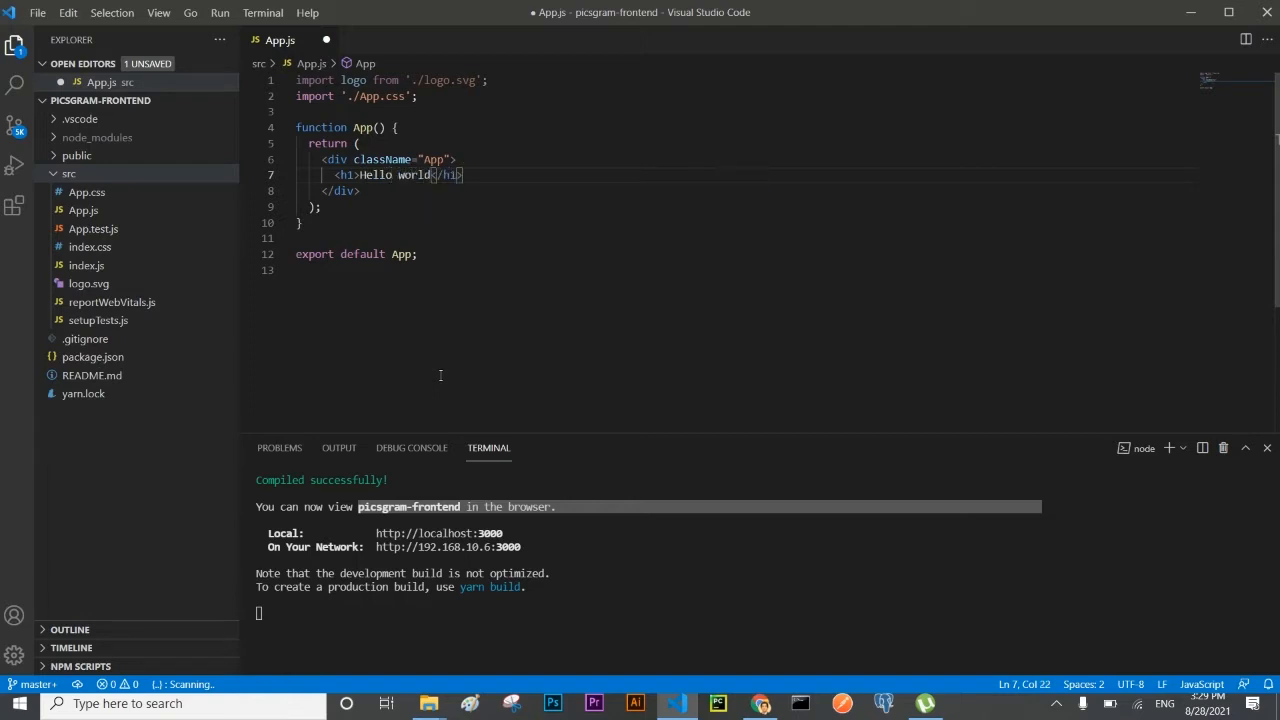
key(ctrl+s)
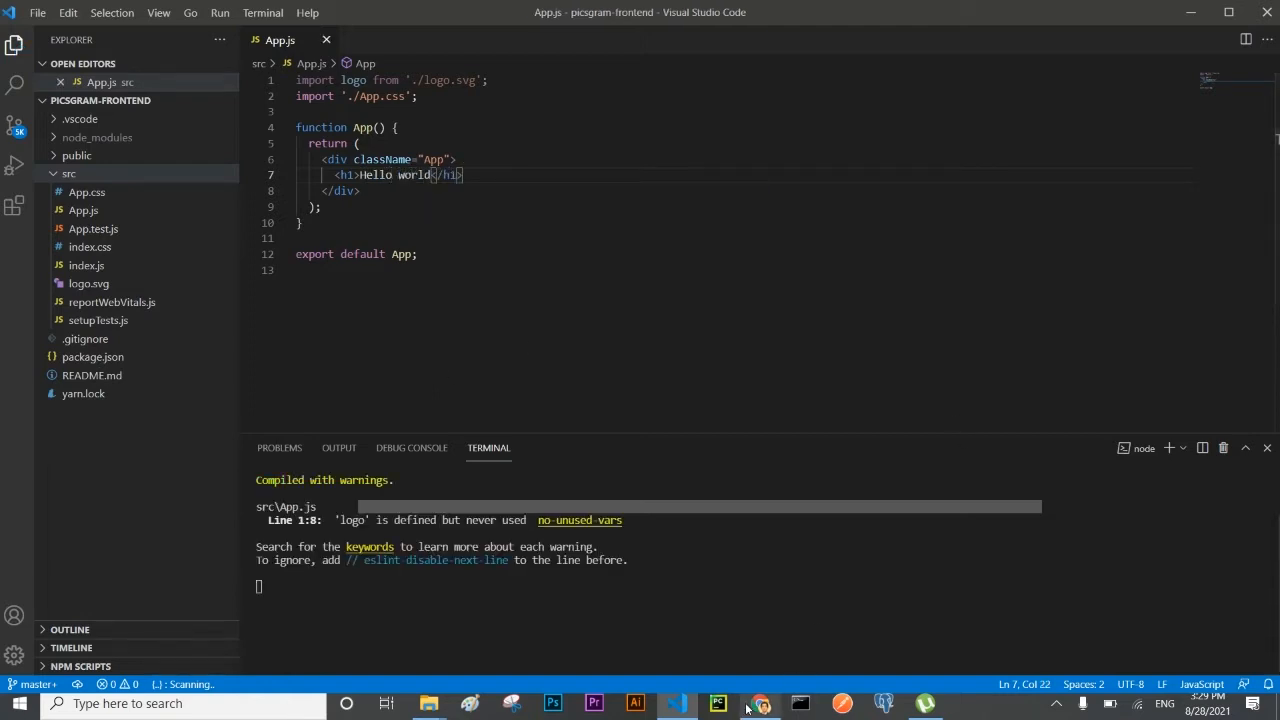
click(760, 704)
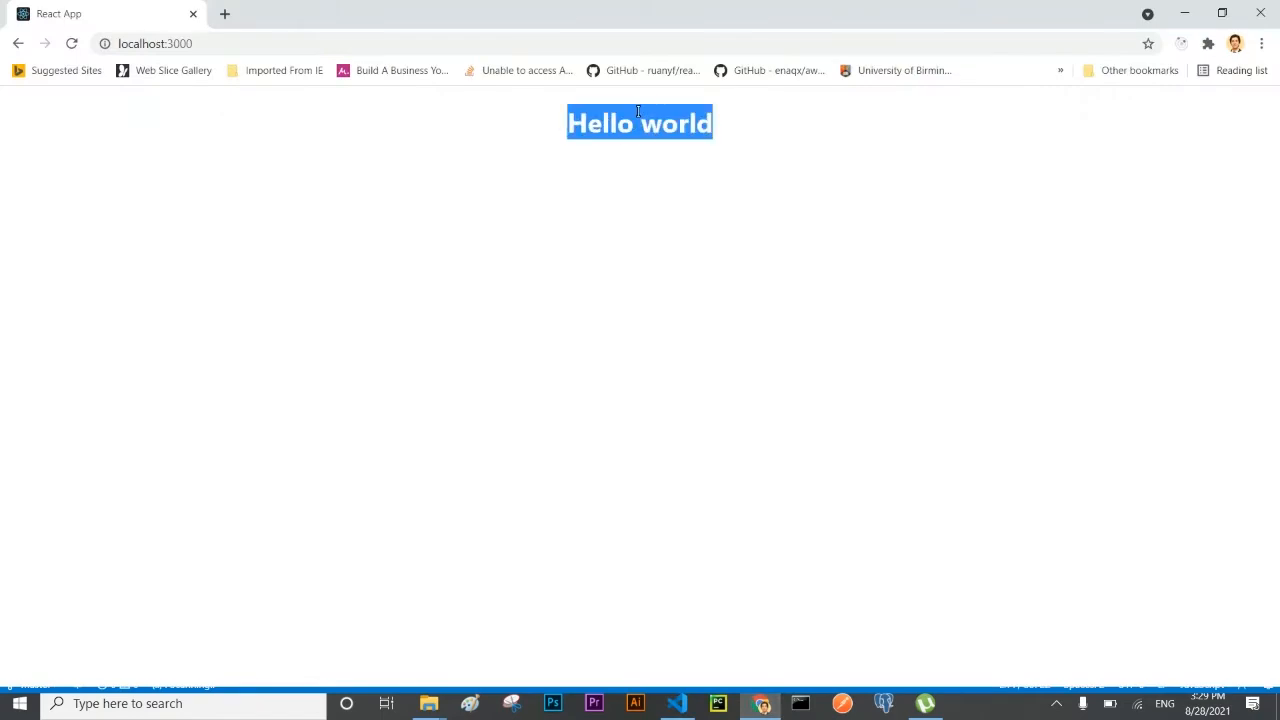
click(676, 704)
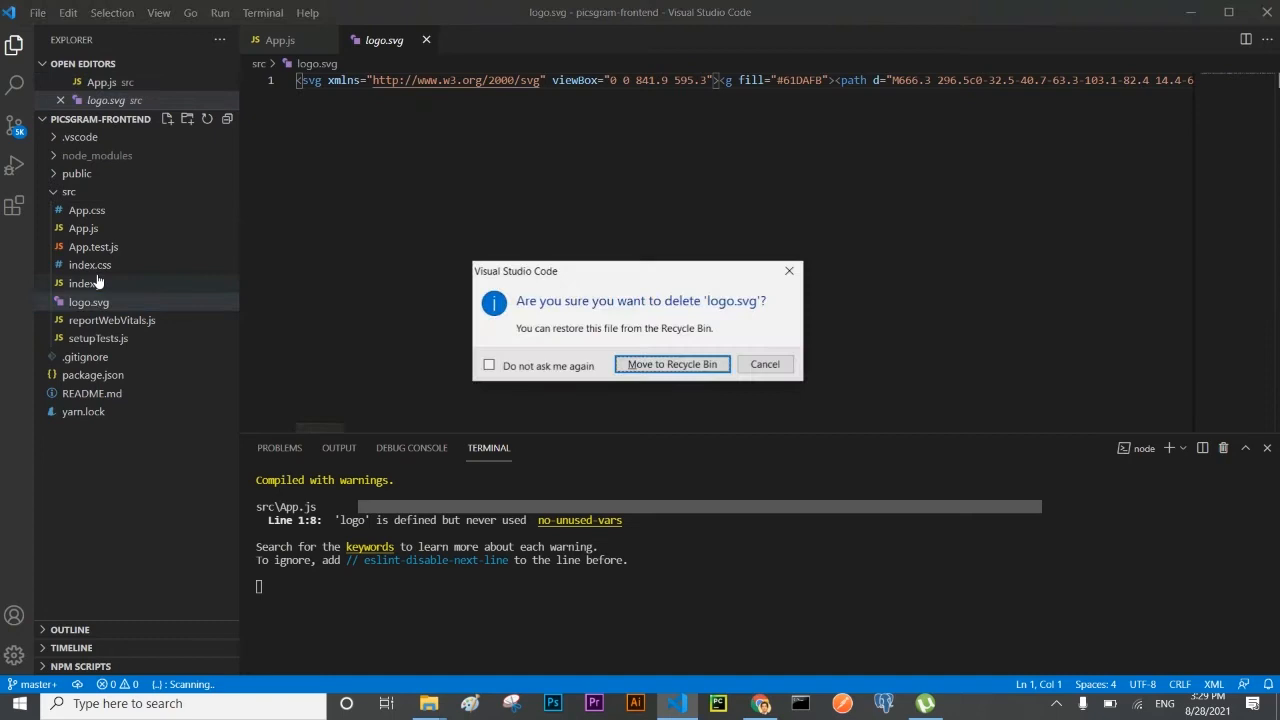
Delete logo.svg and App.css to the Recycle Bin, drop their imports and verify the page in Chrome.
click(672, 364)
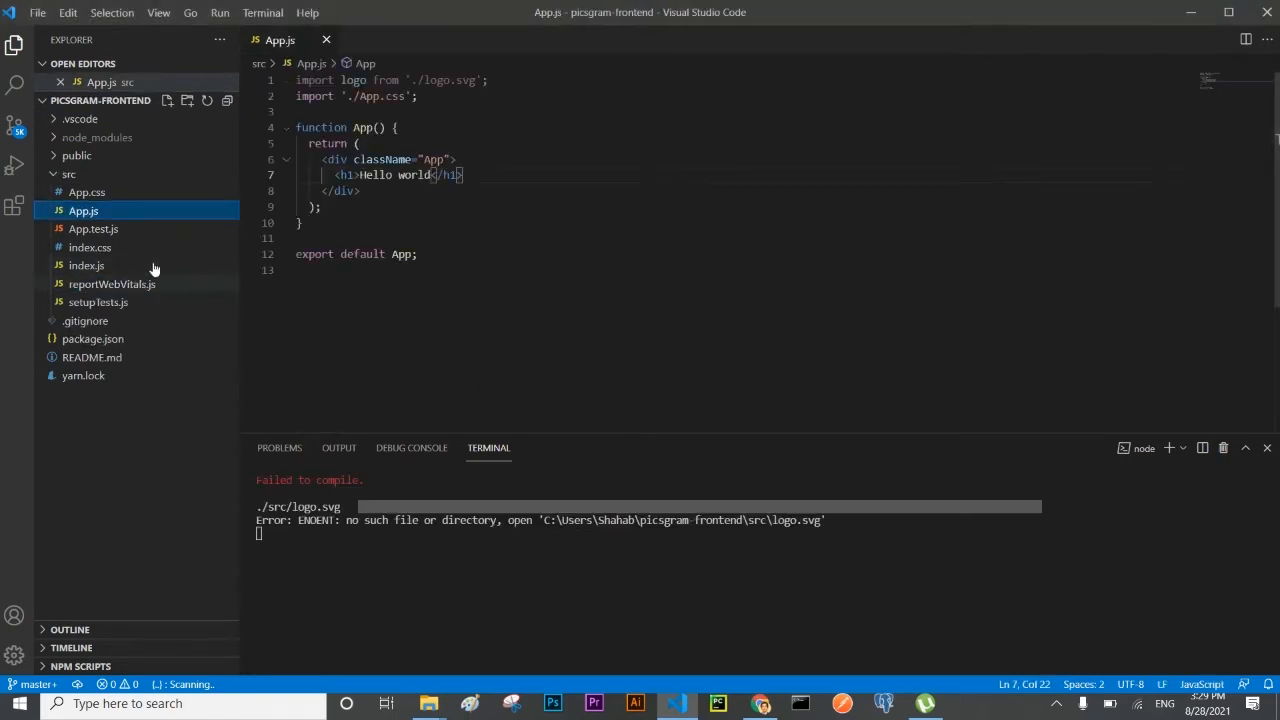
double_click(434, 80)
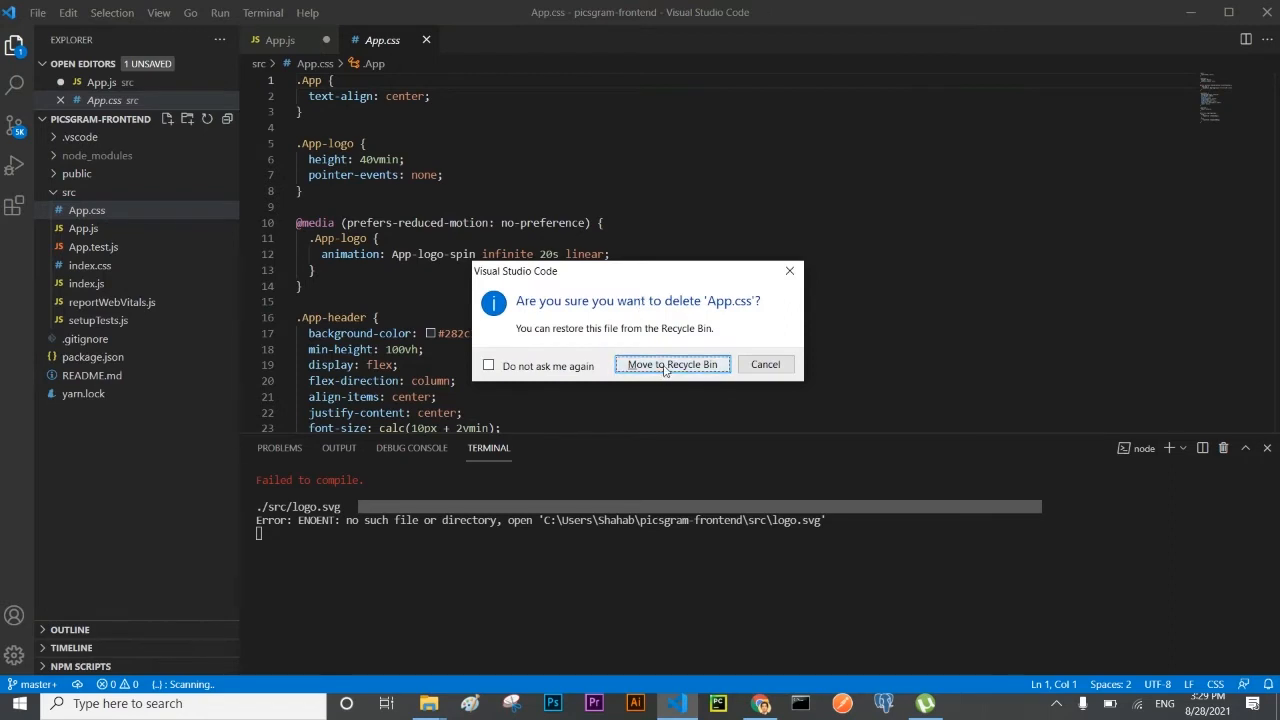
click(672, 364)
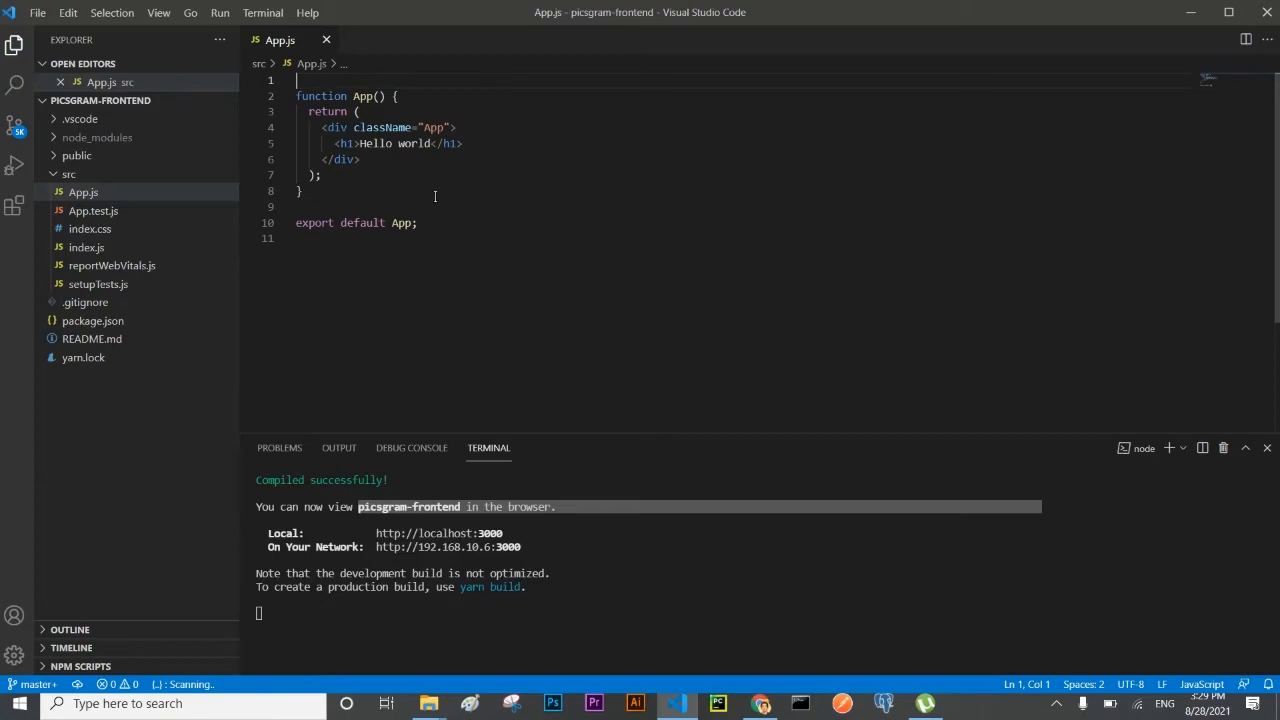
click(760, 704)
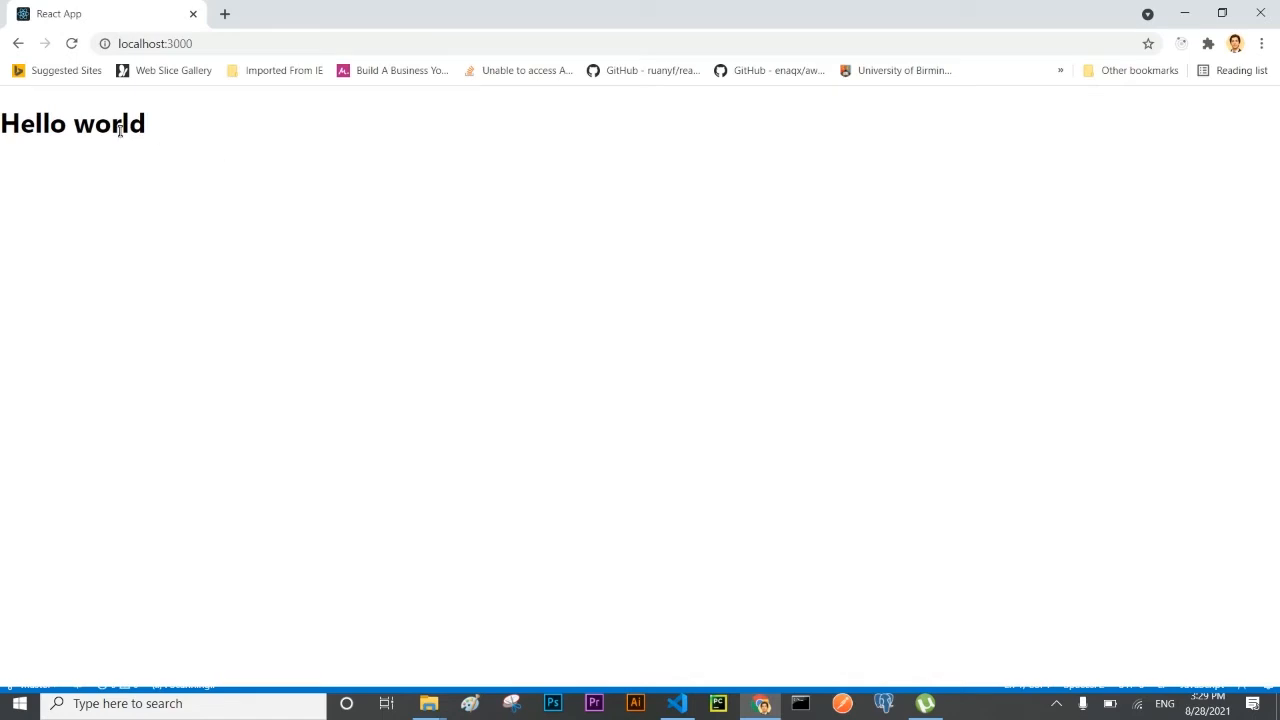
double_click(108, 124)
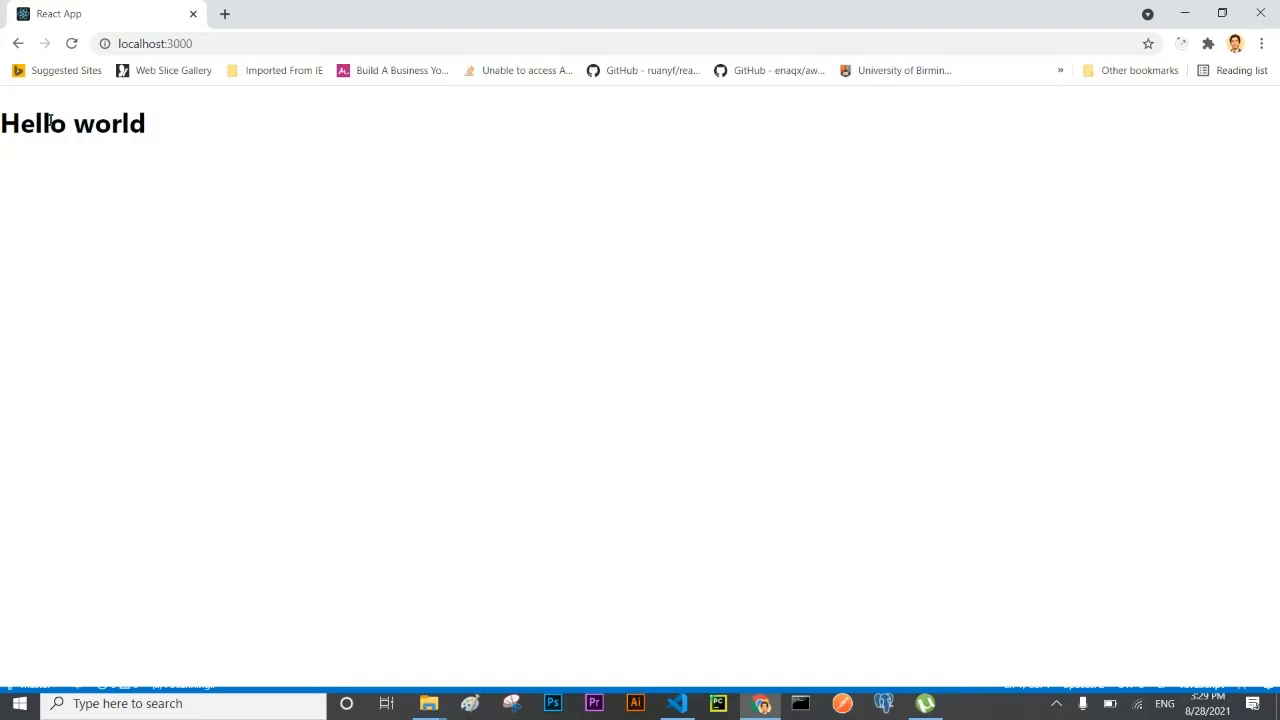
click(676, 704)
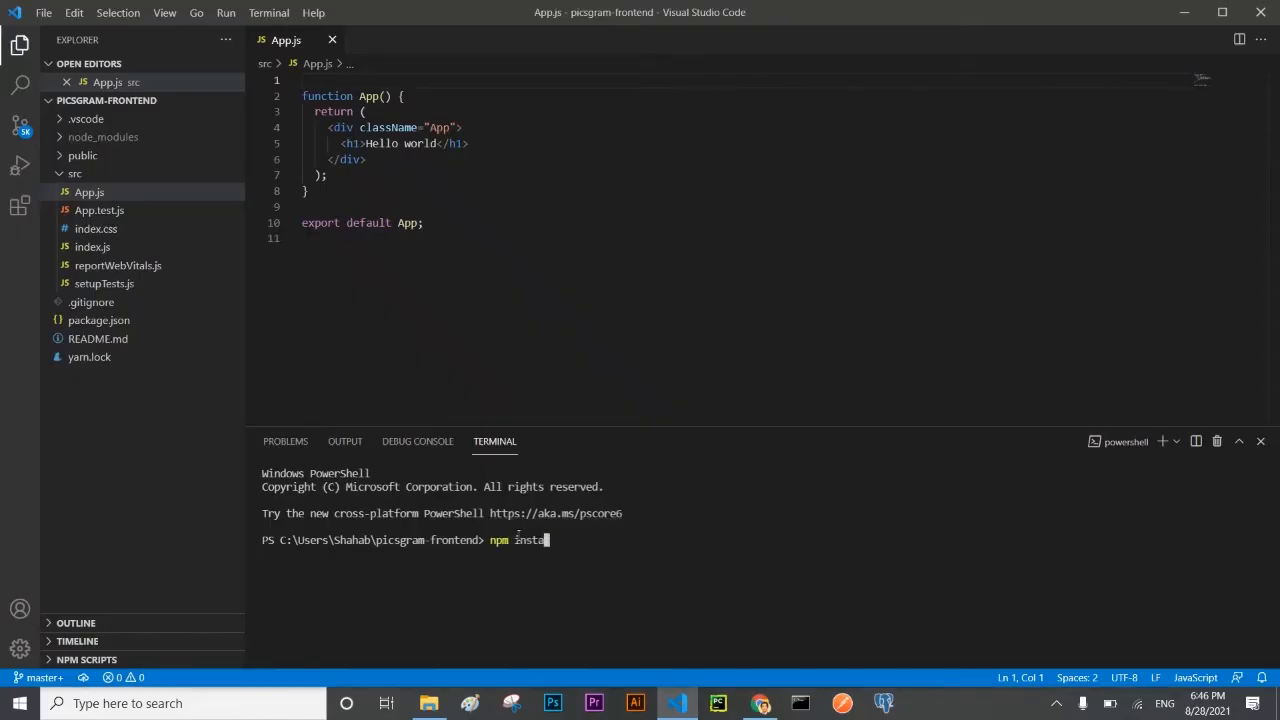
Run npm install react-router react-redux redux redux-thunk redux-devtools-extension history in the terminal.
text(ll)
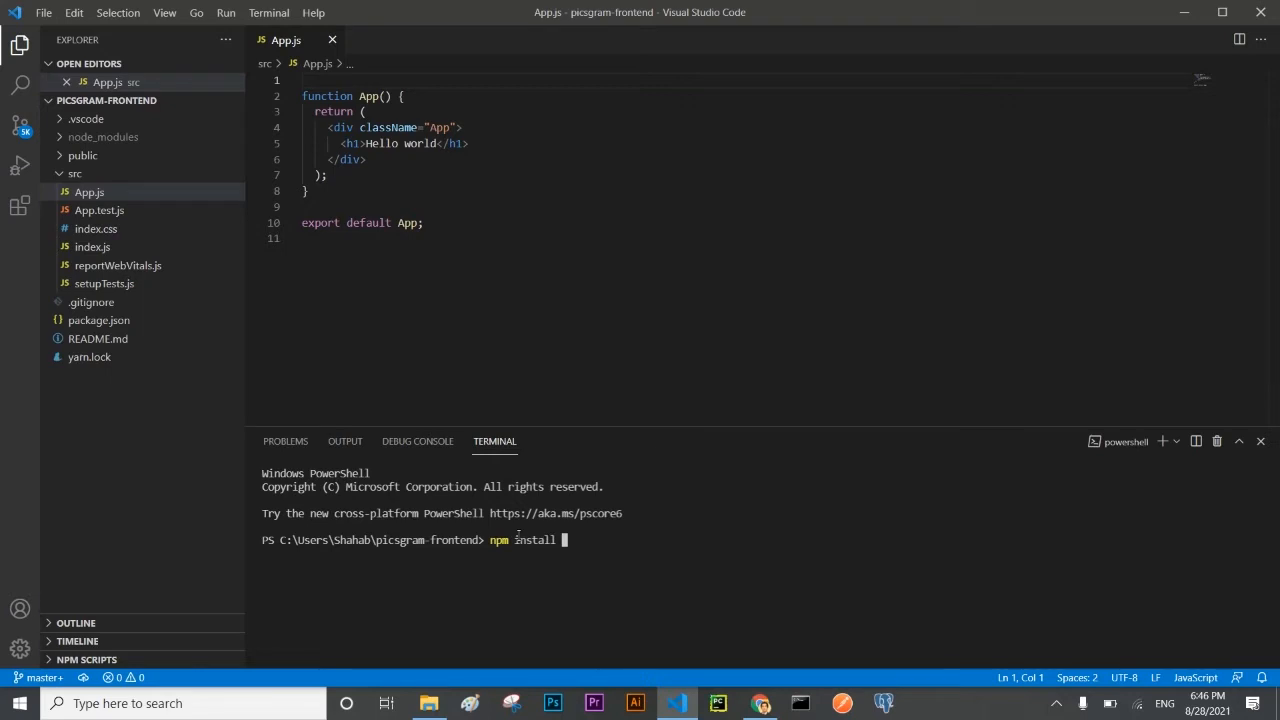
text(react-)
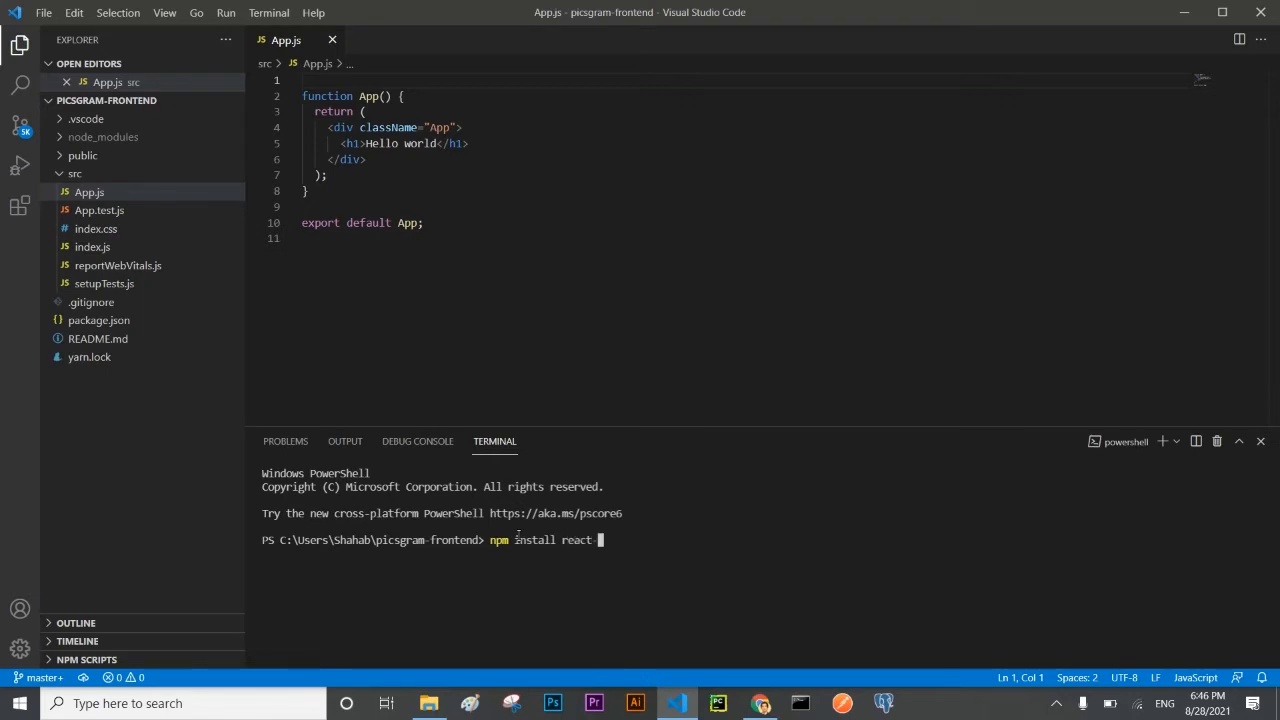
text(router)
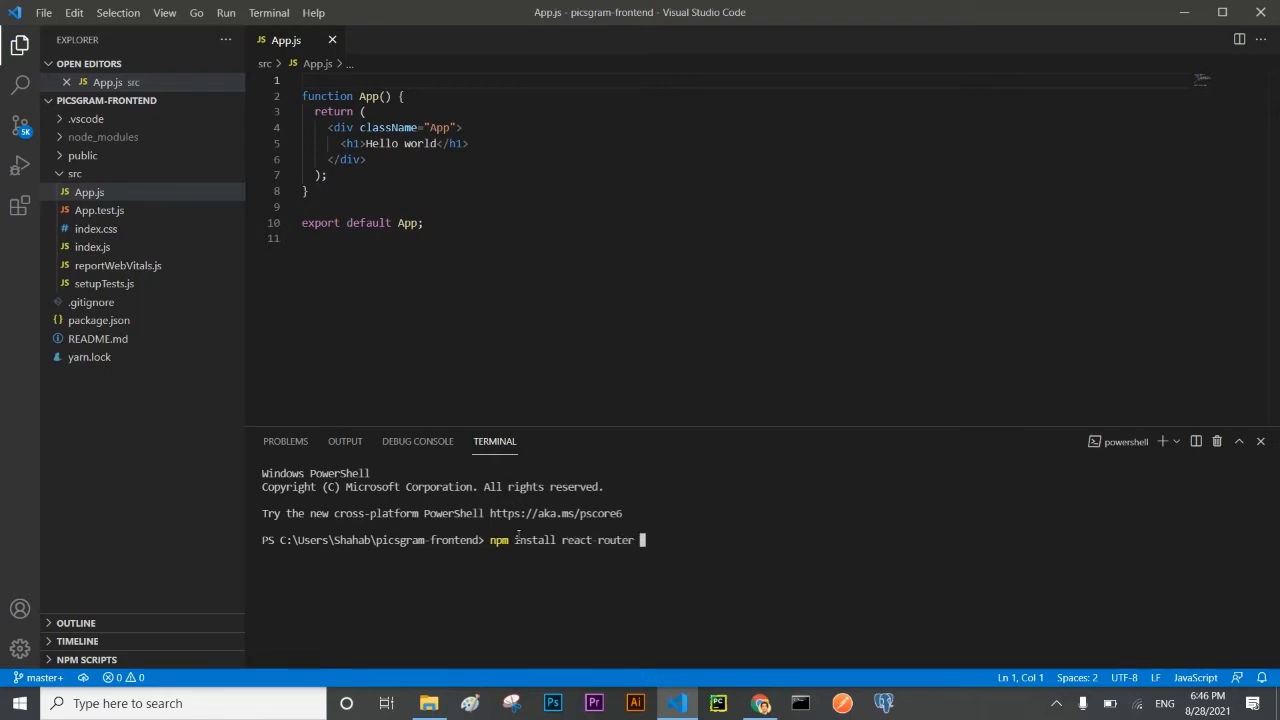
text(react)
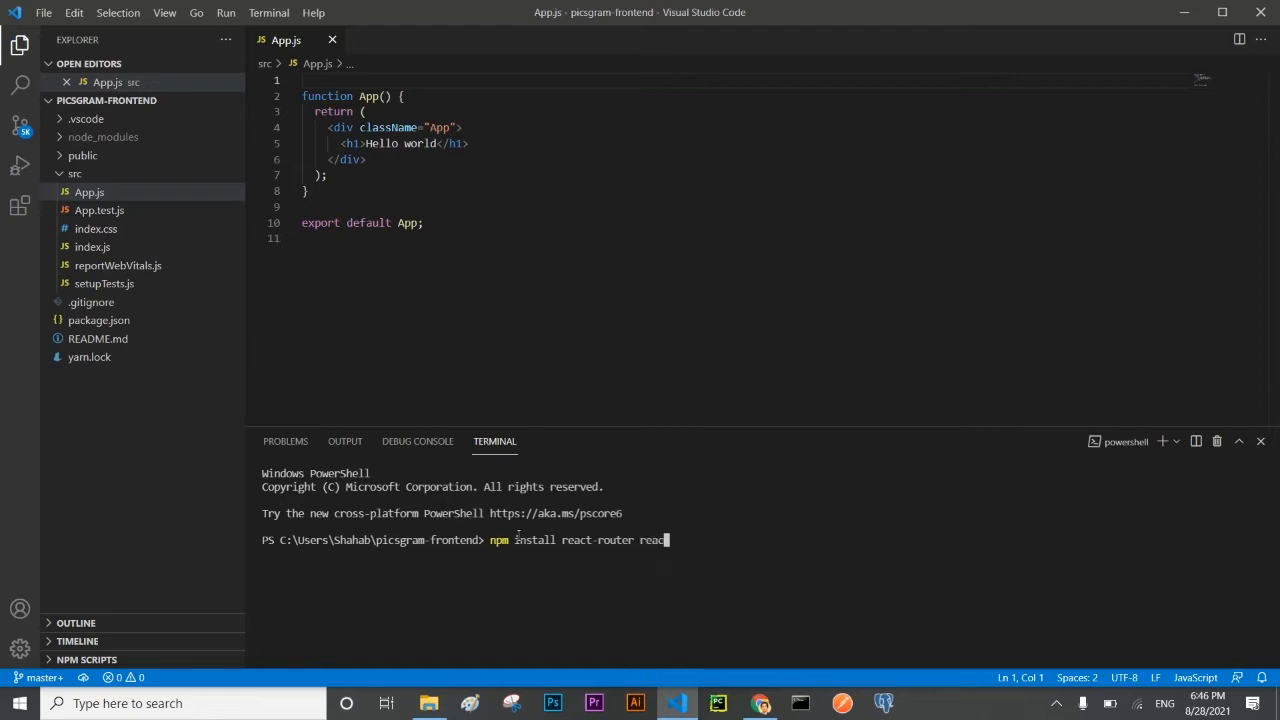
text(-)
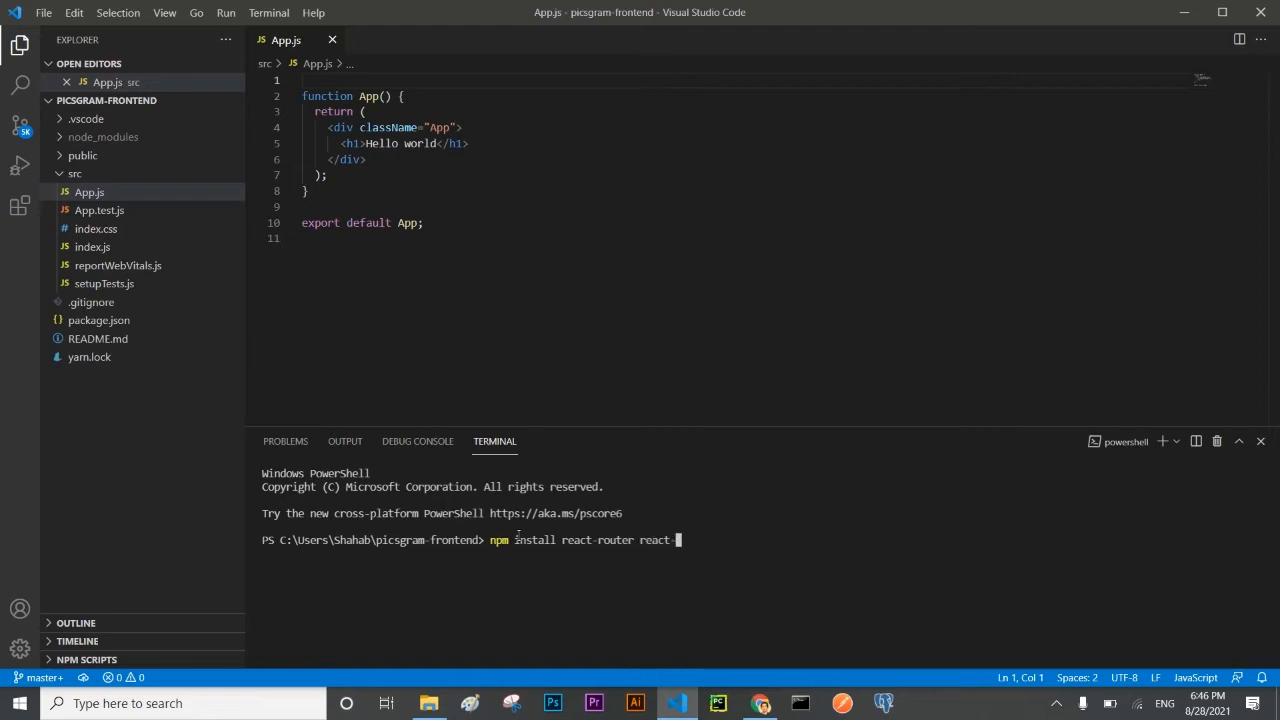
text(redux r)
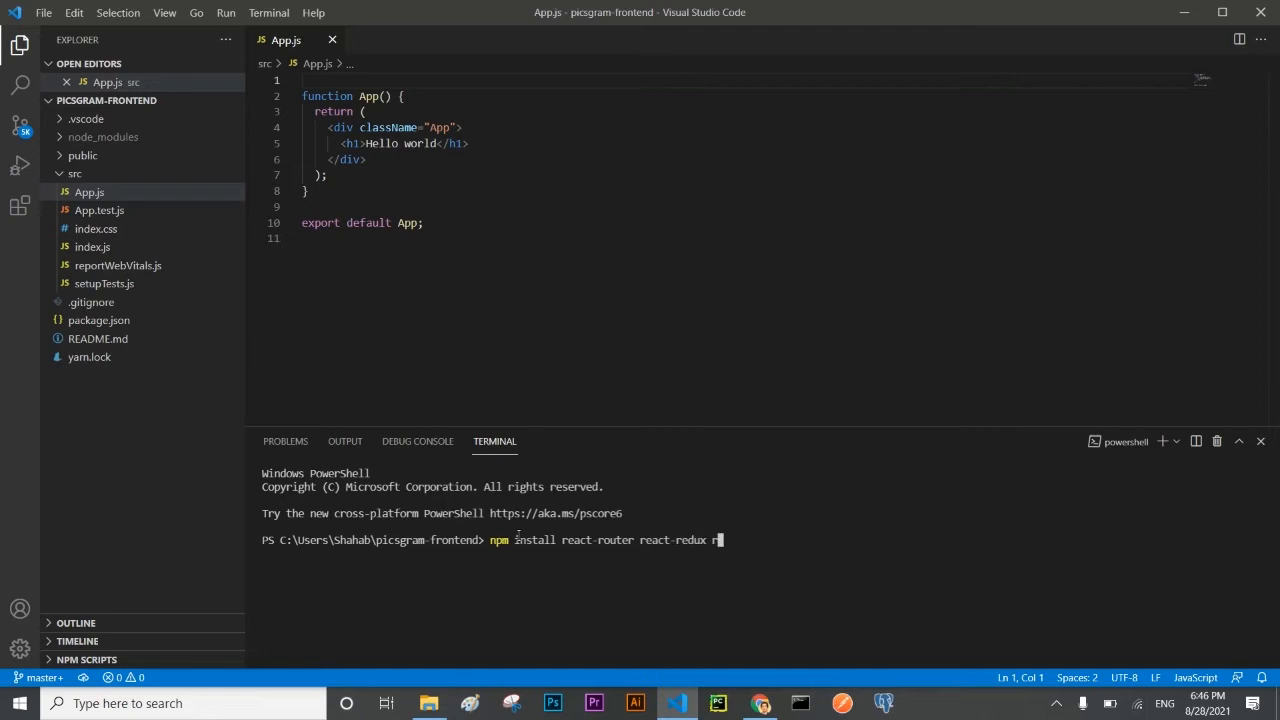
text(redux)
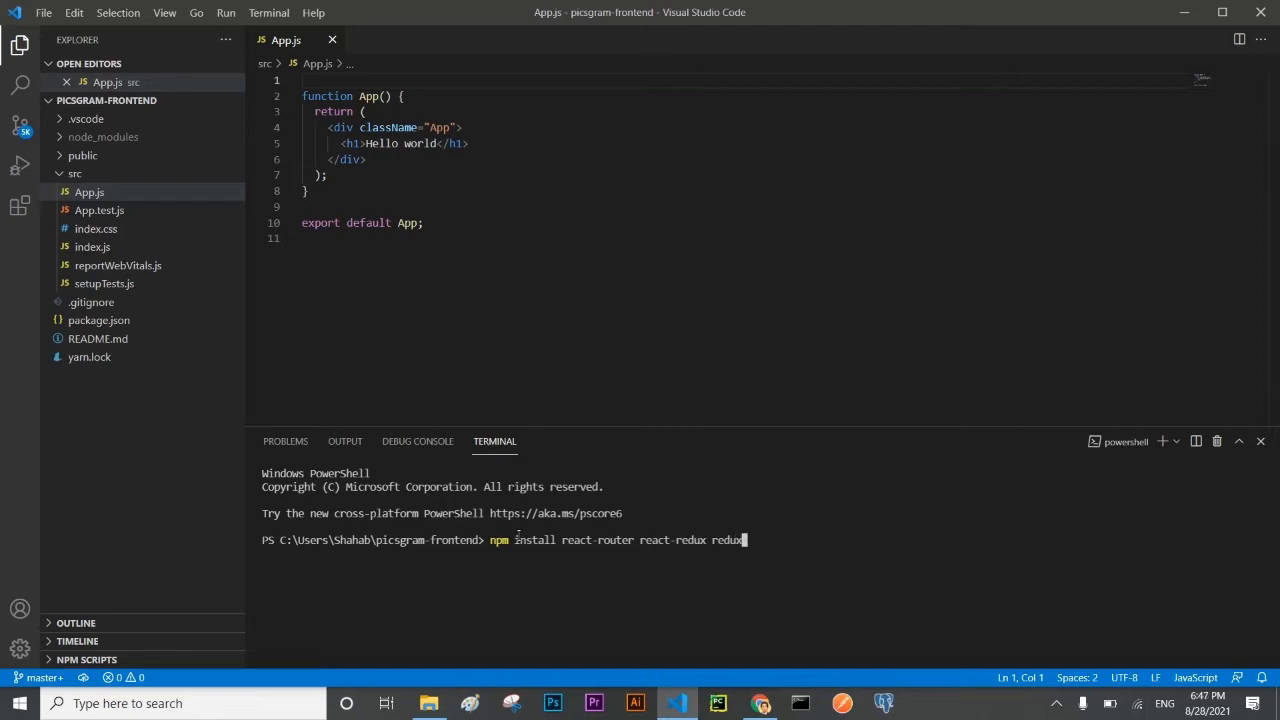
text(redux)
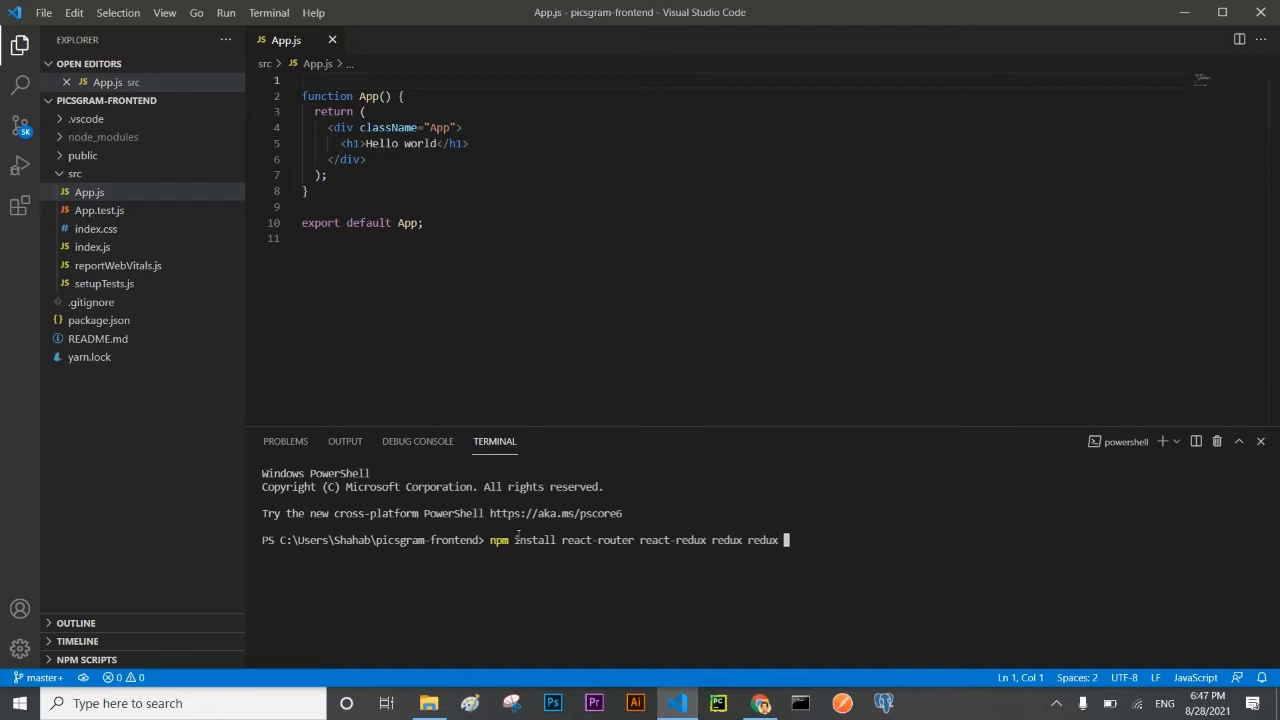
text(-thunk)
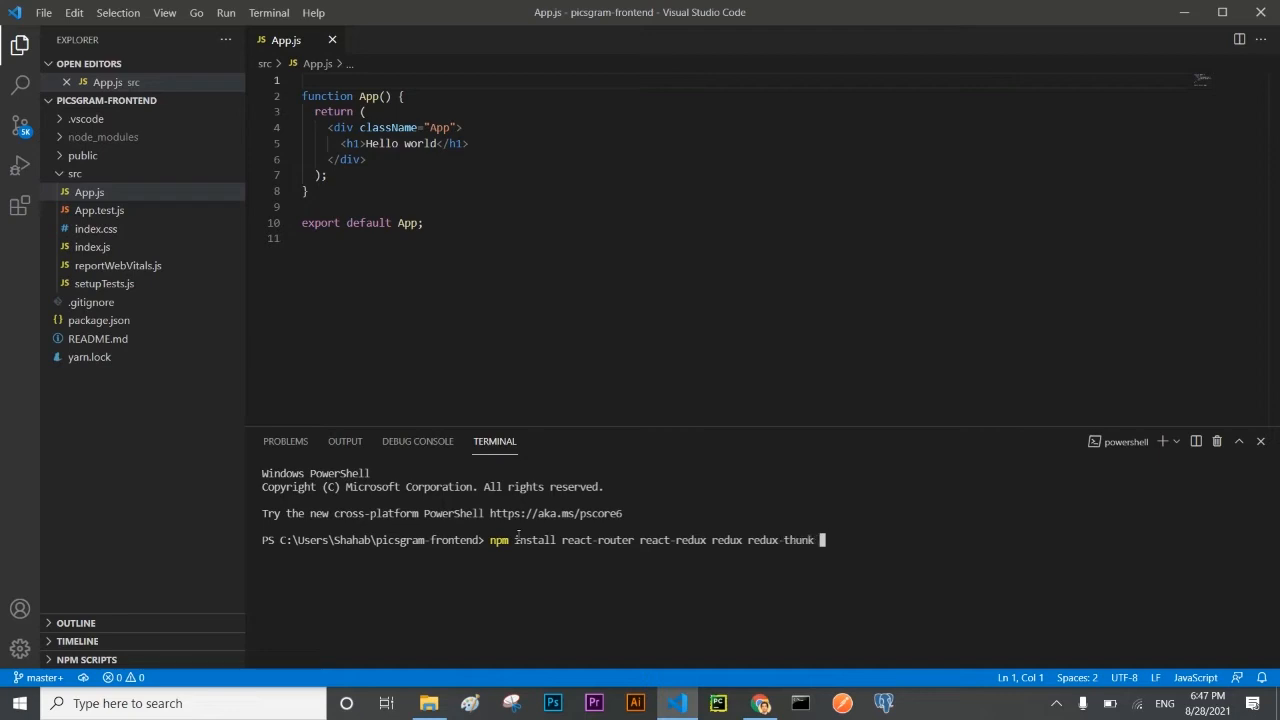
text(redux-d)
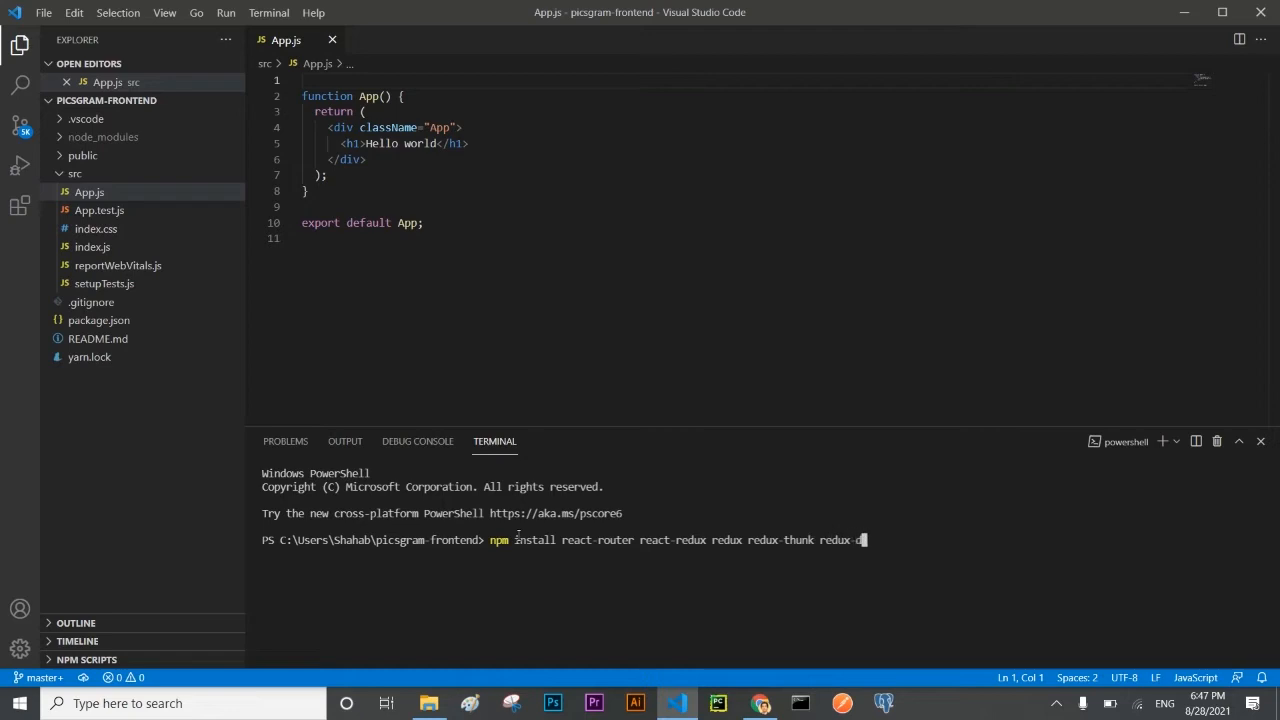
text(ev)
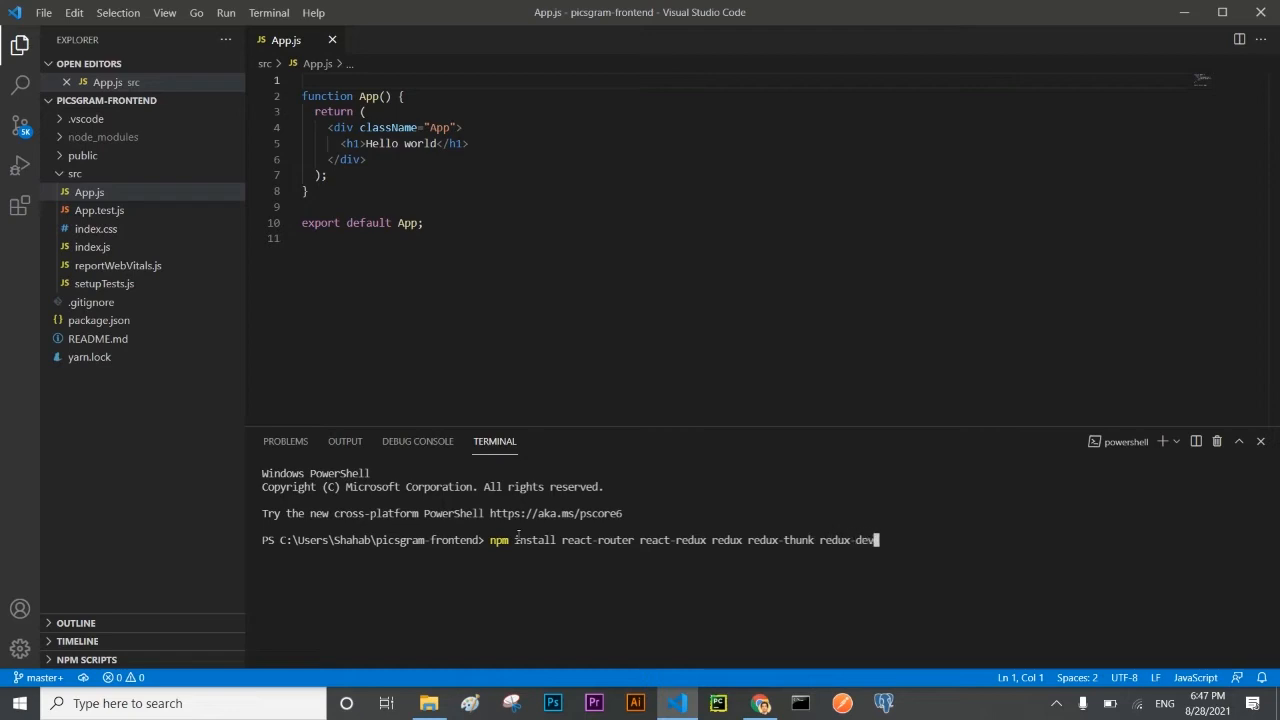
text(tools)
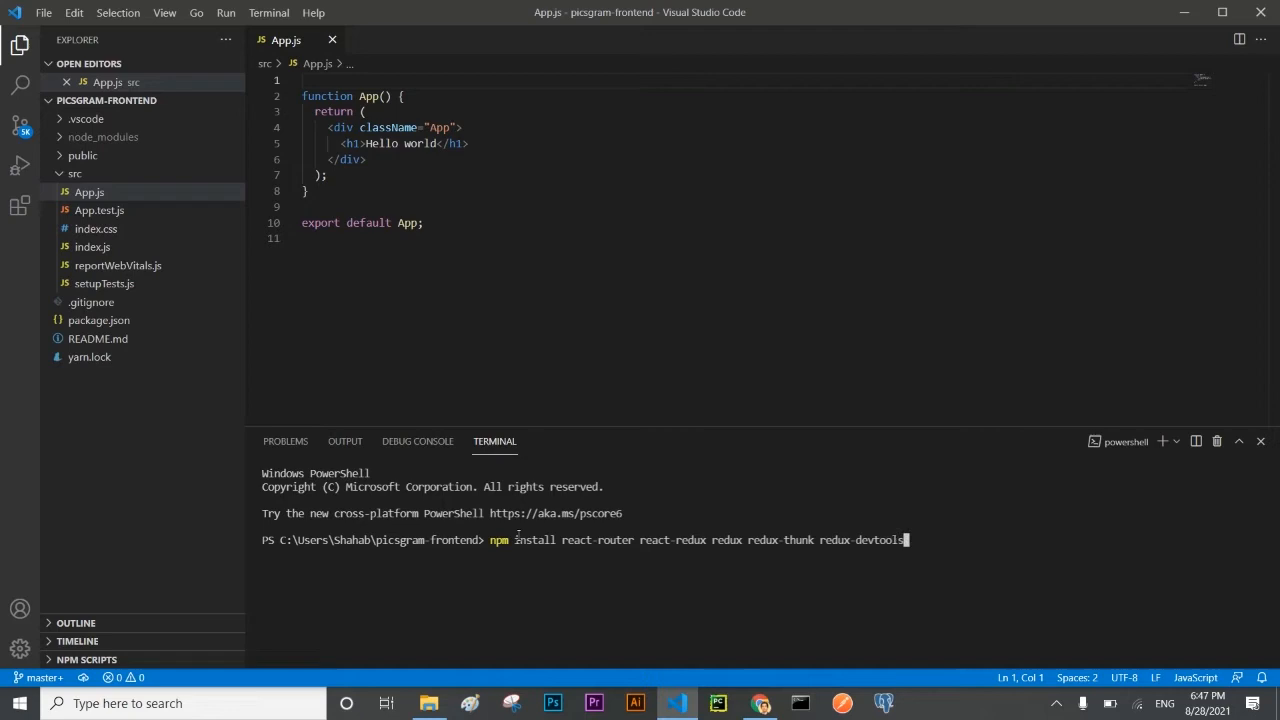
text(-exten)
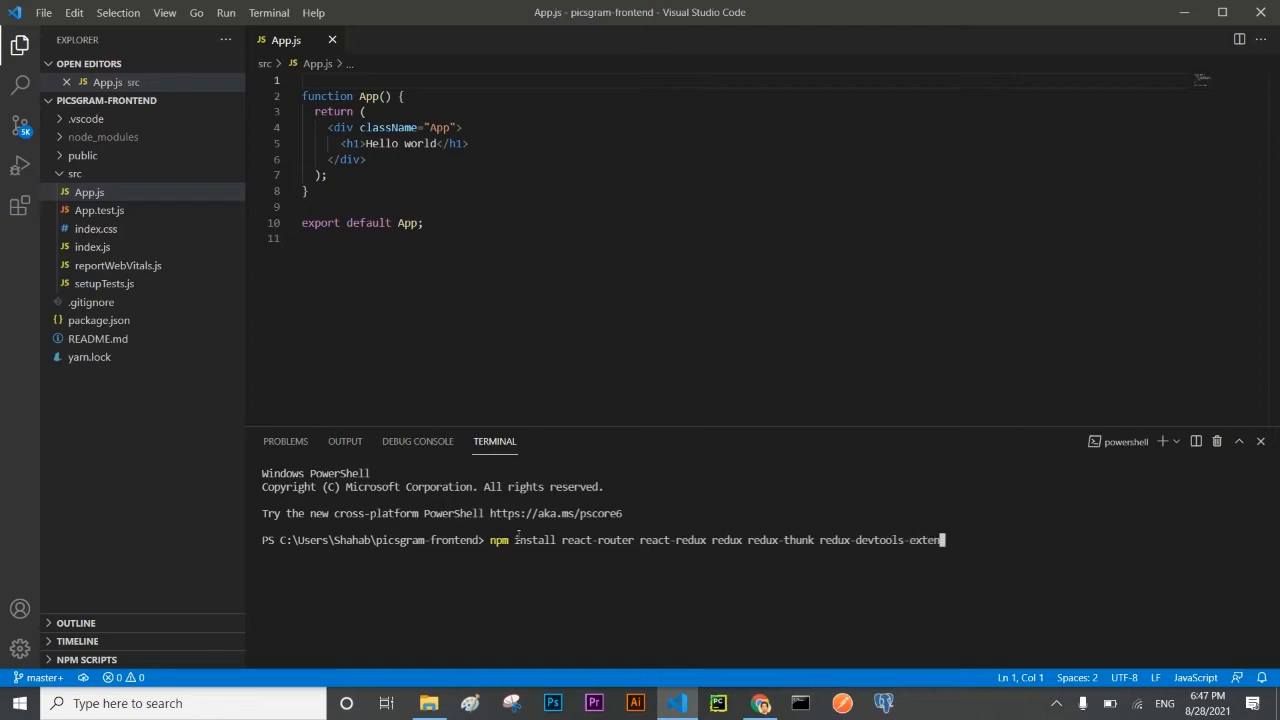
text(sion)
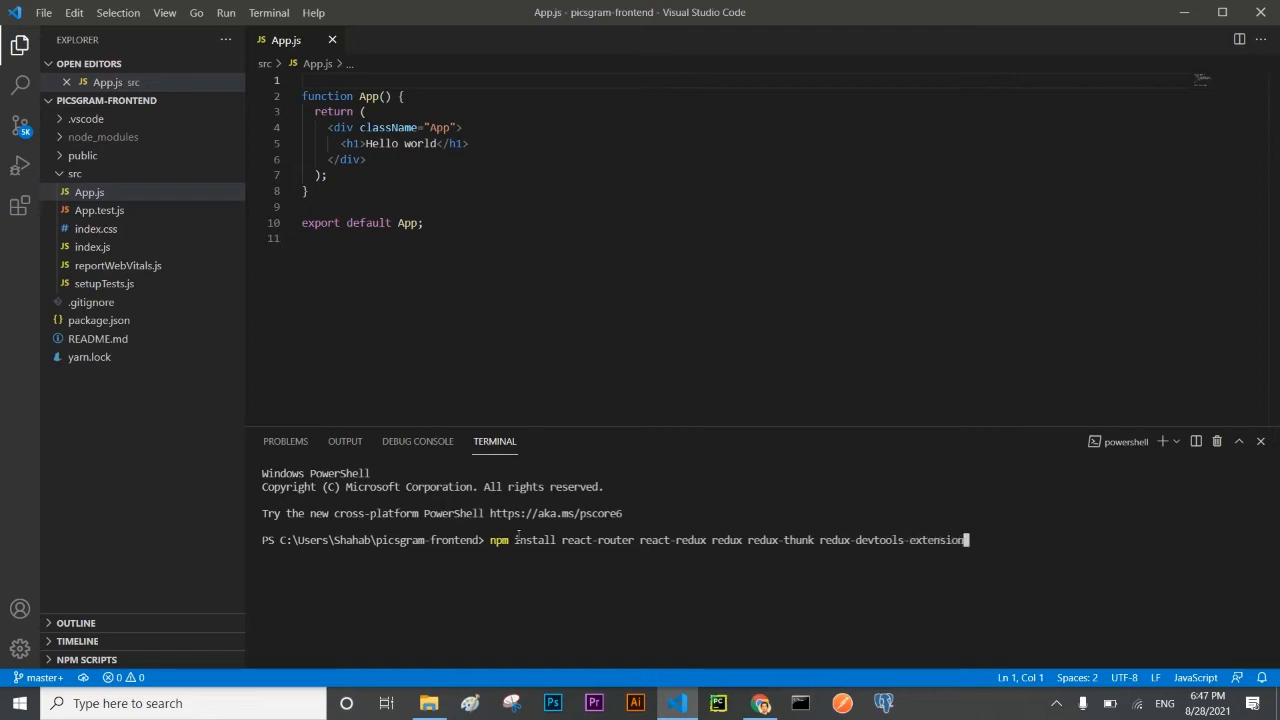
text(histr)
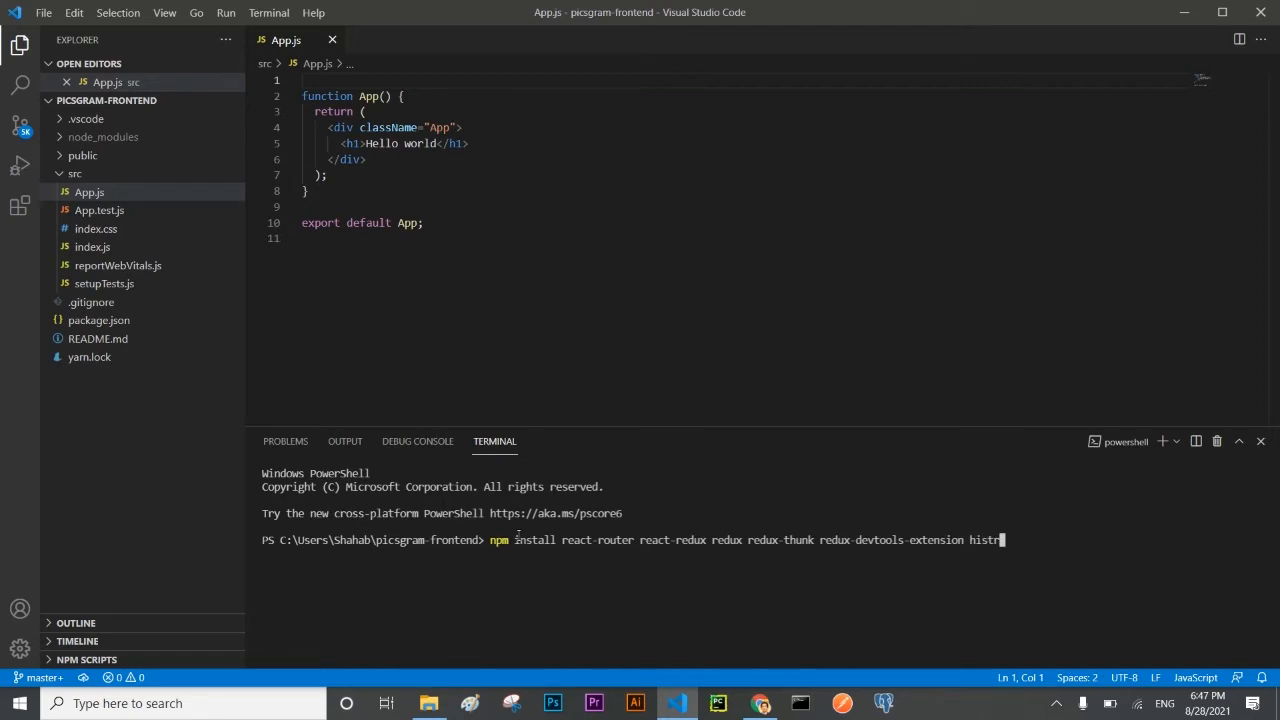
text(y)
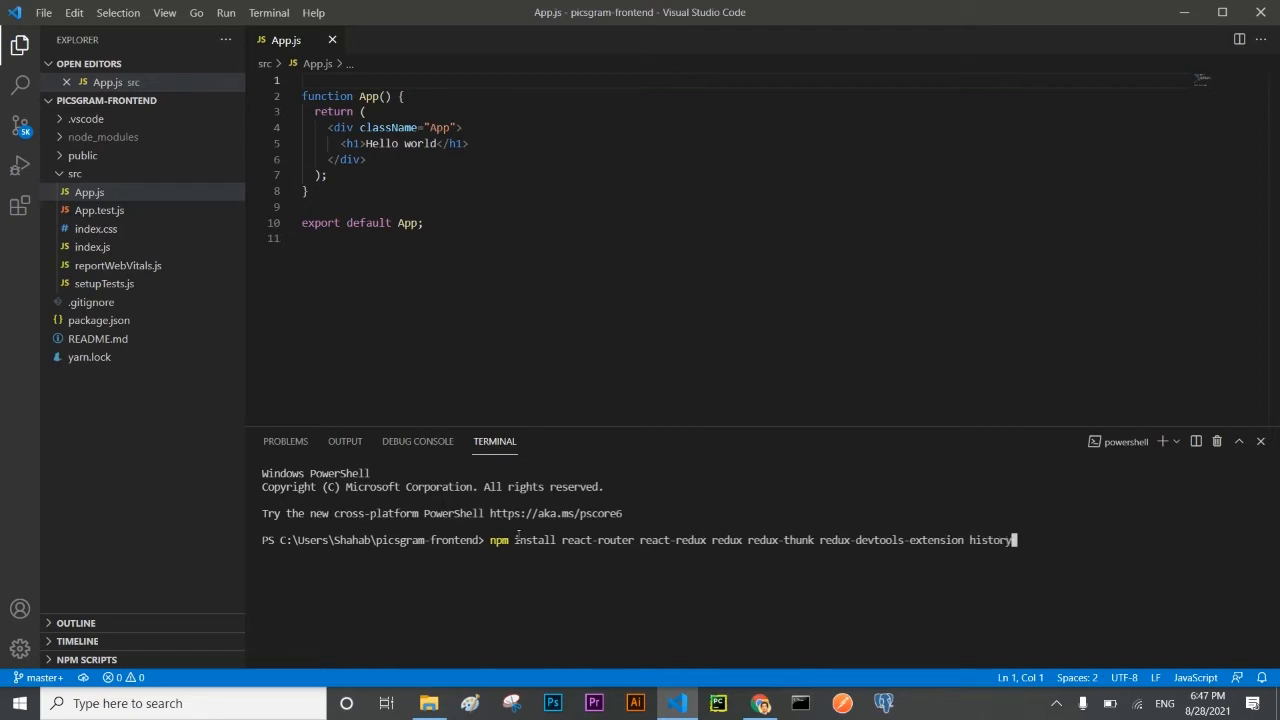
key(Return)
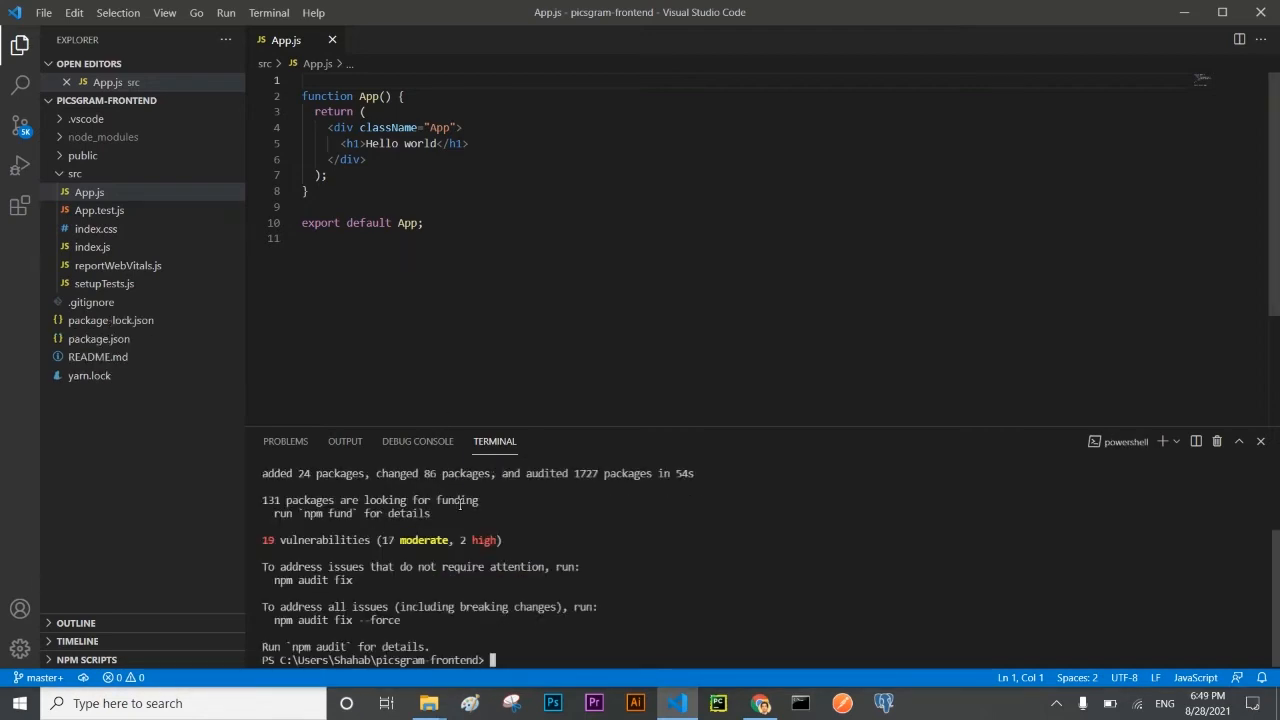
mouse_move(408, 380)
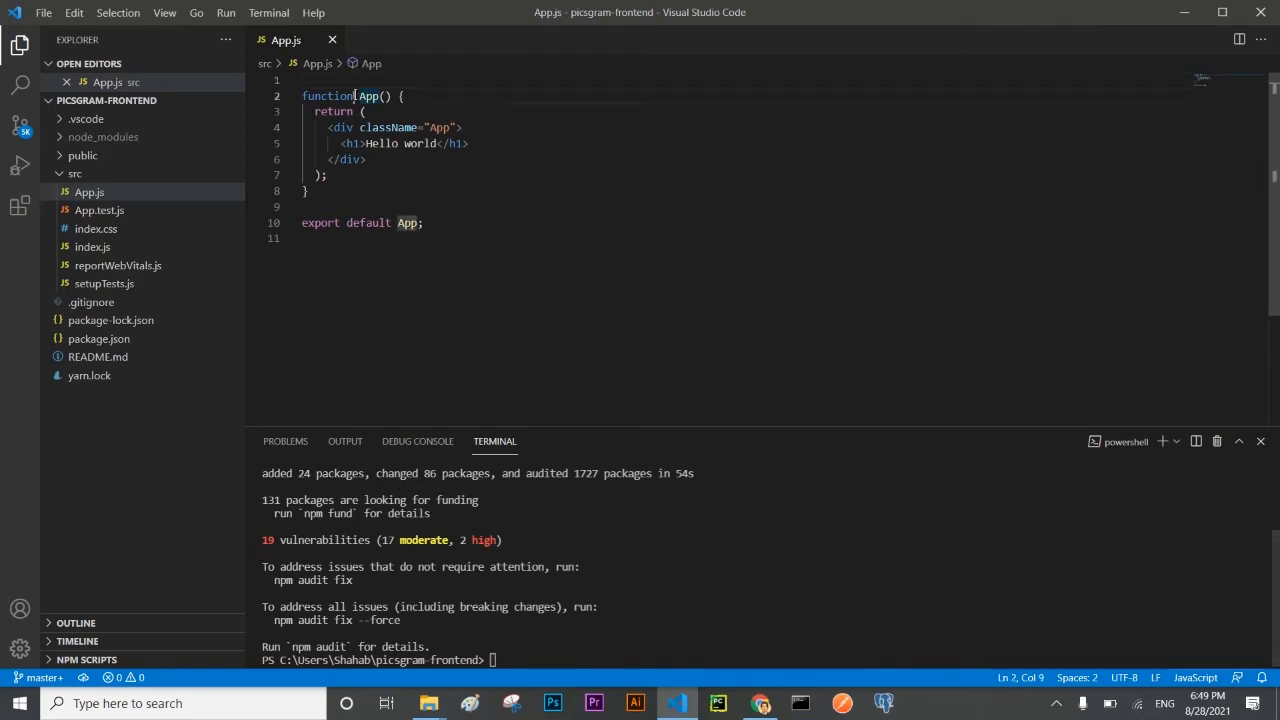
Change 'function App()' to 'const App = () =>' on the first line of App.js.
key(Backspace)
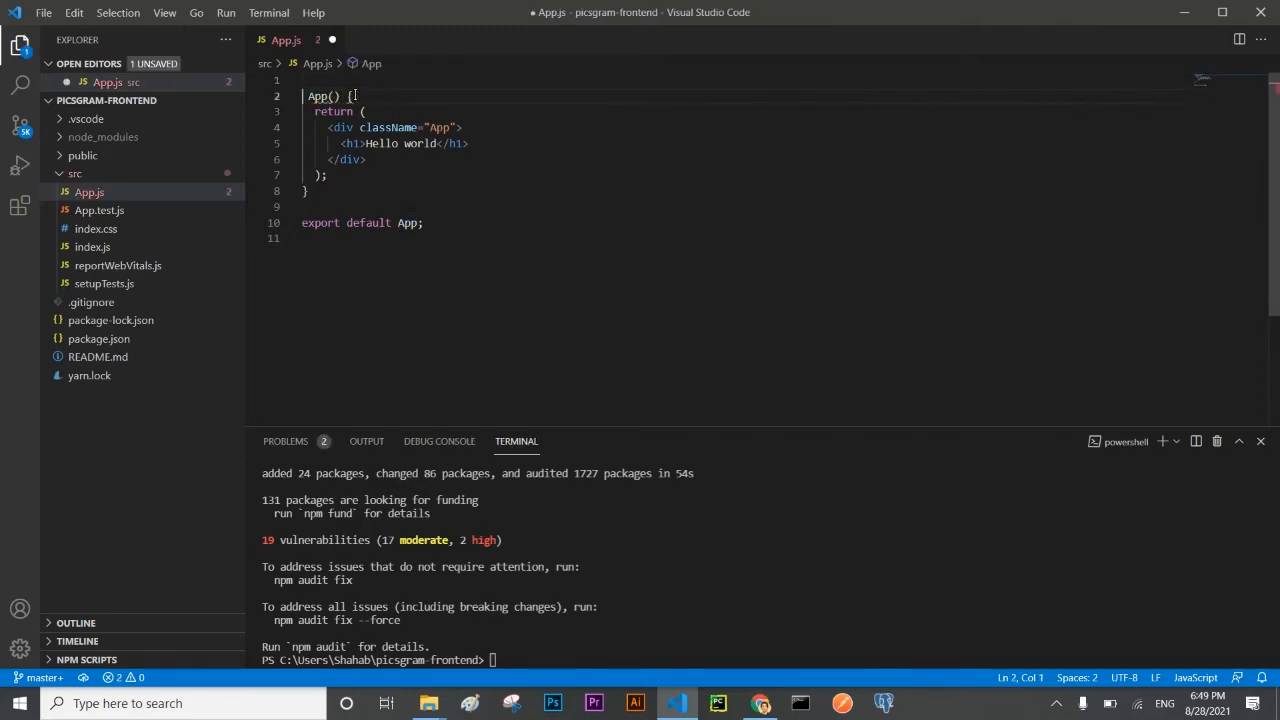
text(const)
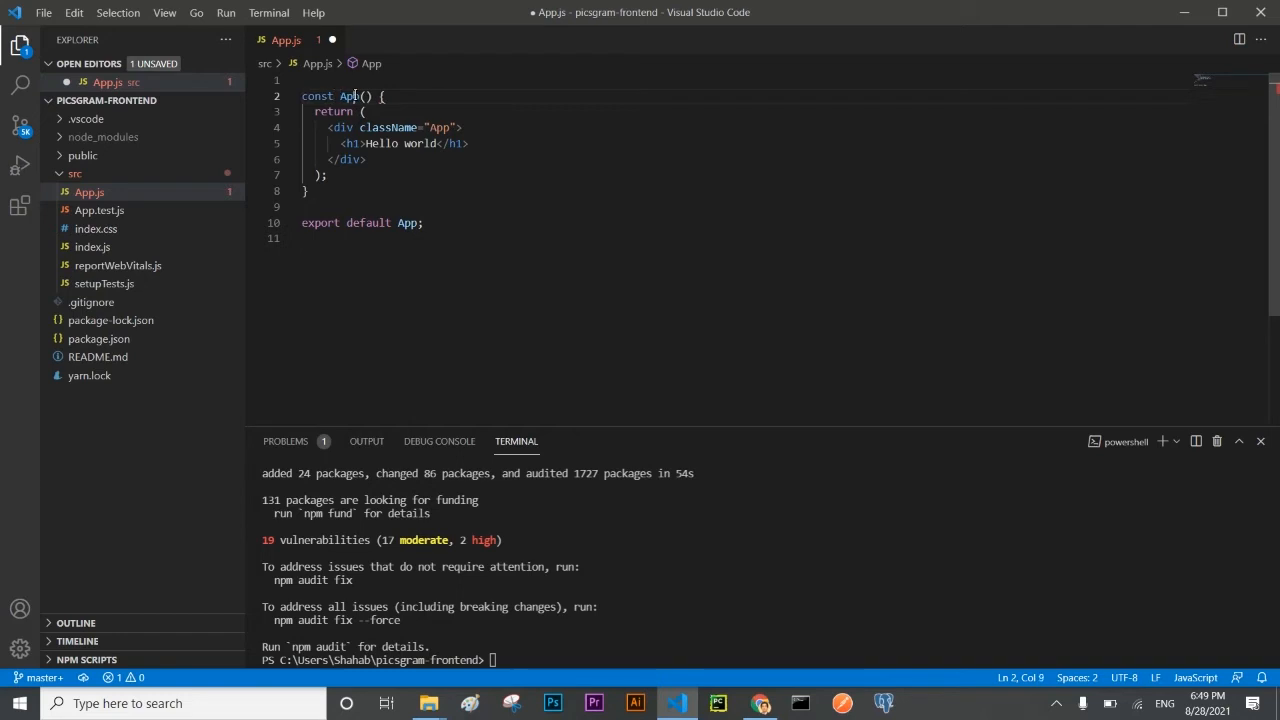
text(=)
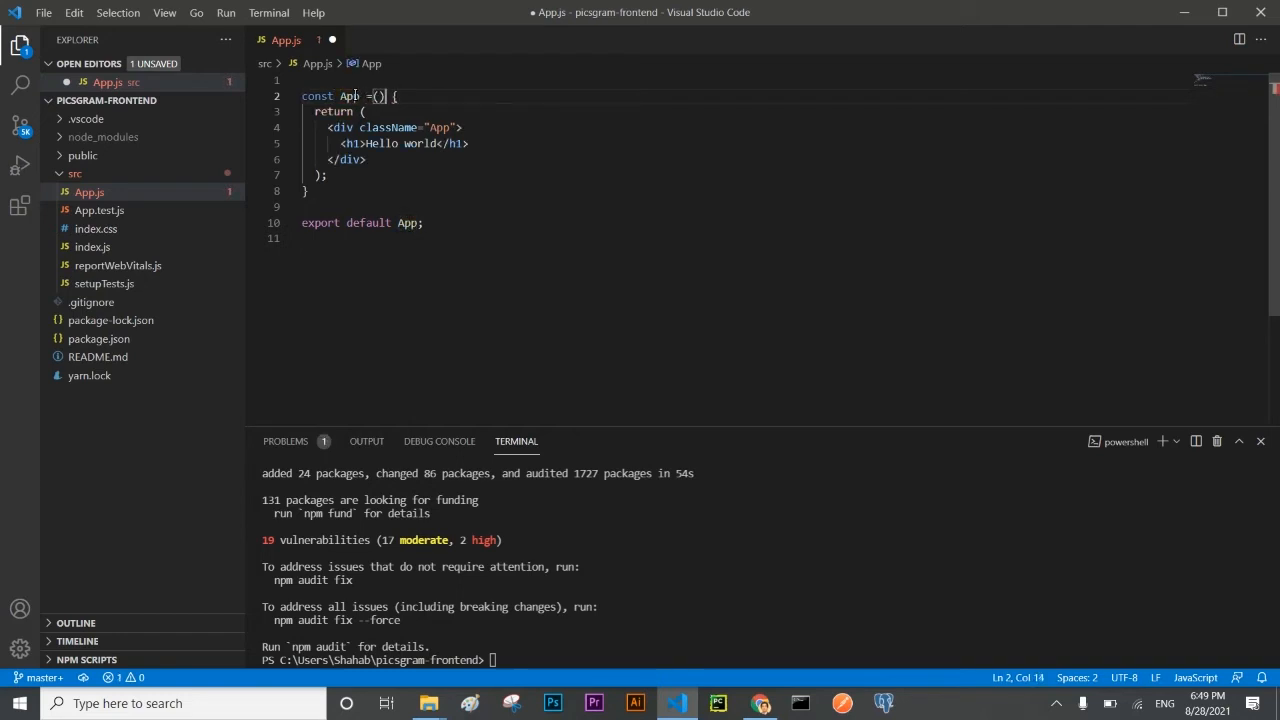
text(=>)
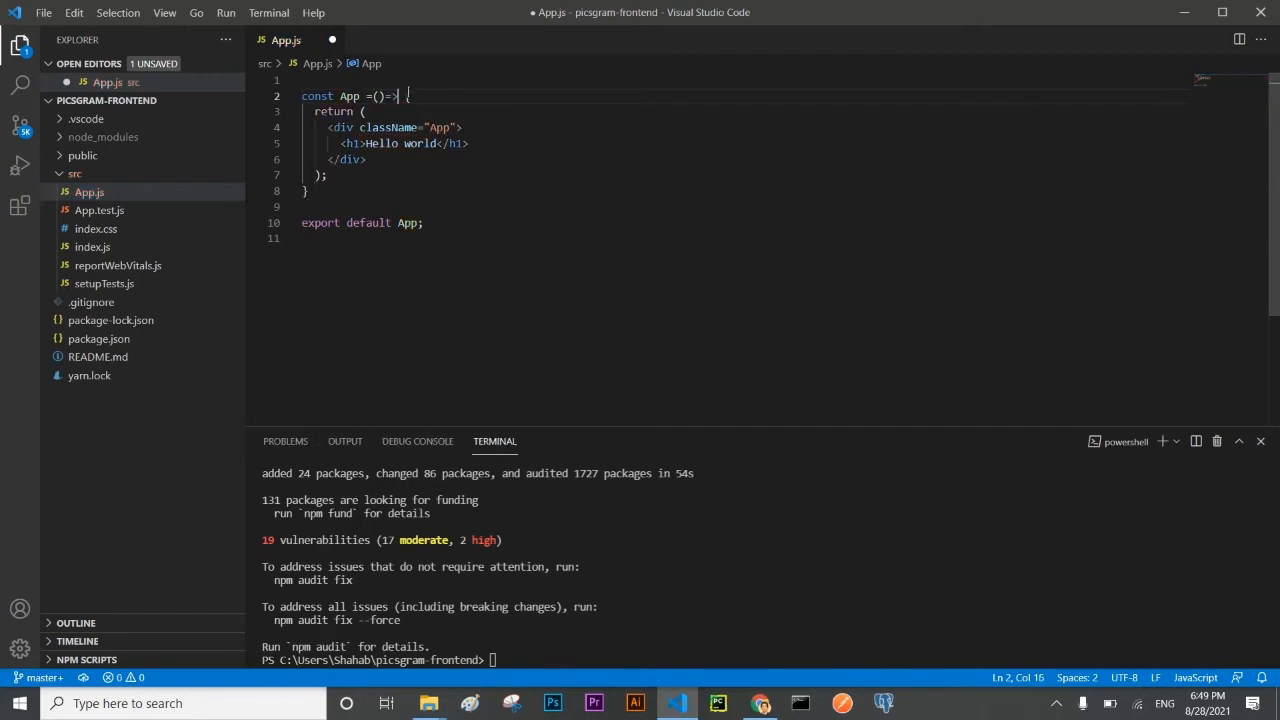
mouse_move(392, 96)
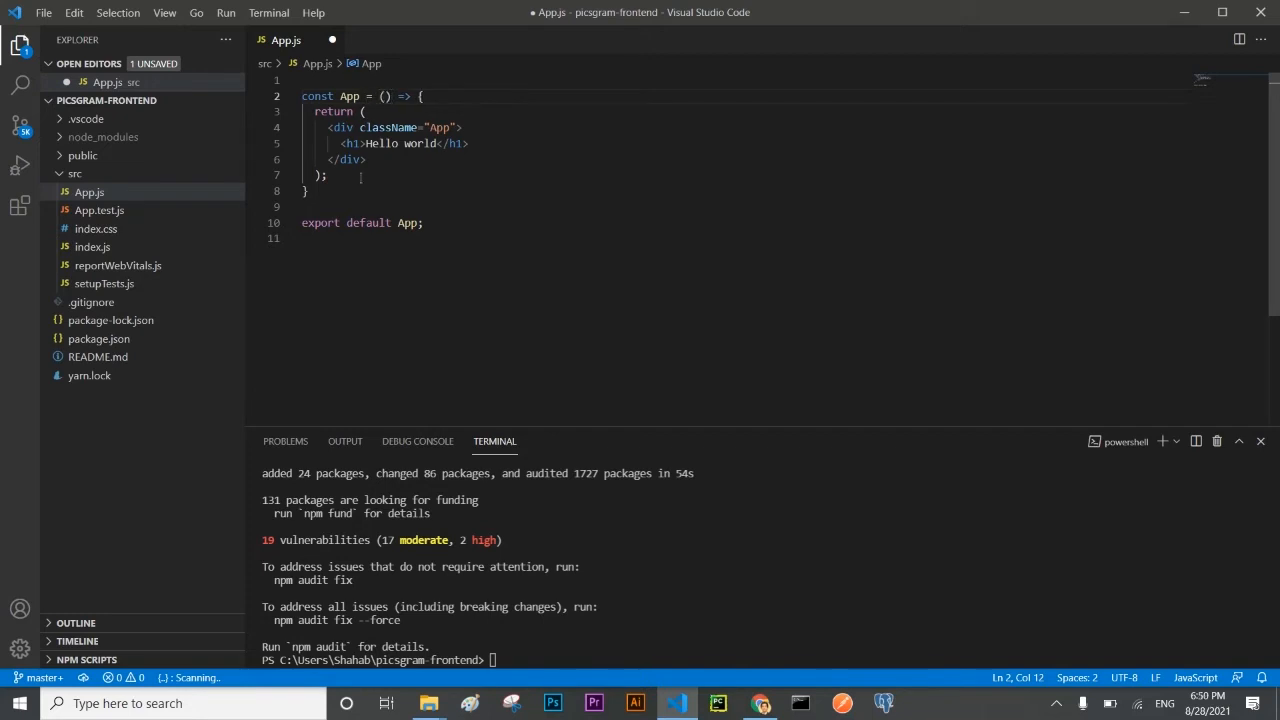
Save App.js and run npm start in the terminal, then switch to the browser.
key(ctrl+s)
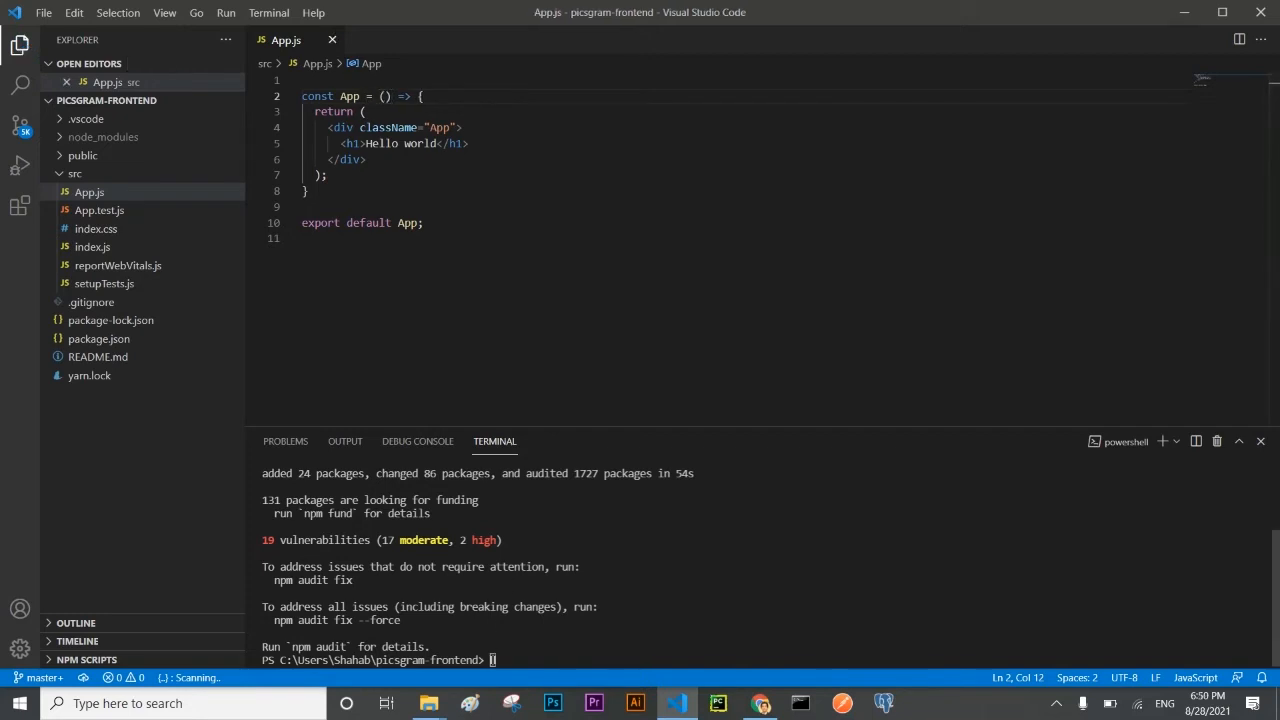
text(npm start)
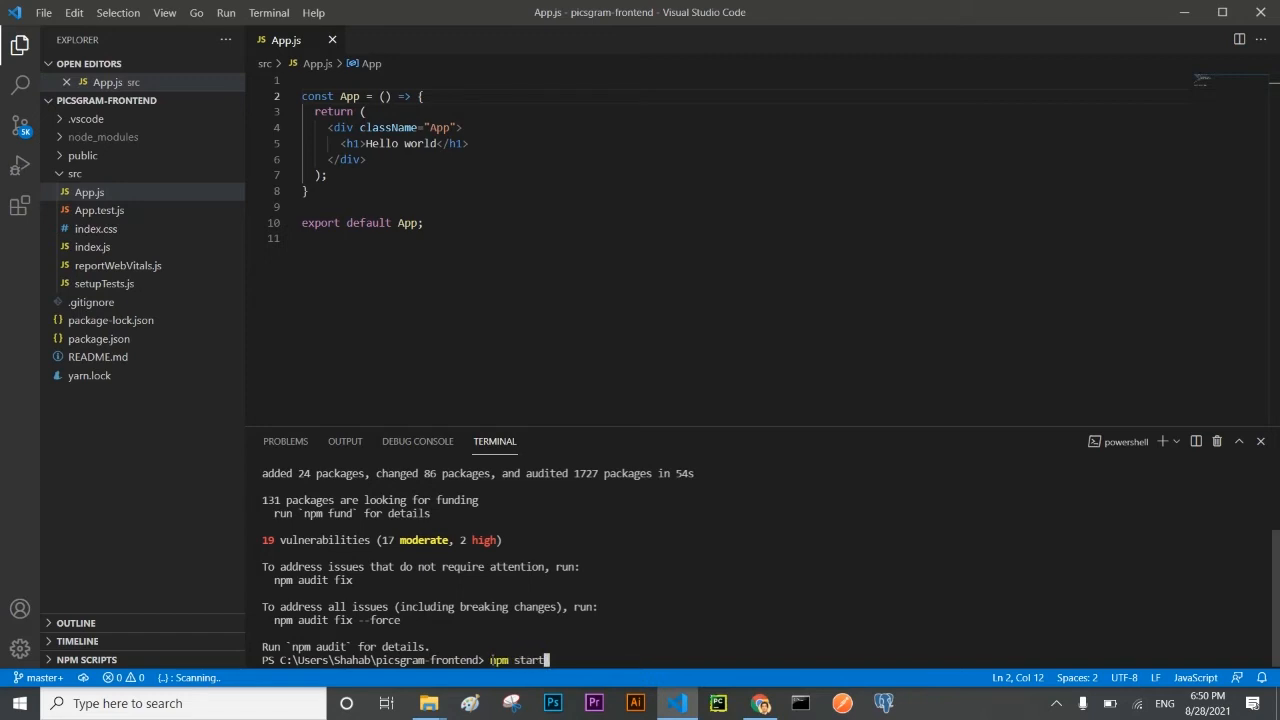
key(Return)
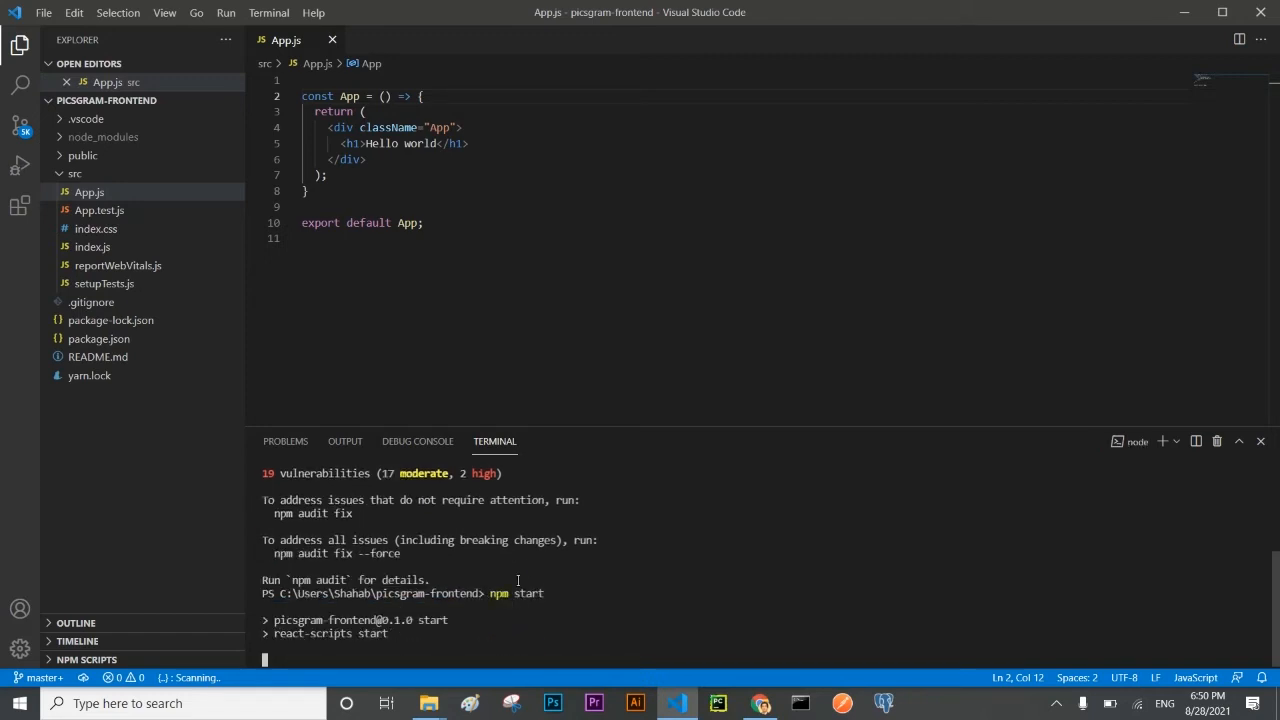
click(760, 704)
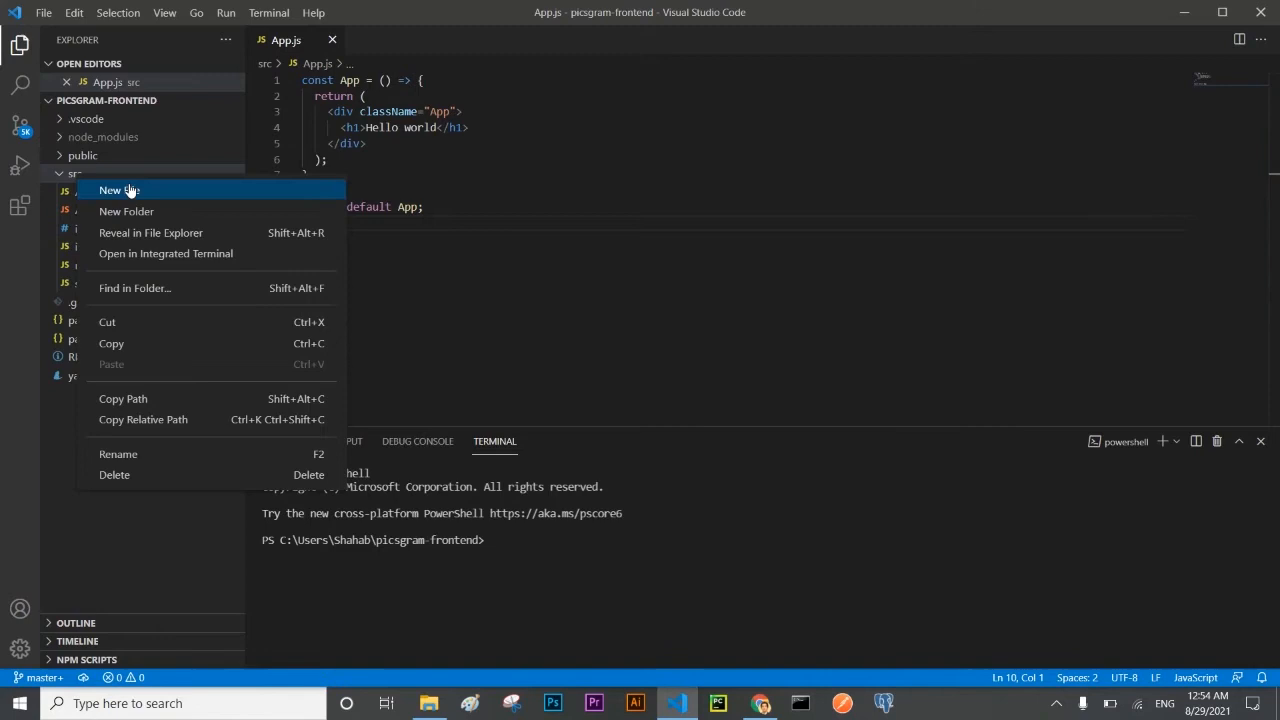
Create a pages folder under src with a Home subfolder inside it.
click(120, 190)
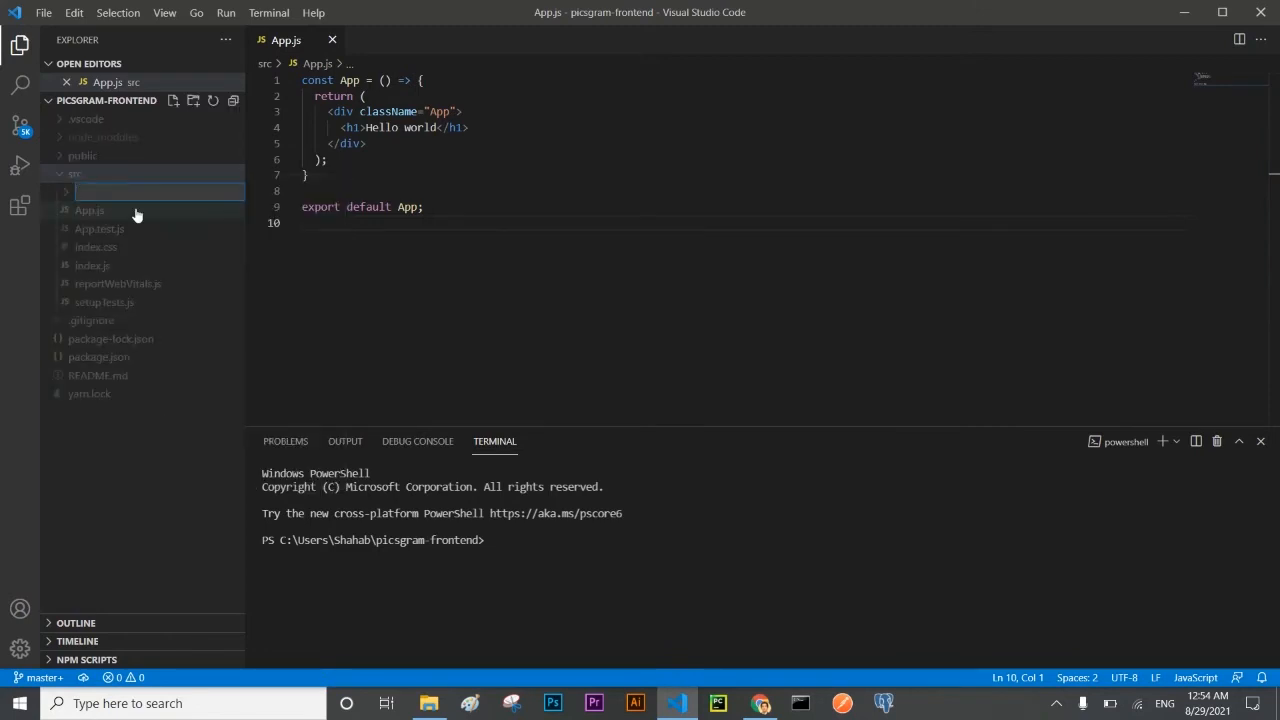
text(pages)
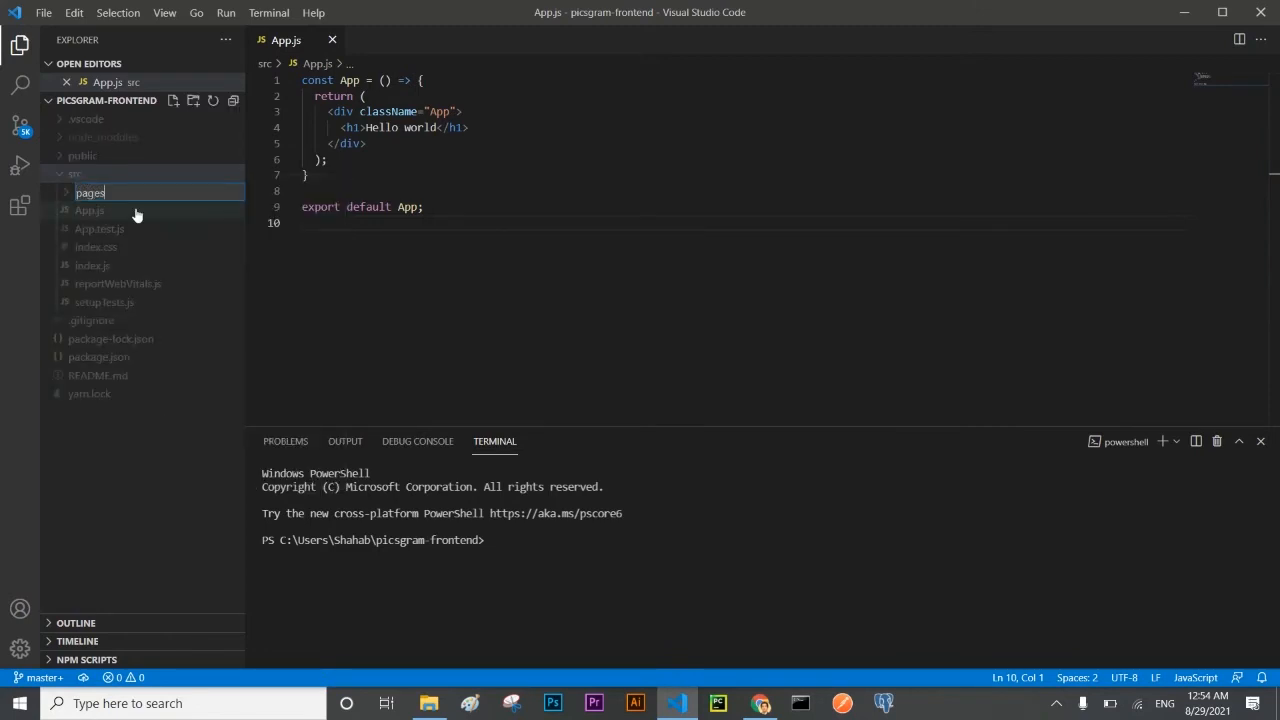
key(Enter)
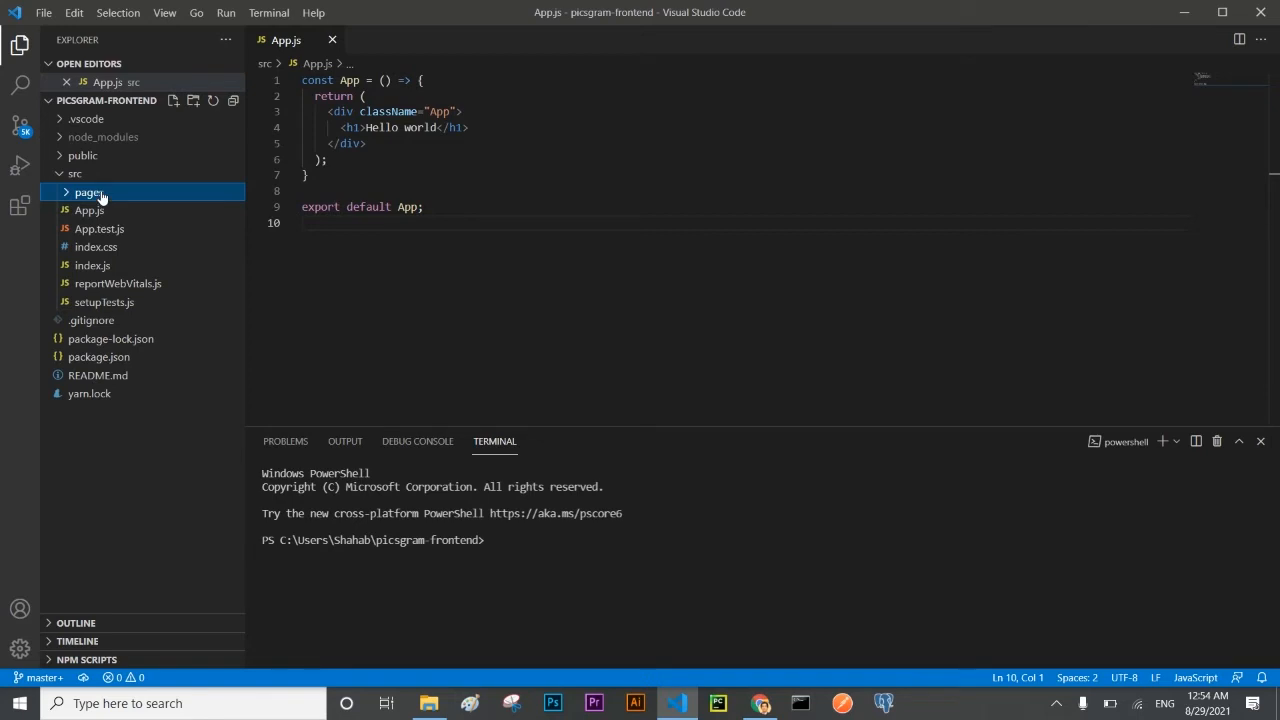
right_click(88, 192)
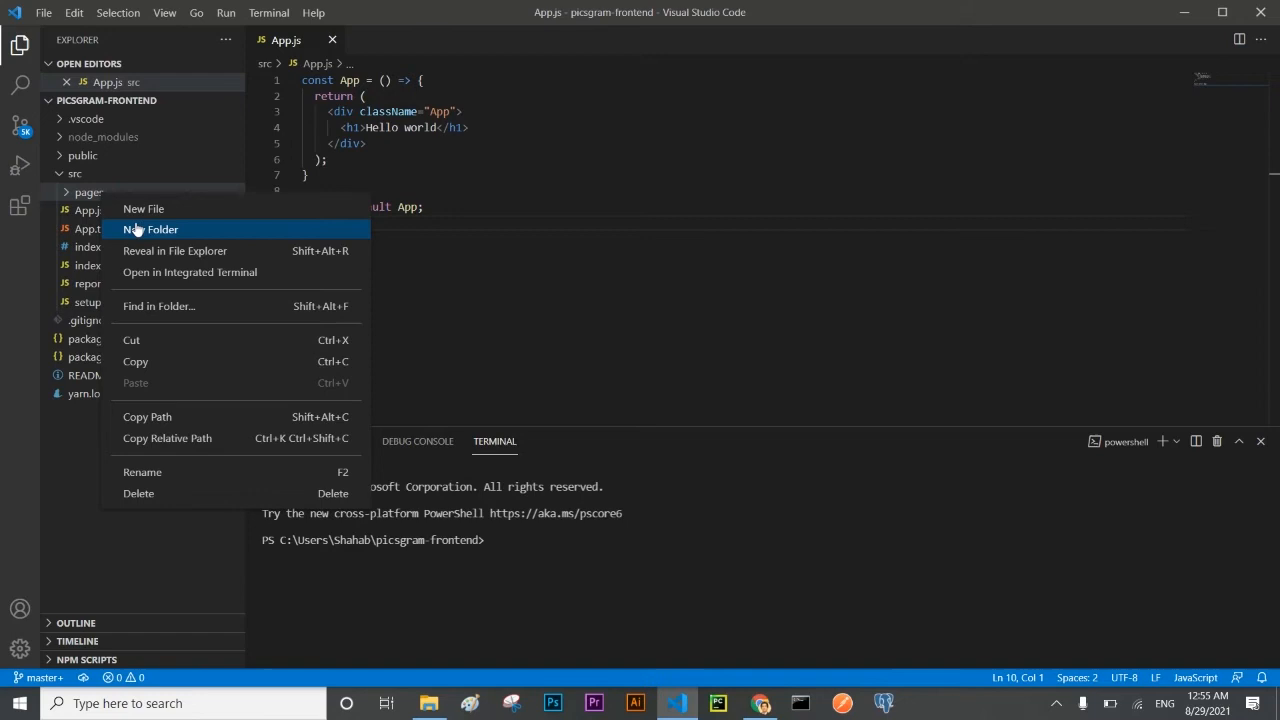
click(150, 228)
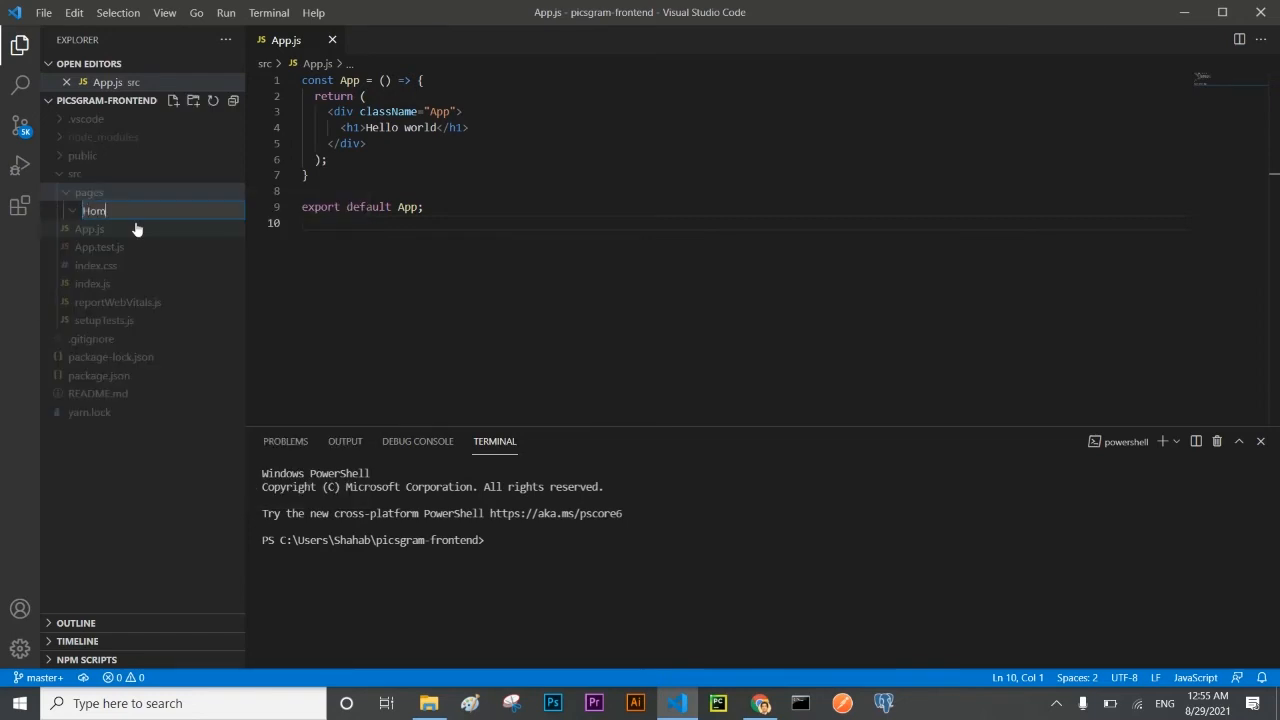
text(e)
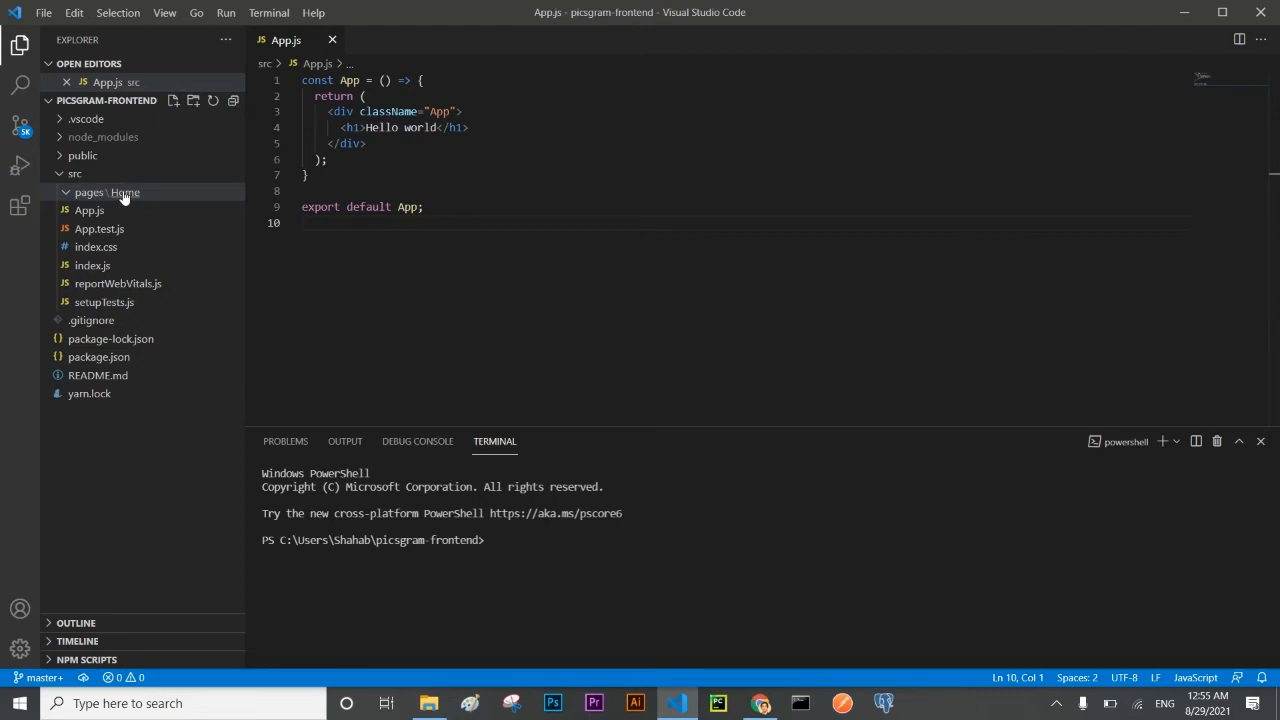
Create a new Home.js file inside the Home folder and open it in the editor.
right_click(110, 192)
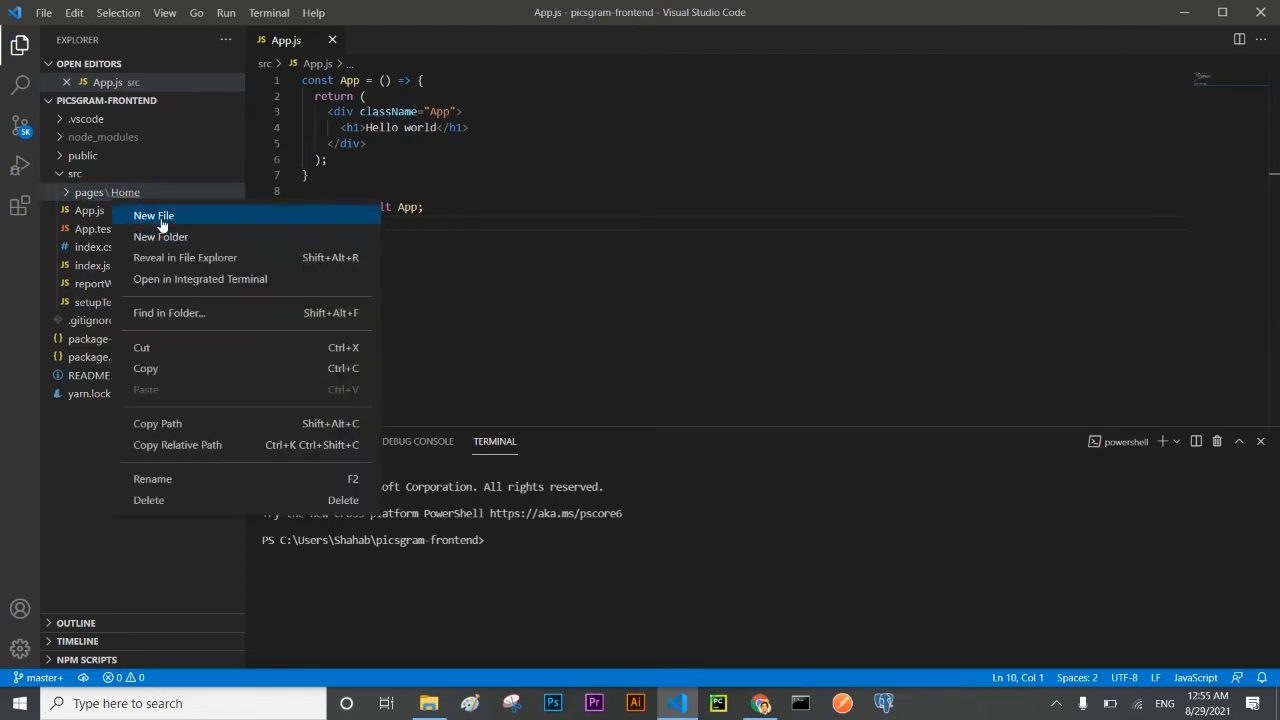
click(152, 216)
text(Home.js)
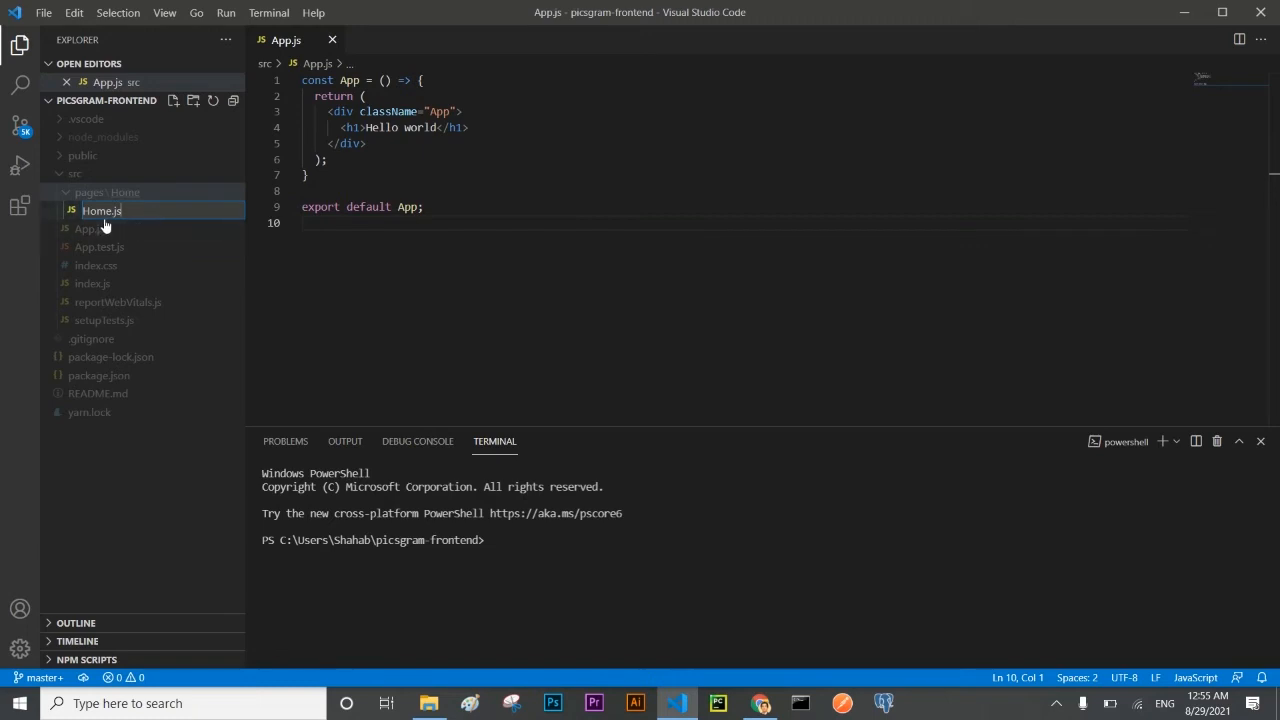
double_click(102, 210)
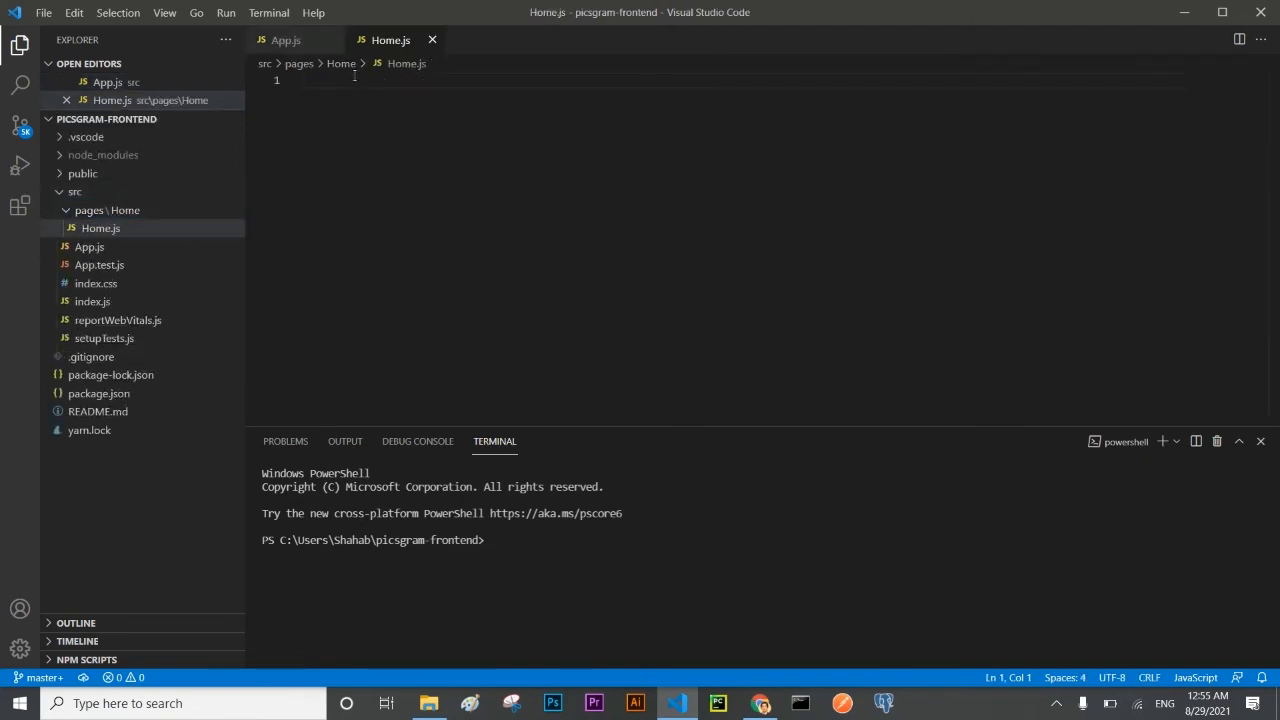
Write the React import and a Home arrow function returning <div><h1>Hello world</h1></div>.
text(import)
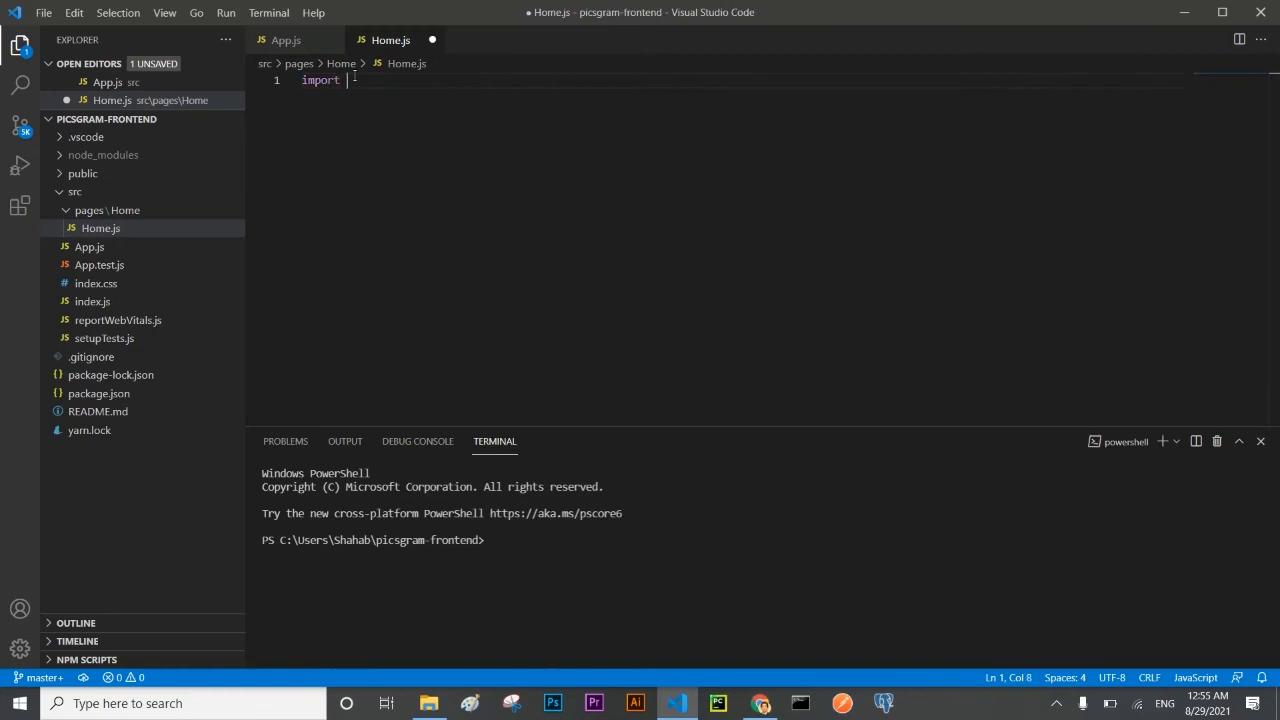
text(React f)
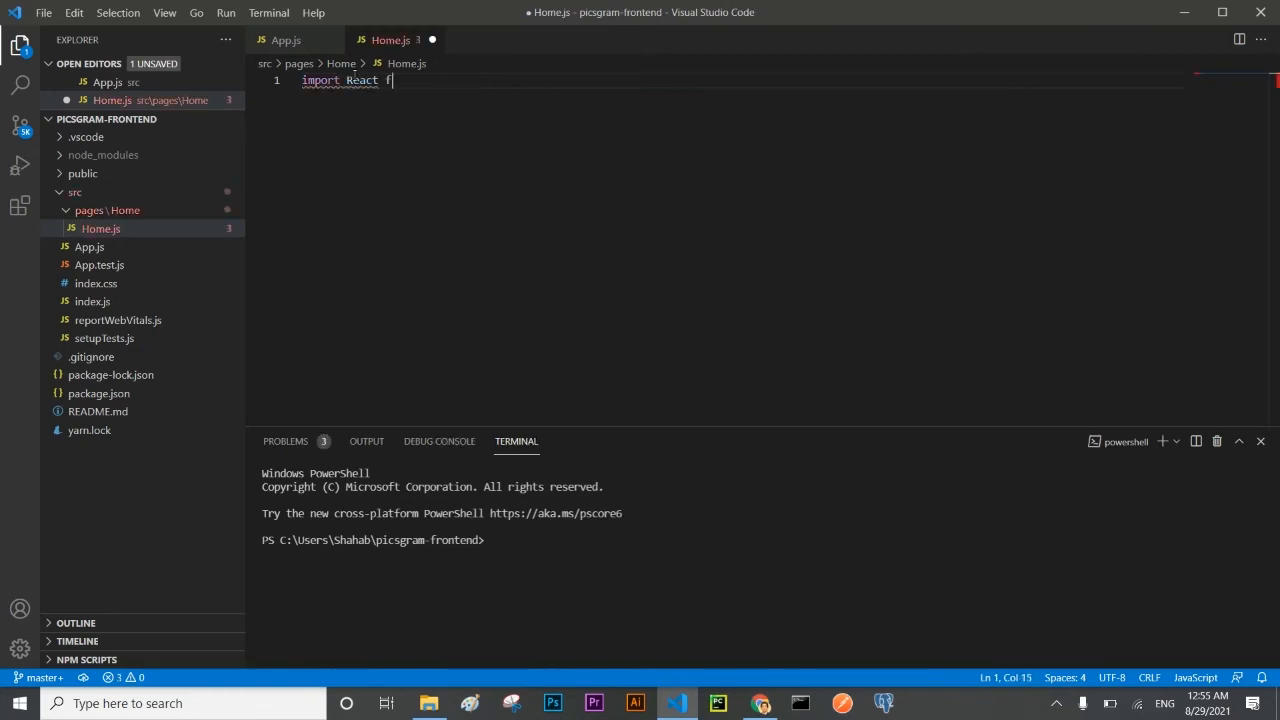
text(rom 'react)
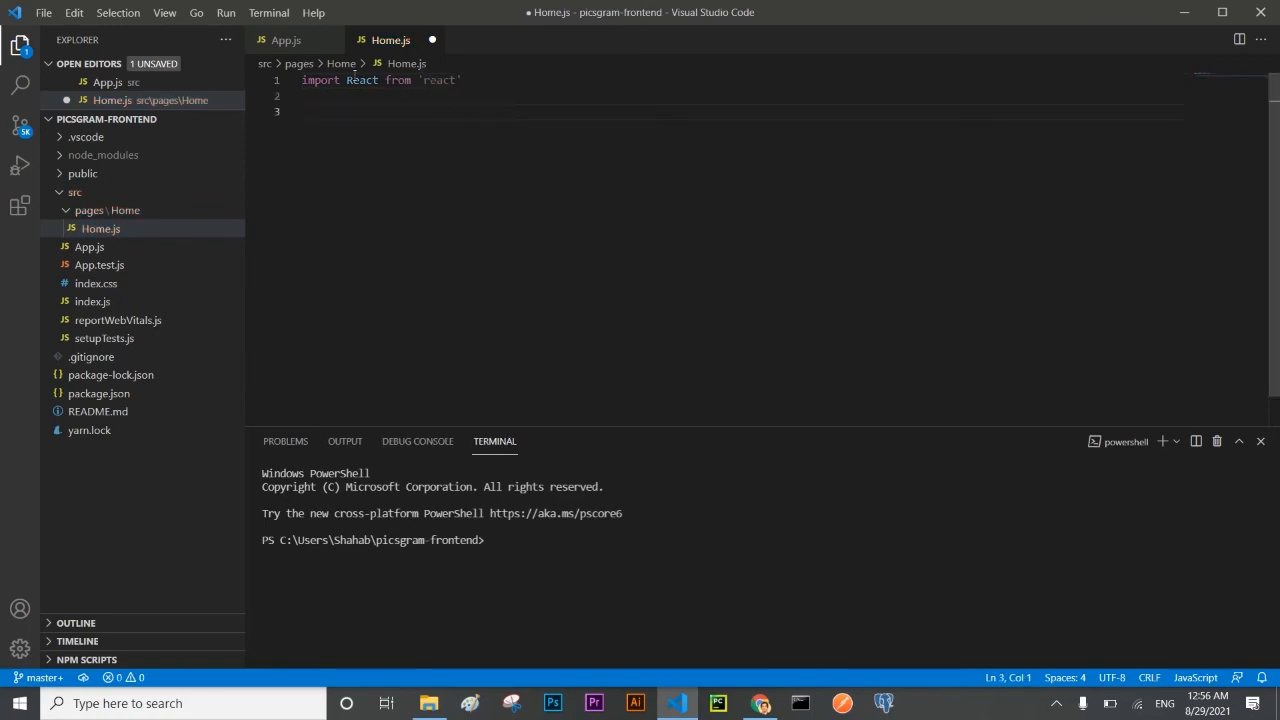
text(const Home = ()
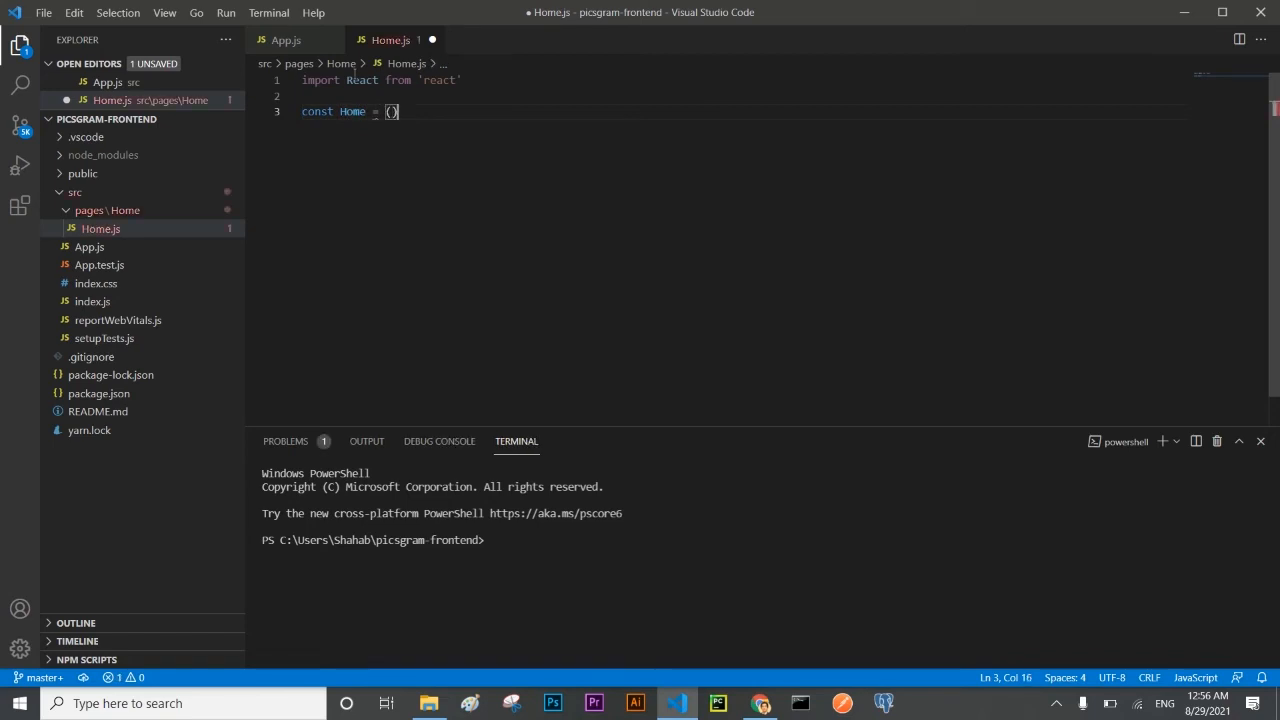
text(=>)
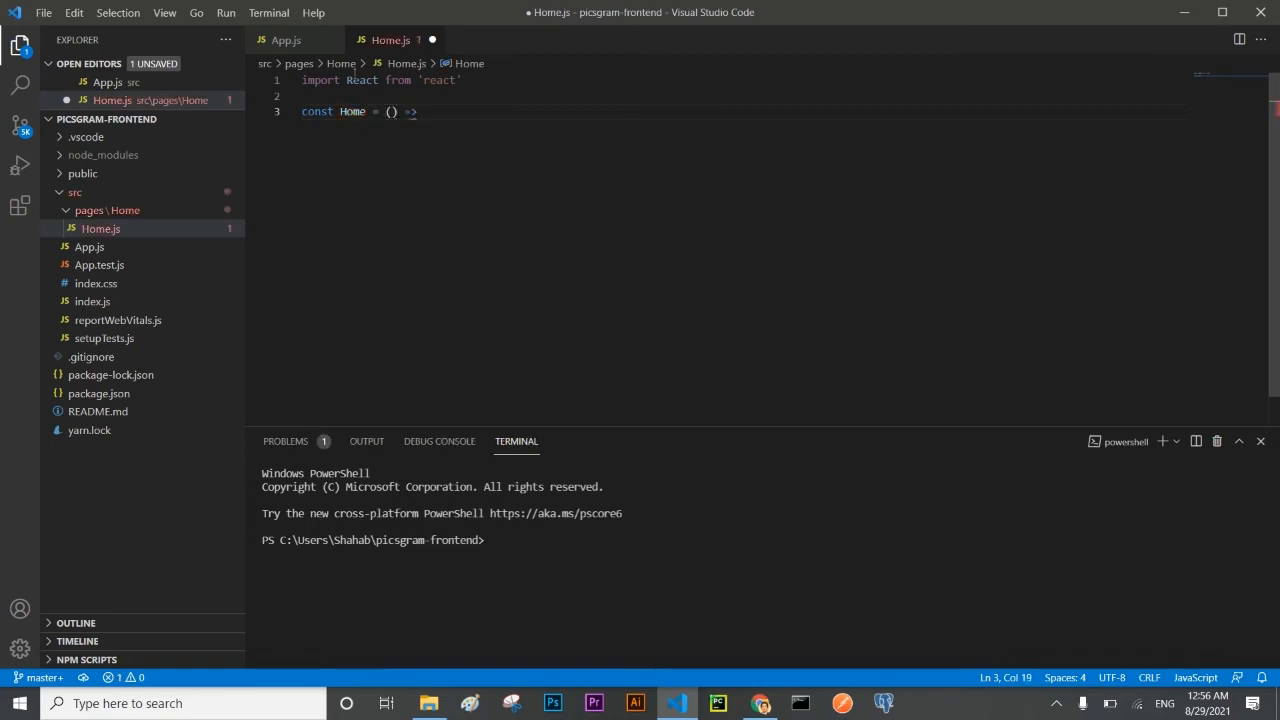
text({)
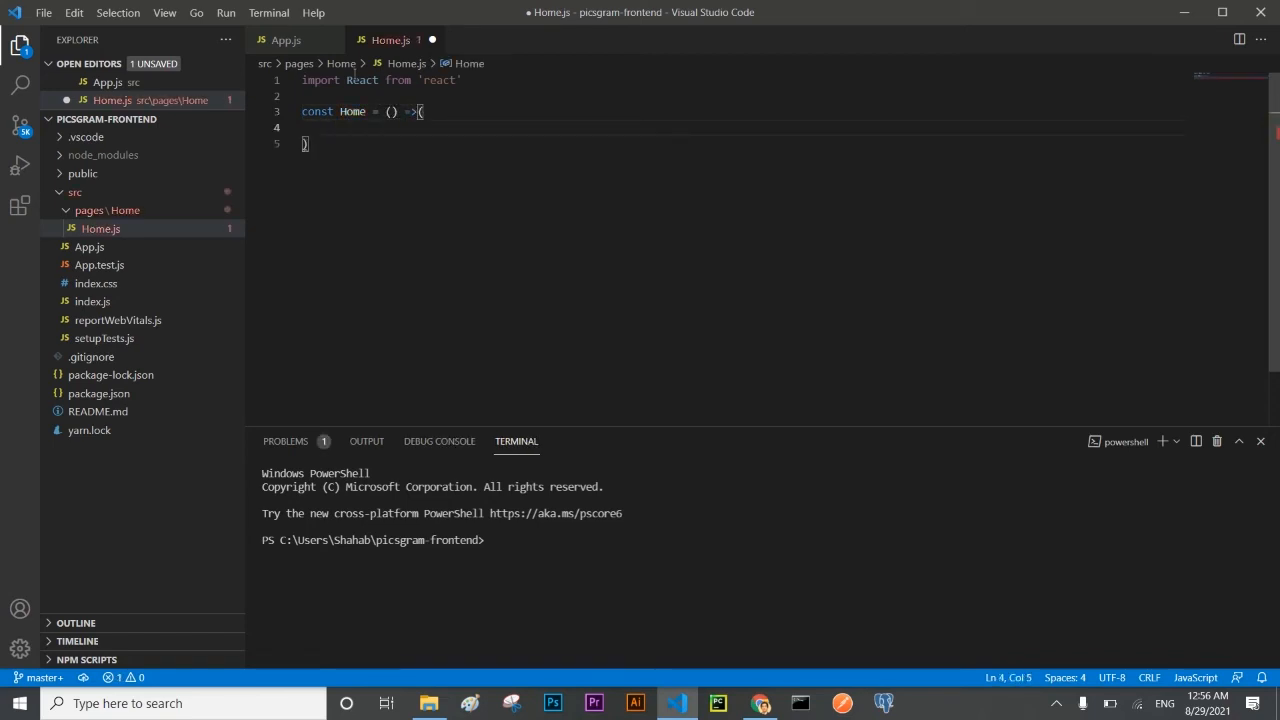
text(<div>)
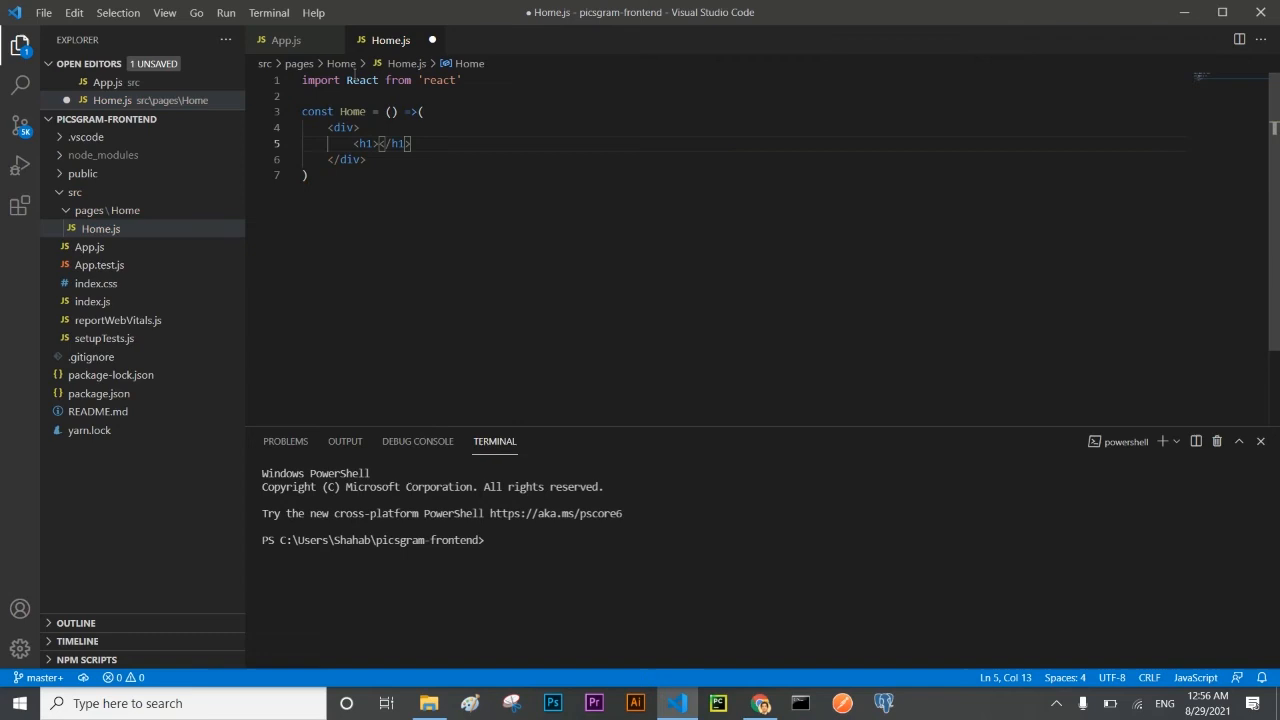
text(Hello)
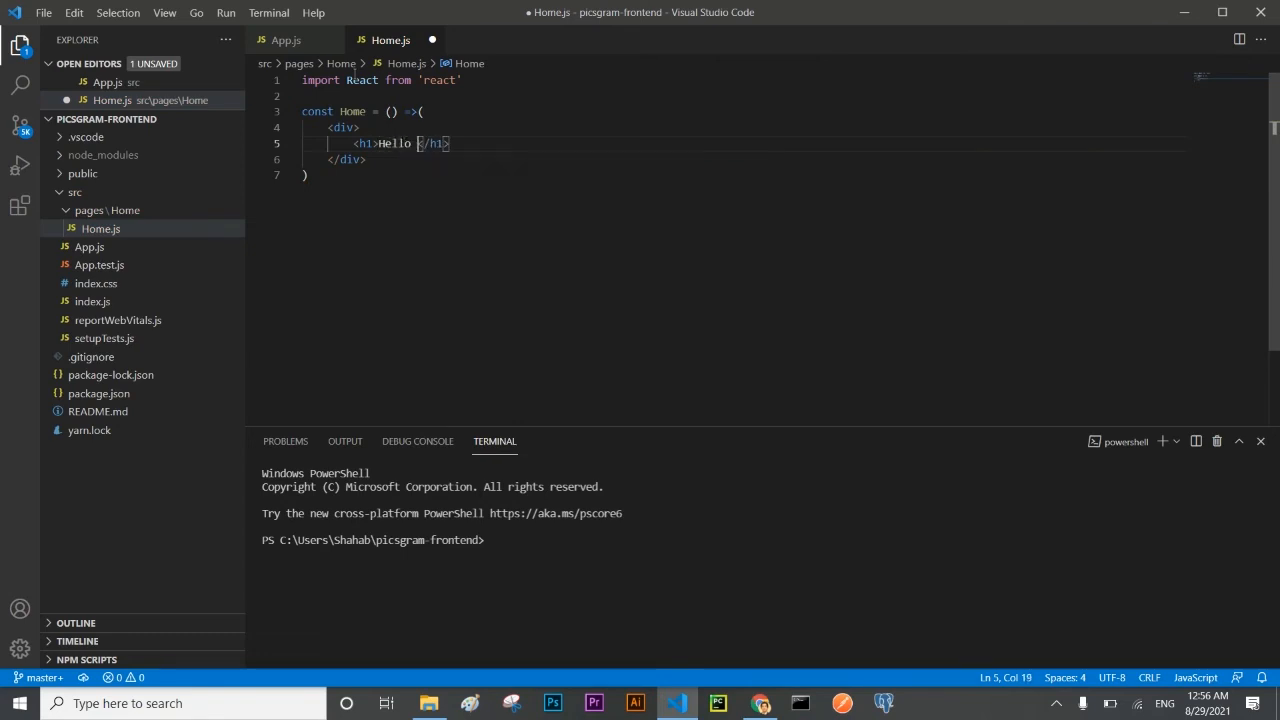
text(world)
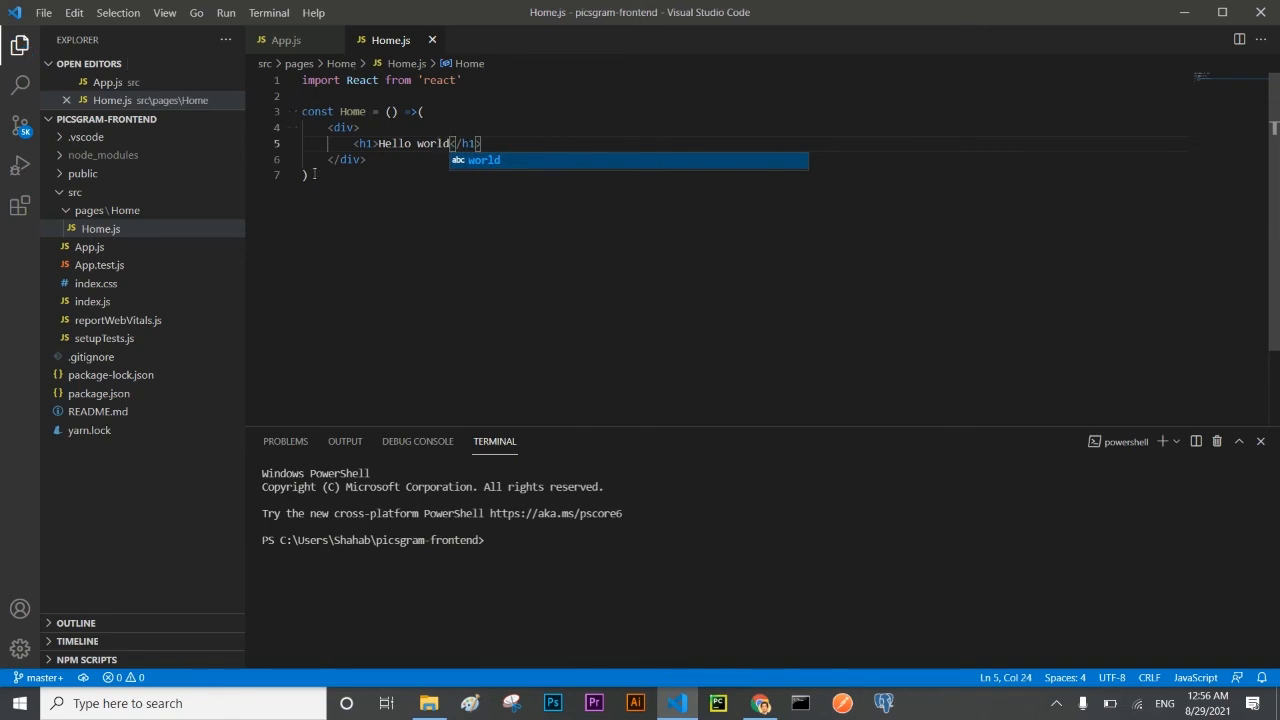
Add export default Home to Home.js and switch back to App.js.
text(export)
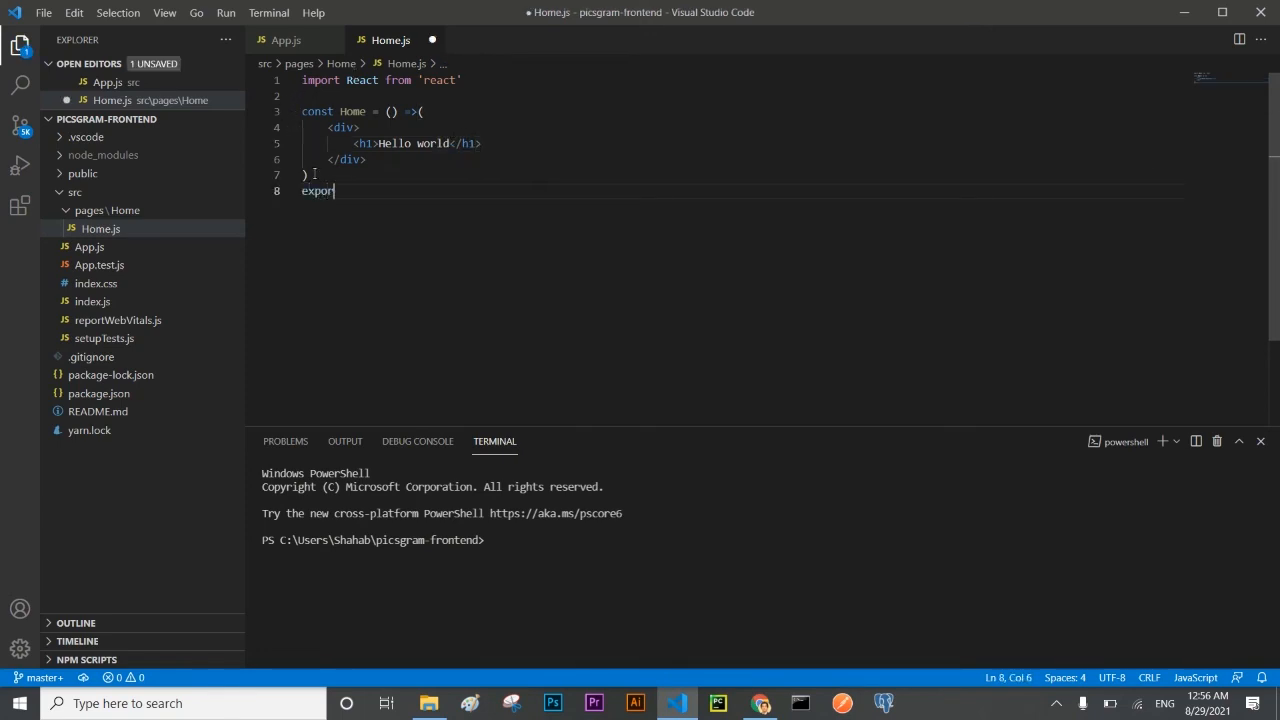
text(default Home)
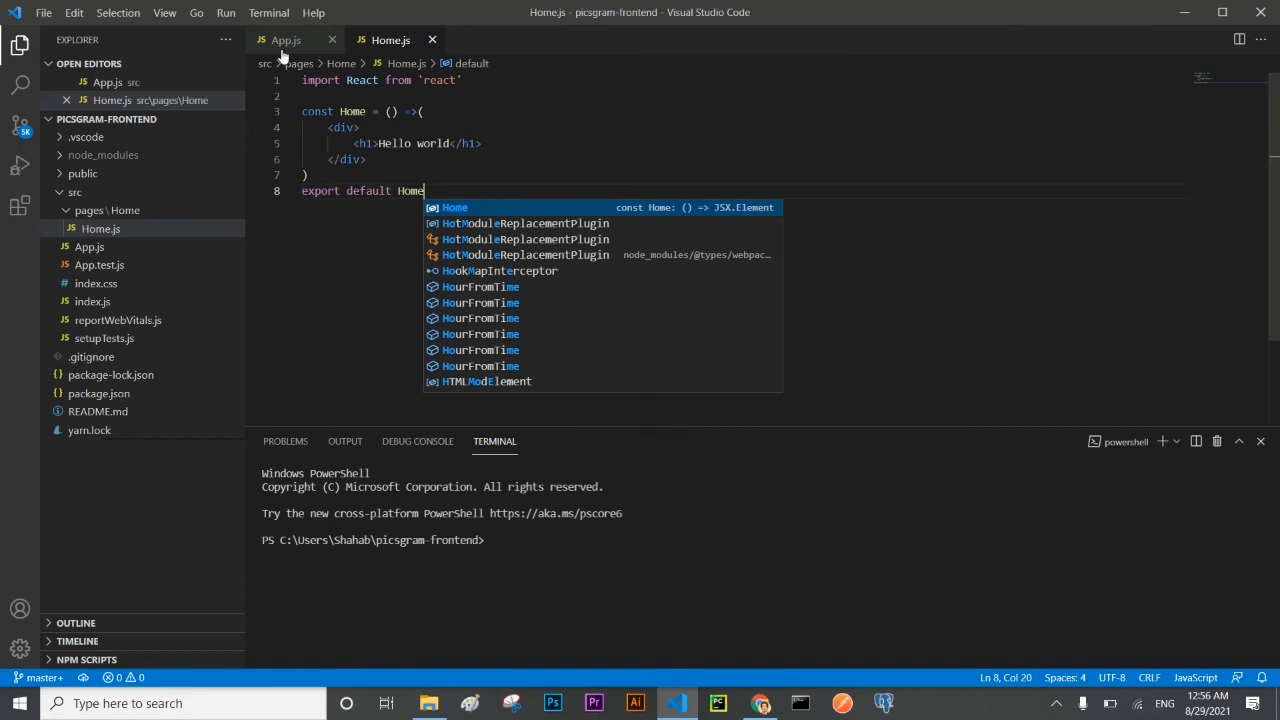
click(286, 40)
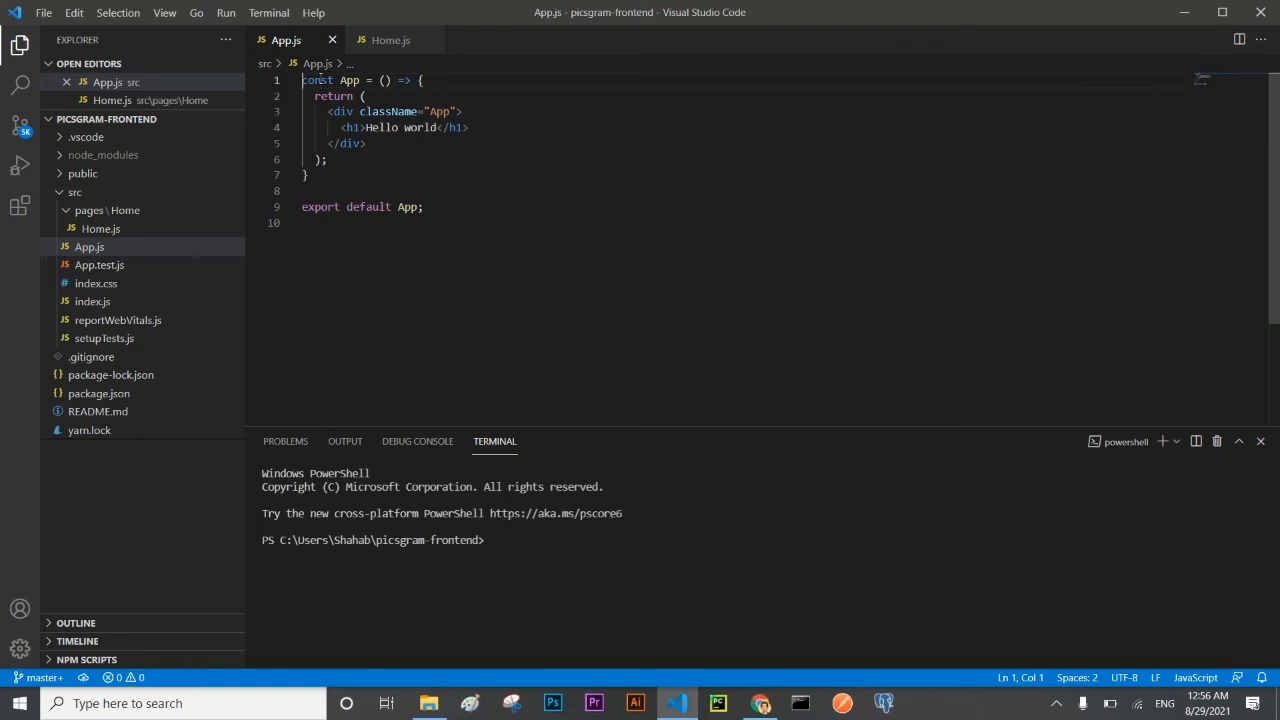
Add imports for React and Home from './pages/Home/Home' at the top of App.js.
key(Enter)
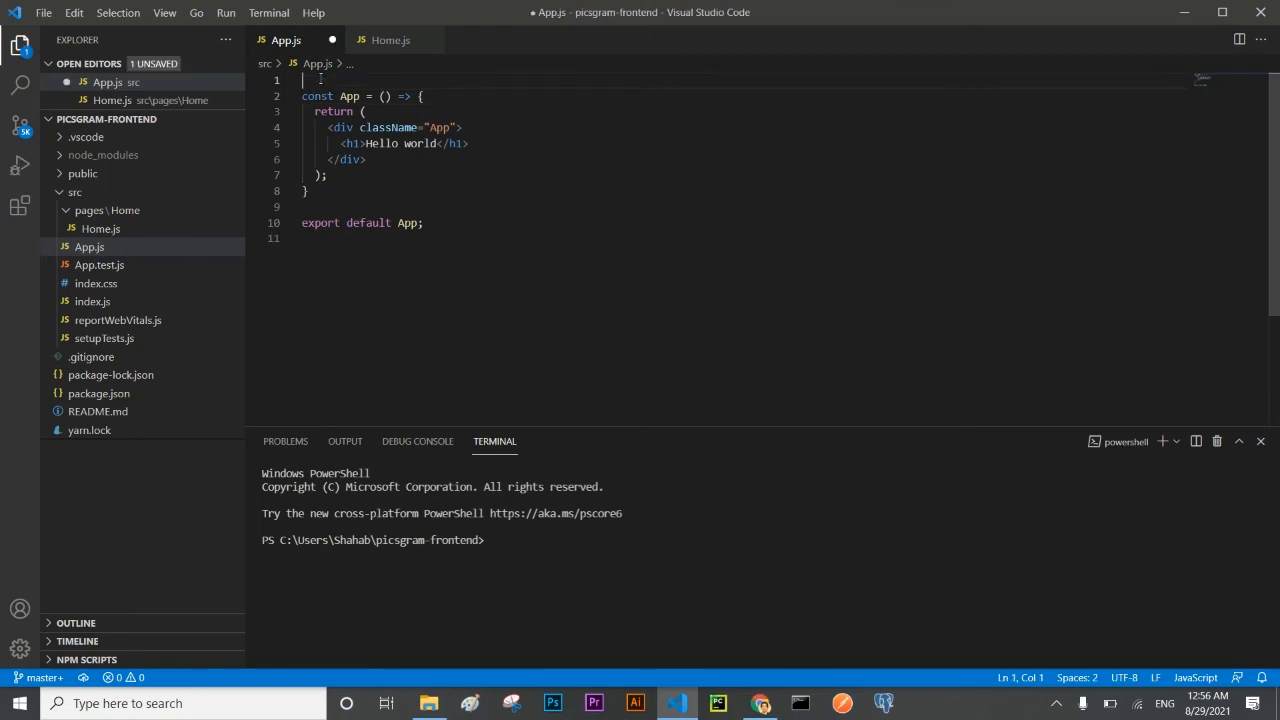
text(import)
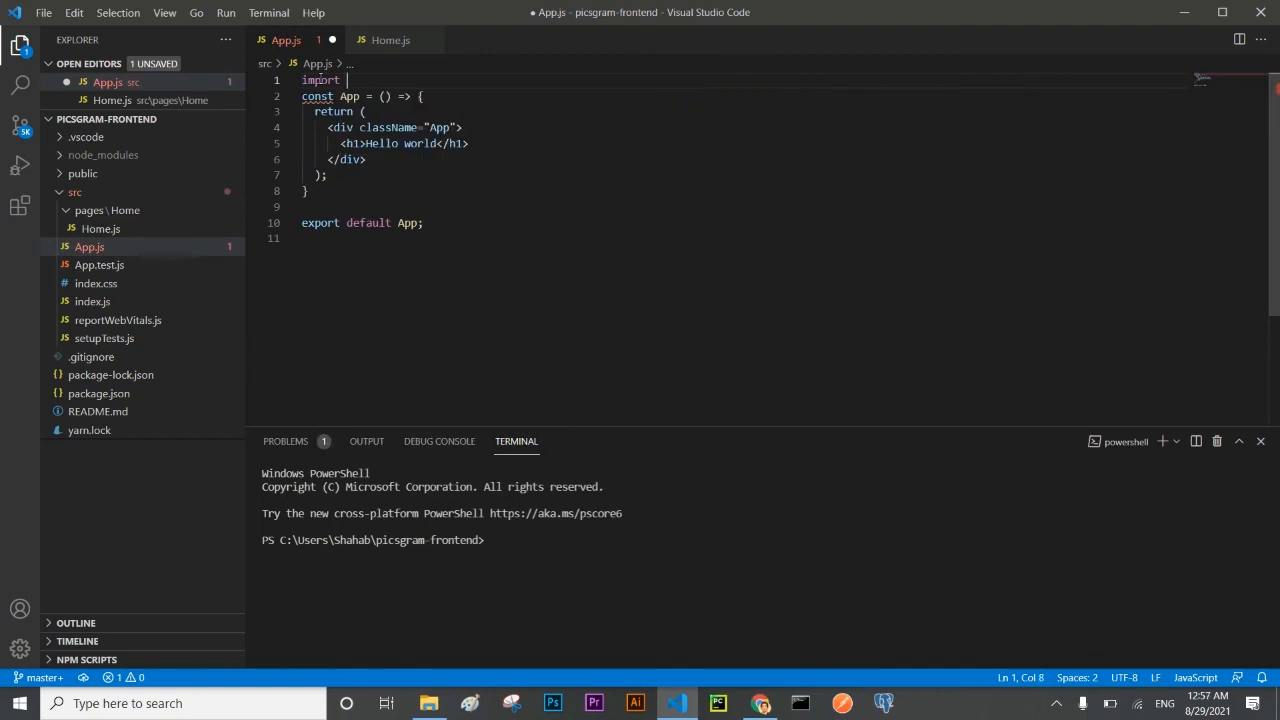
text(React from 'react)
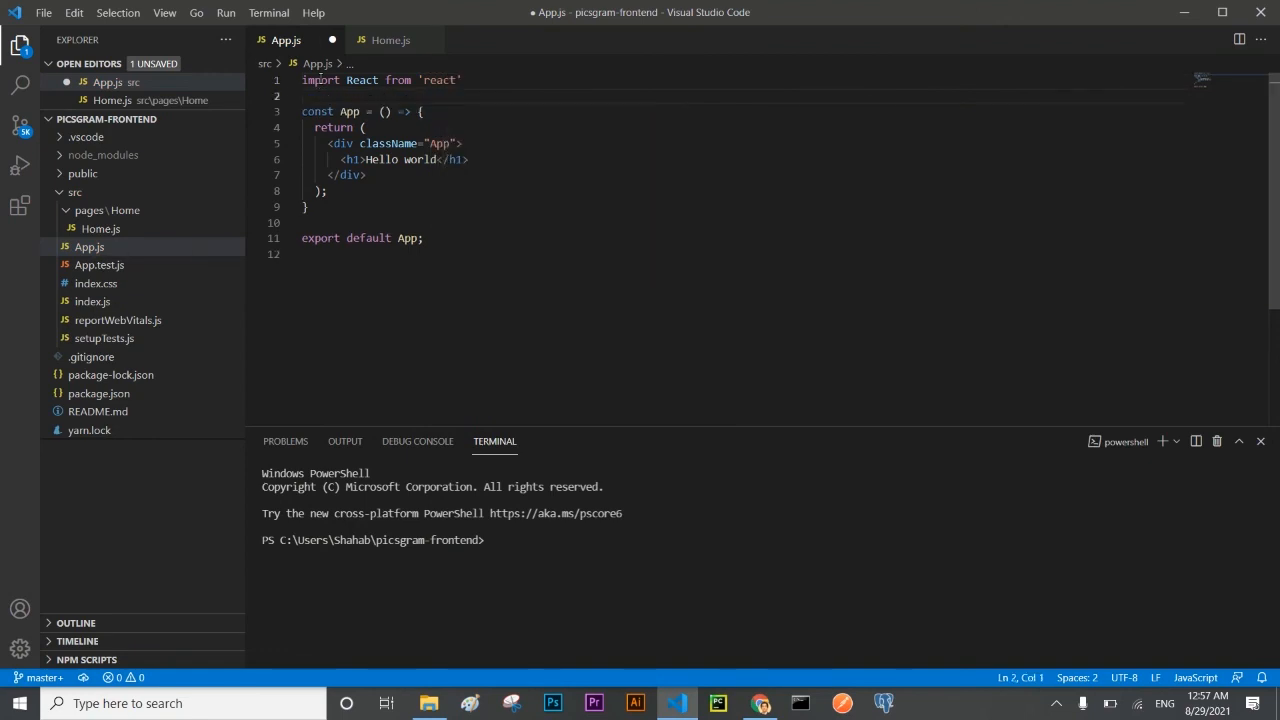
text(import Ho)
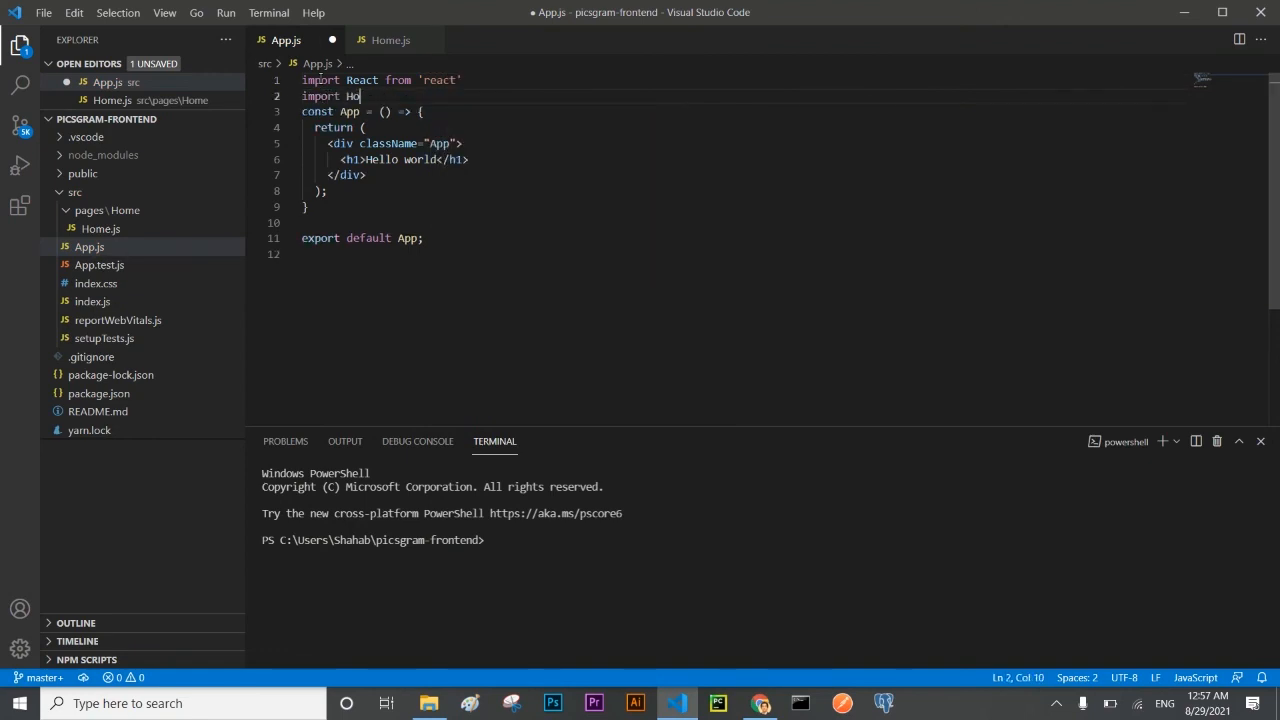
text(me from './pages/Home/Home';)
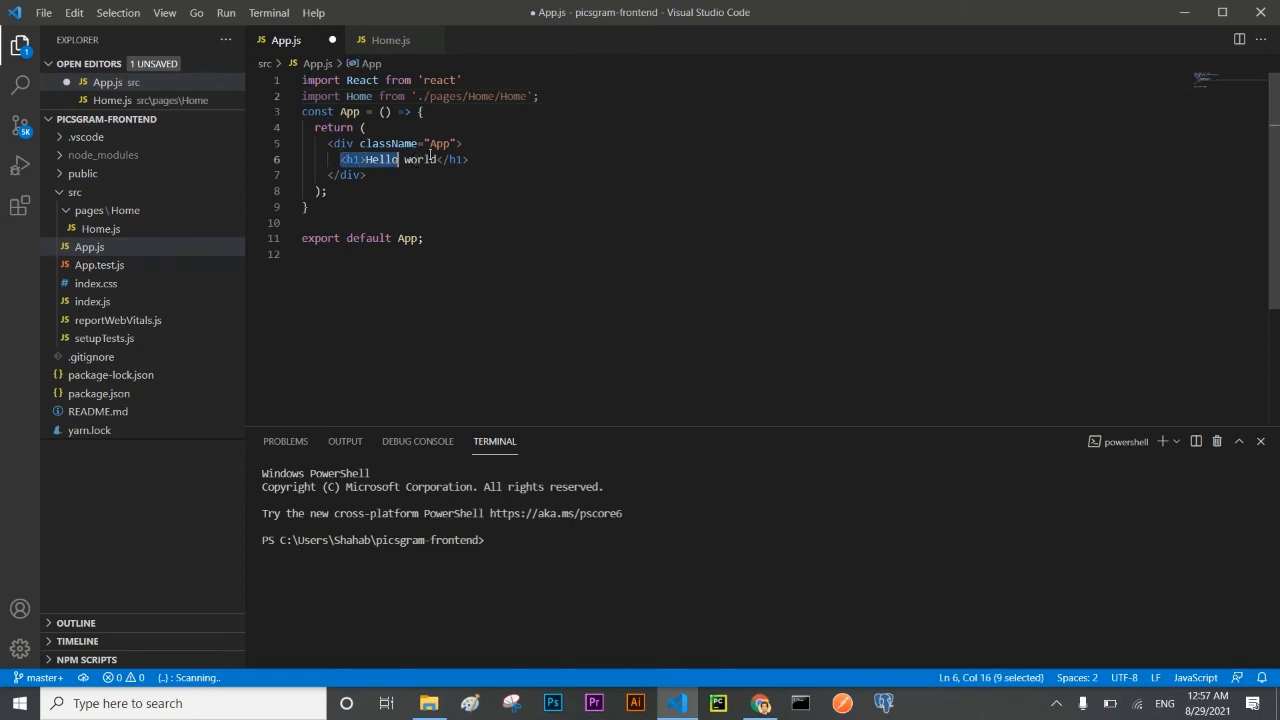
Render <Home/> in a plain div instead of the h1, save App.js and start npm start.
key(Delete)
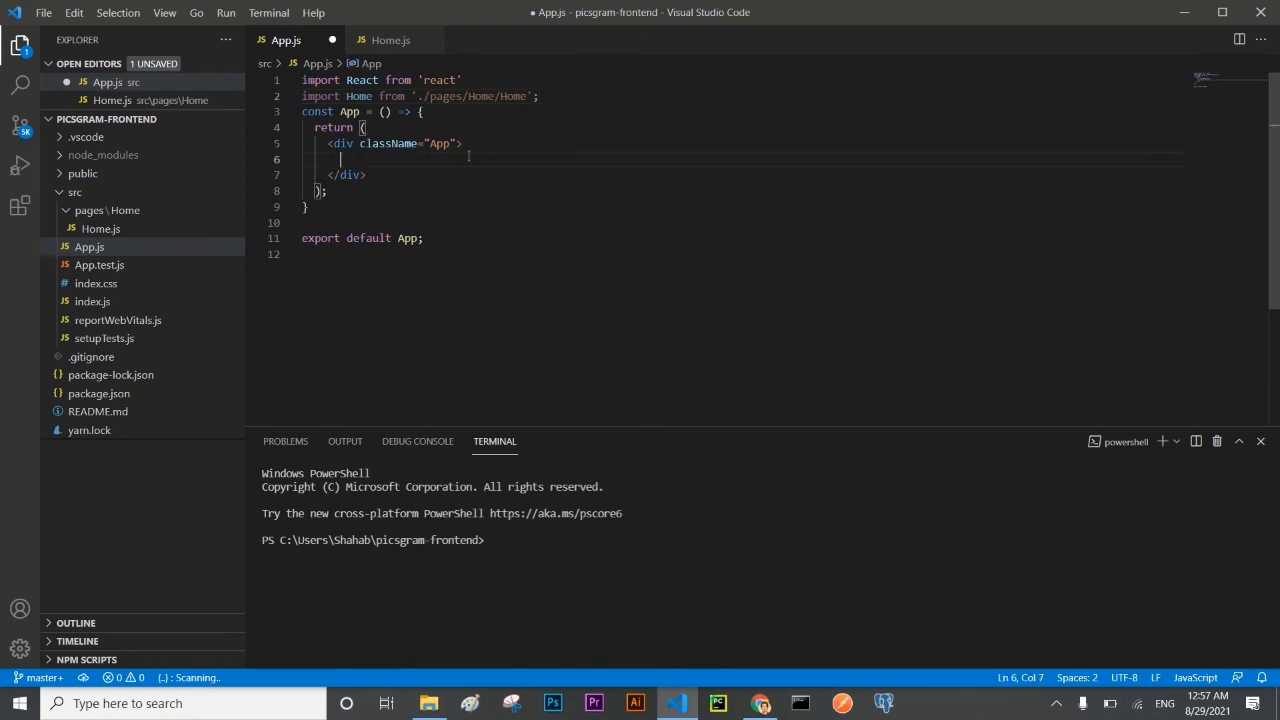
text(<Home/>)
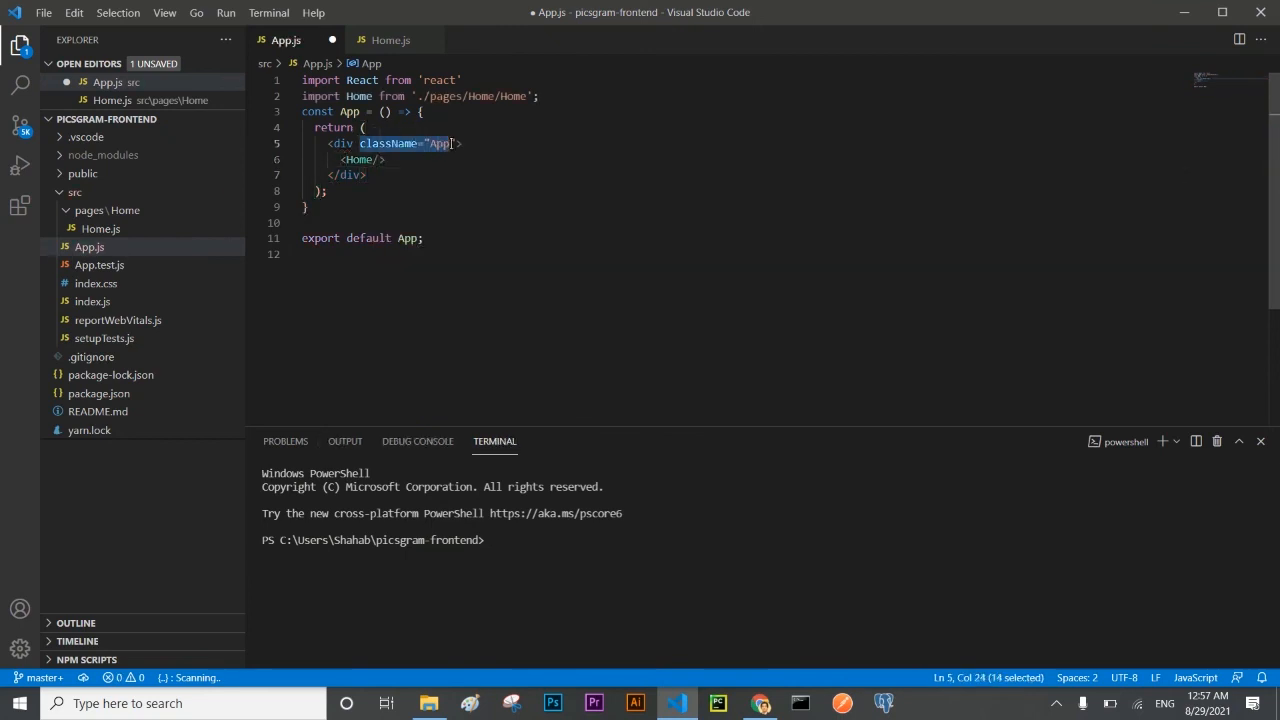
key(Delete)
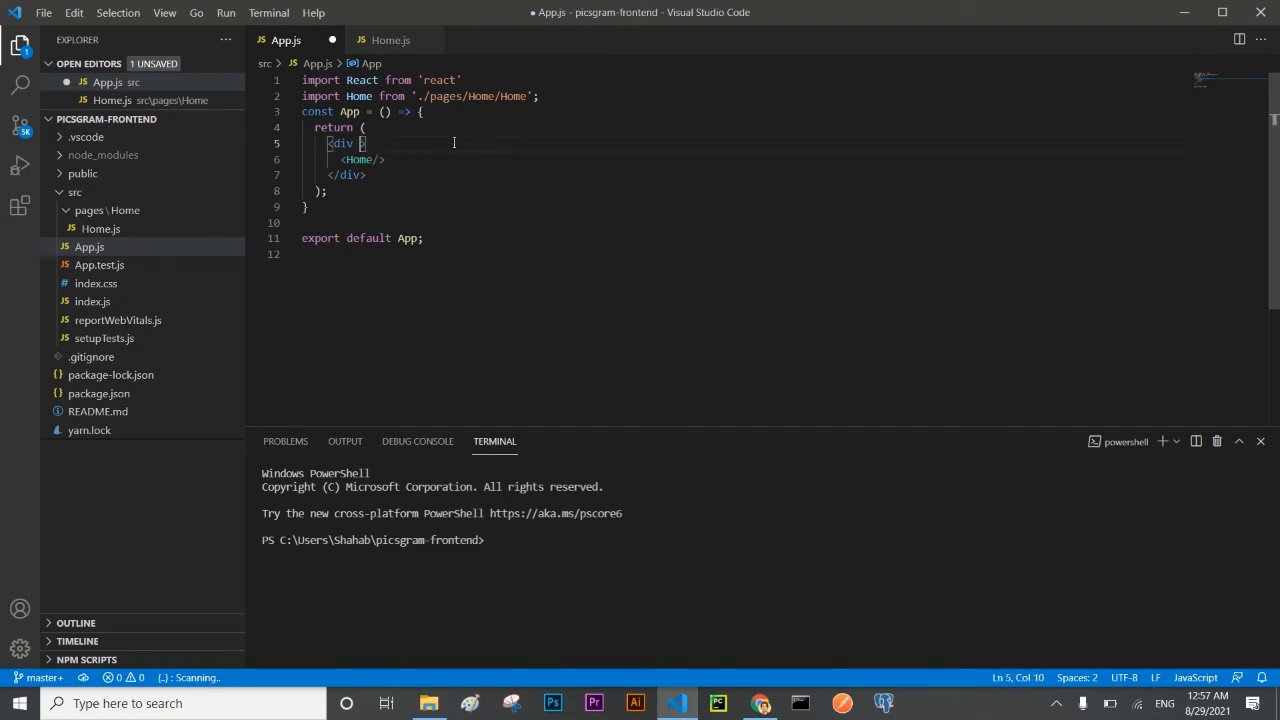
key(Backspace)
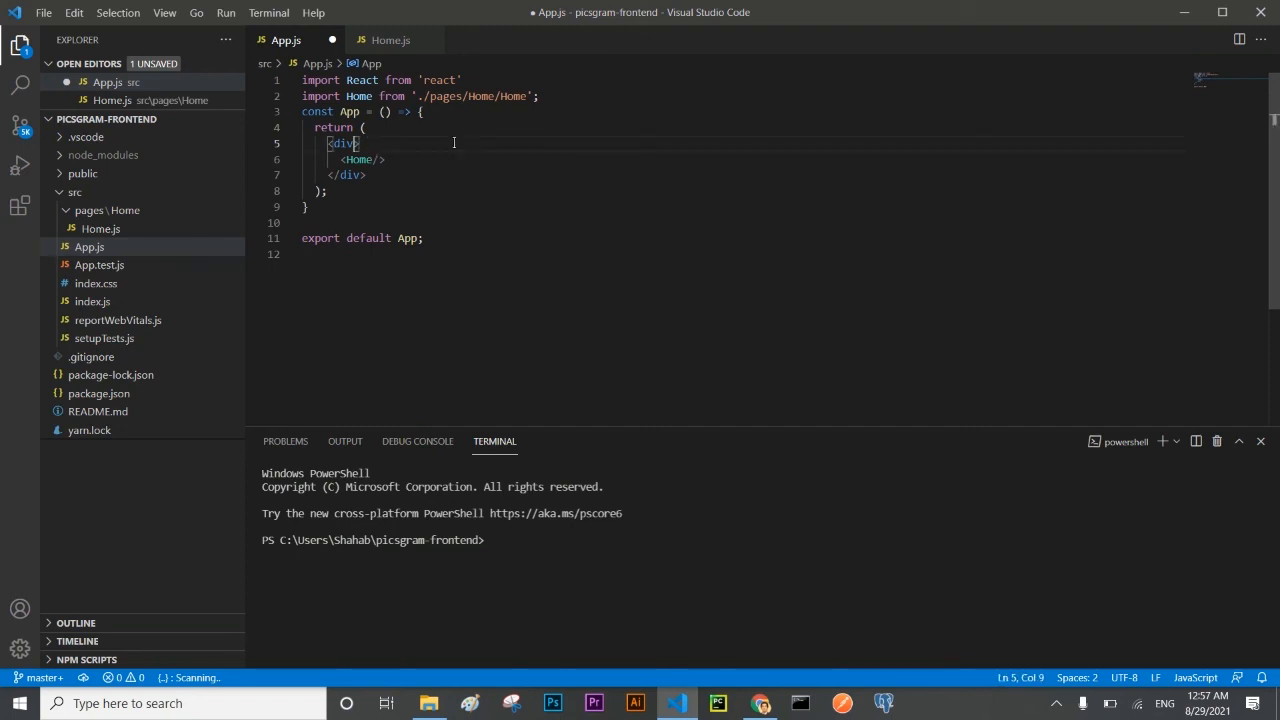
key(ctrl+s)
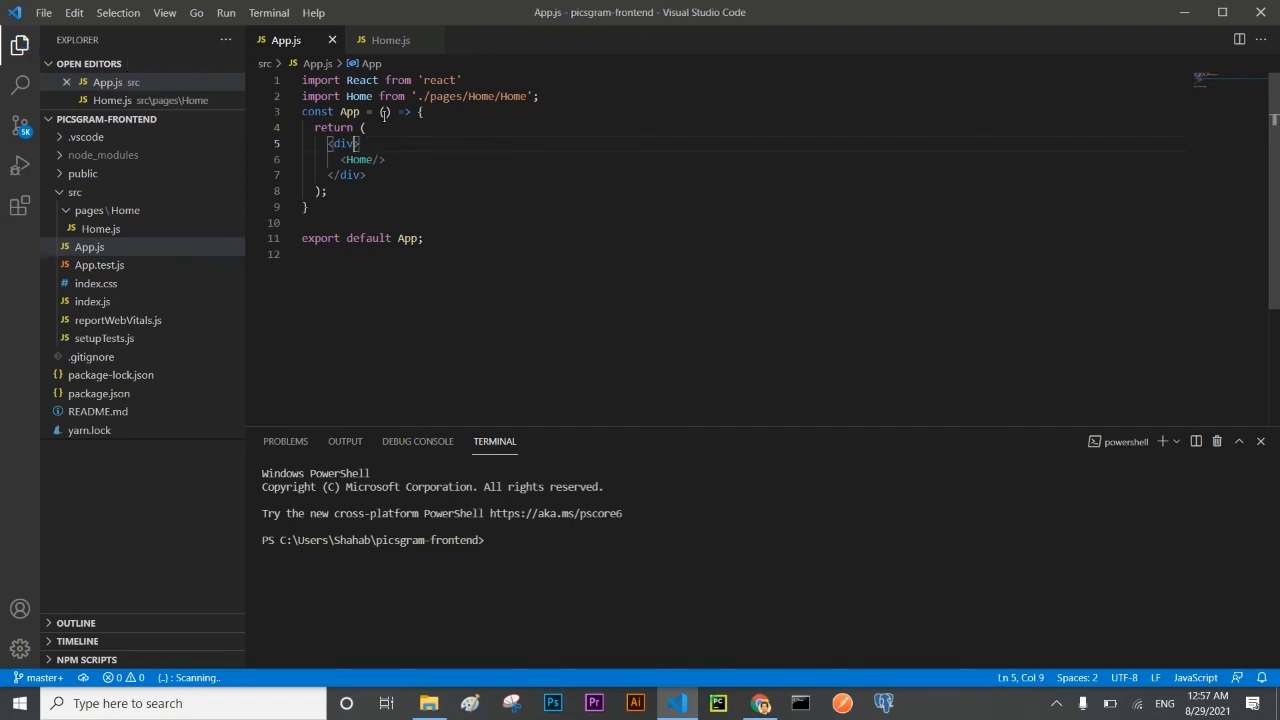
mouse_move(468, 360)
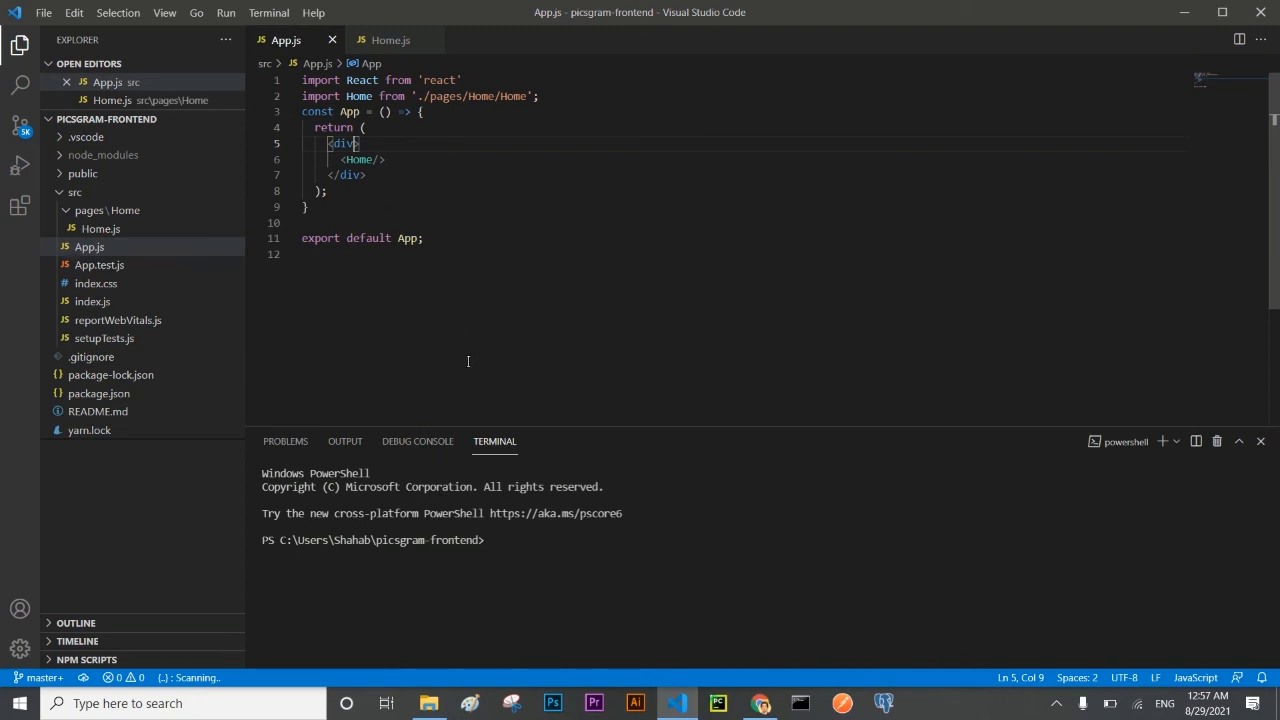
text(npm start)
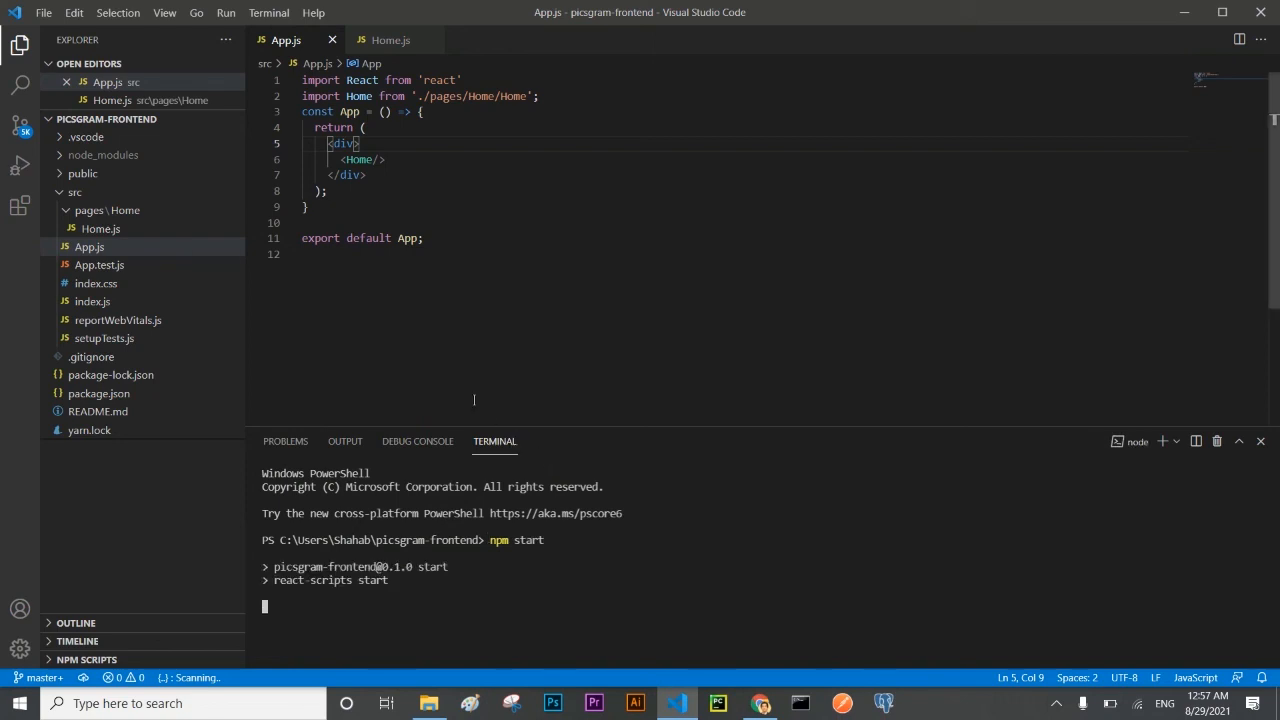
View localhost:3000 in Chrome showing the Home component's Hello world heading.
click(760, 704)
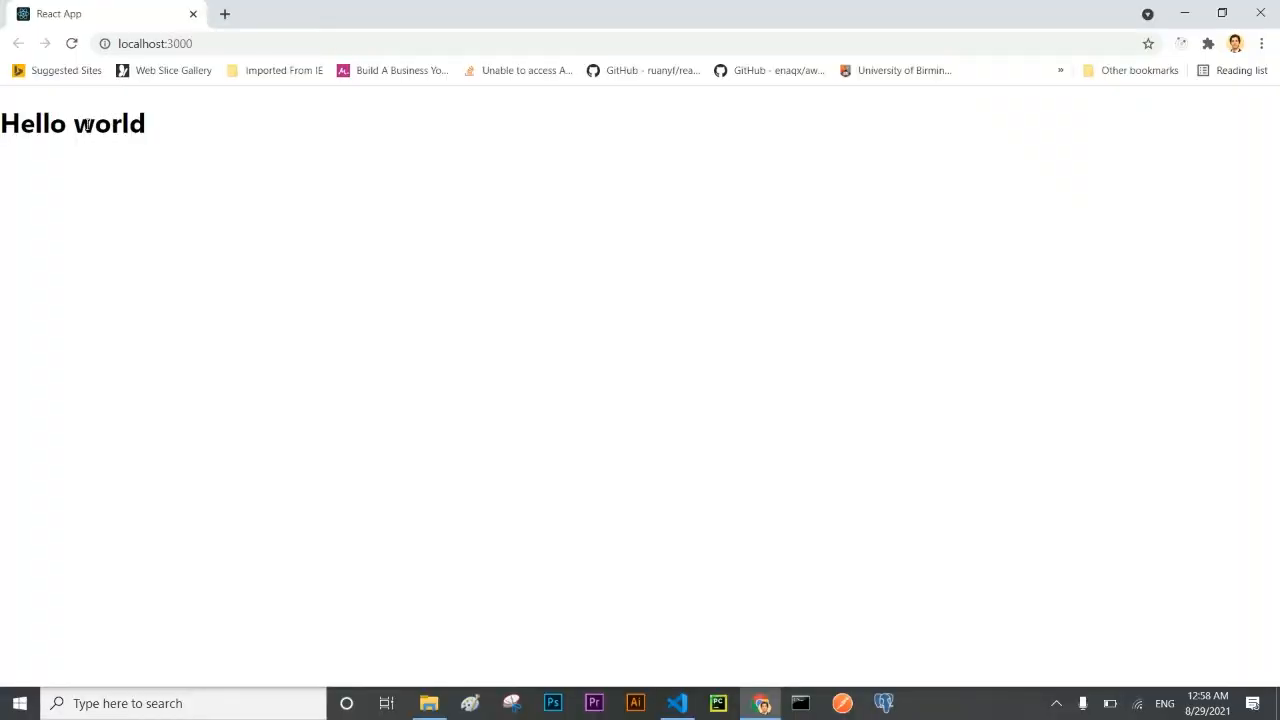
double_click(36, 124)
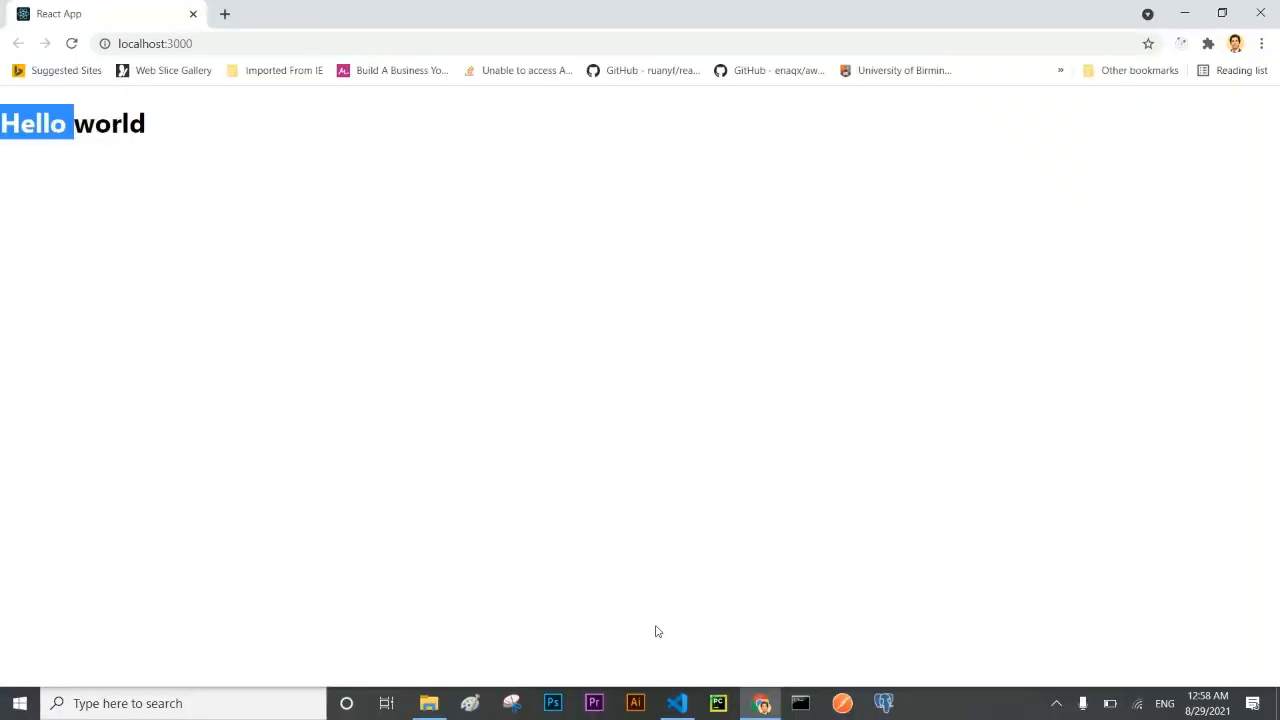